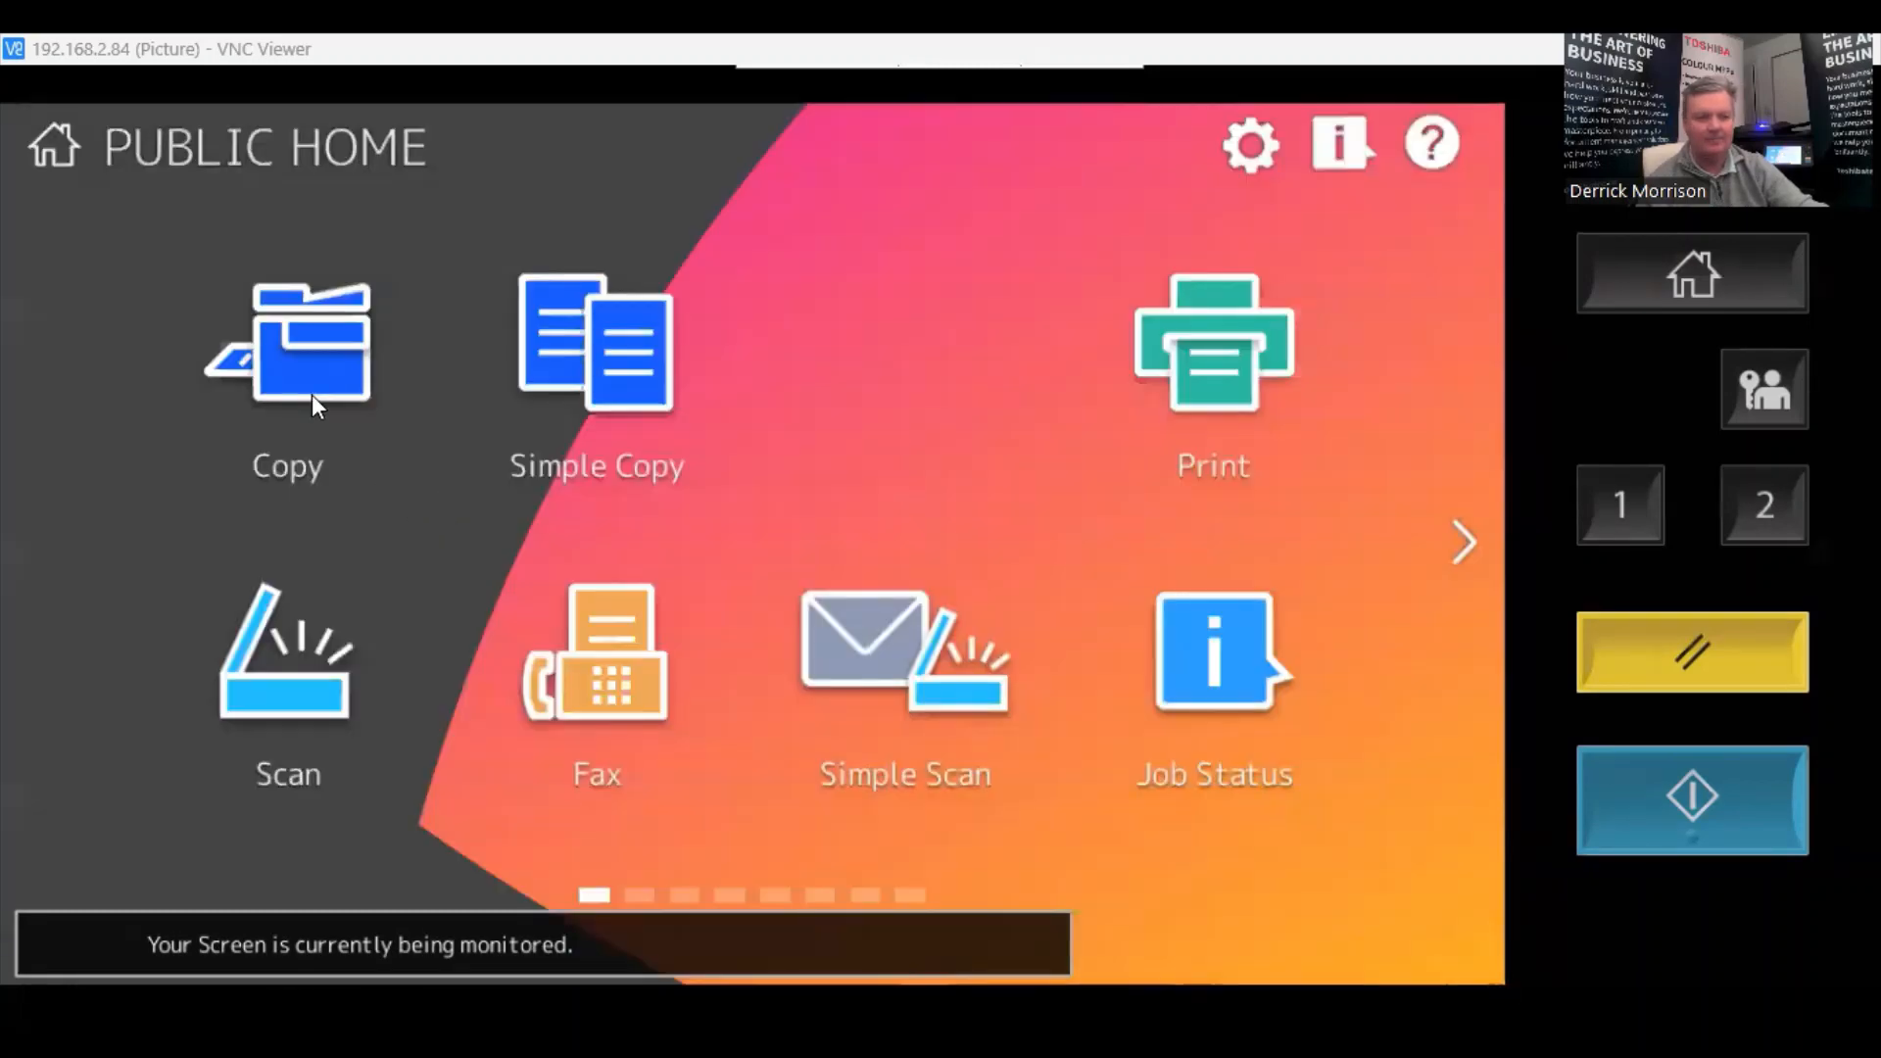
Start a copy job and set its 2-Sided mode to 2→2 Duplex.
left_click(286, 349)
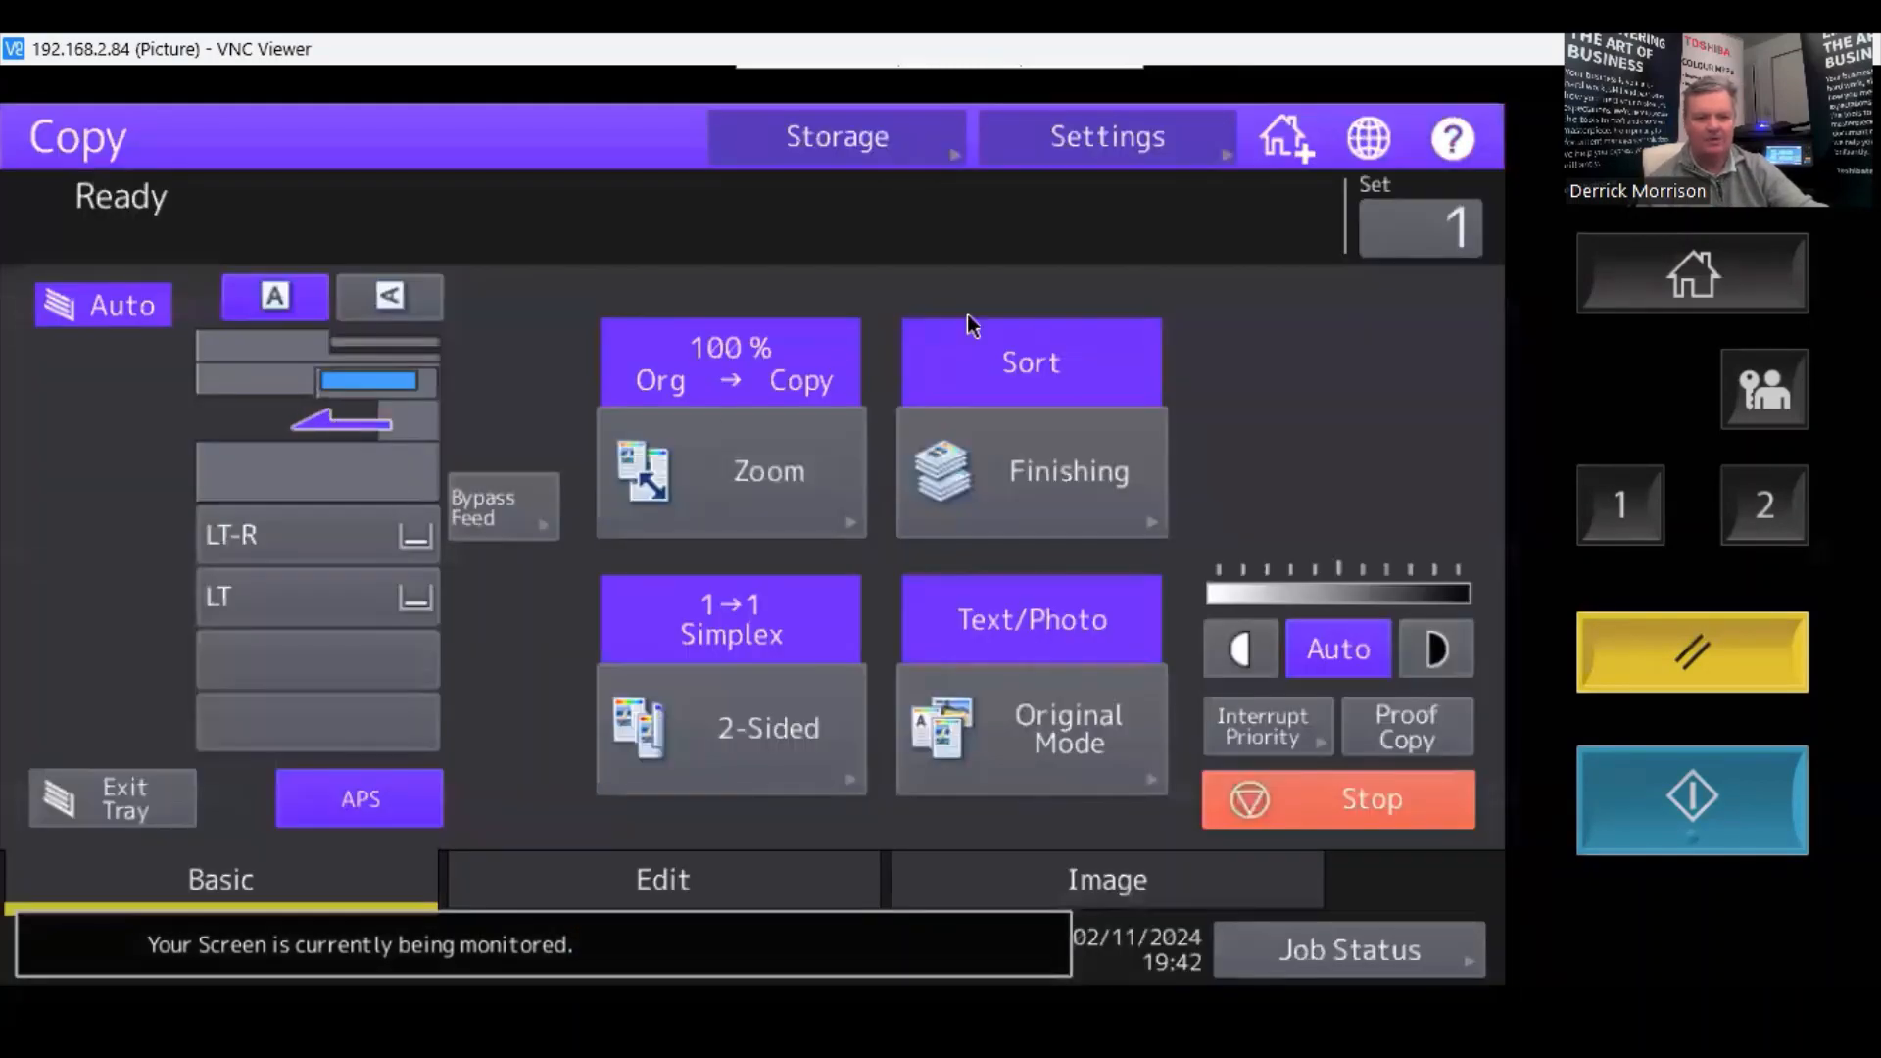
mouse_move(1286, 137)
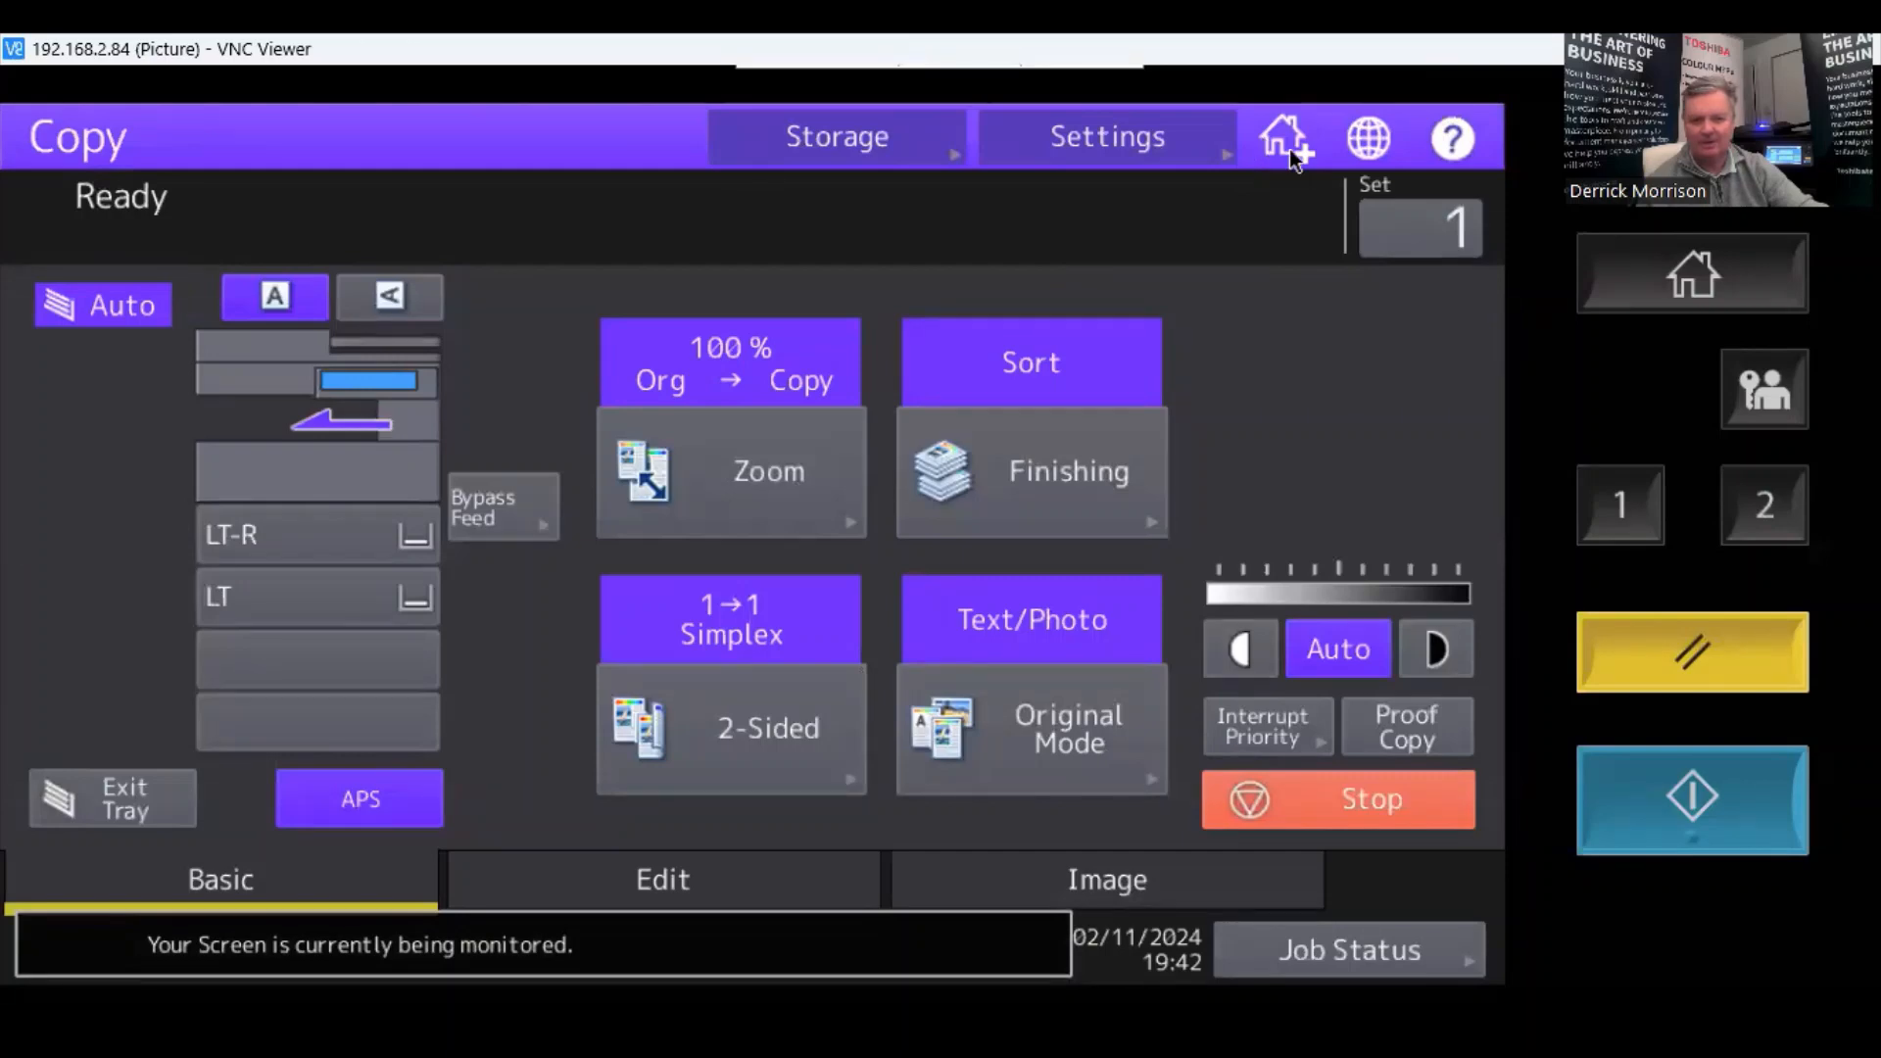
mouse_move(292, 486)
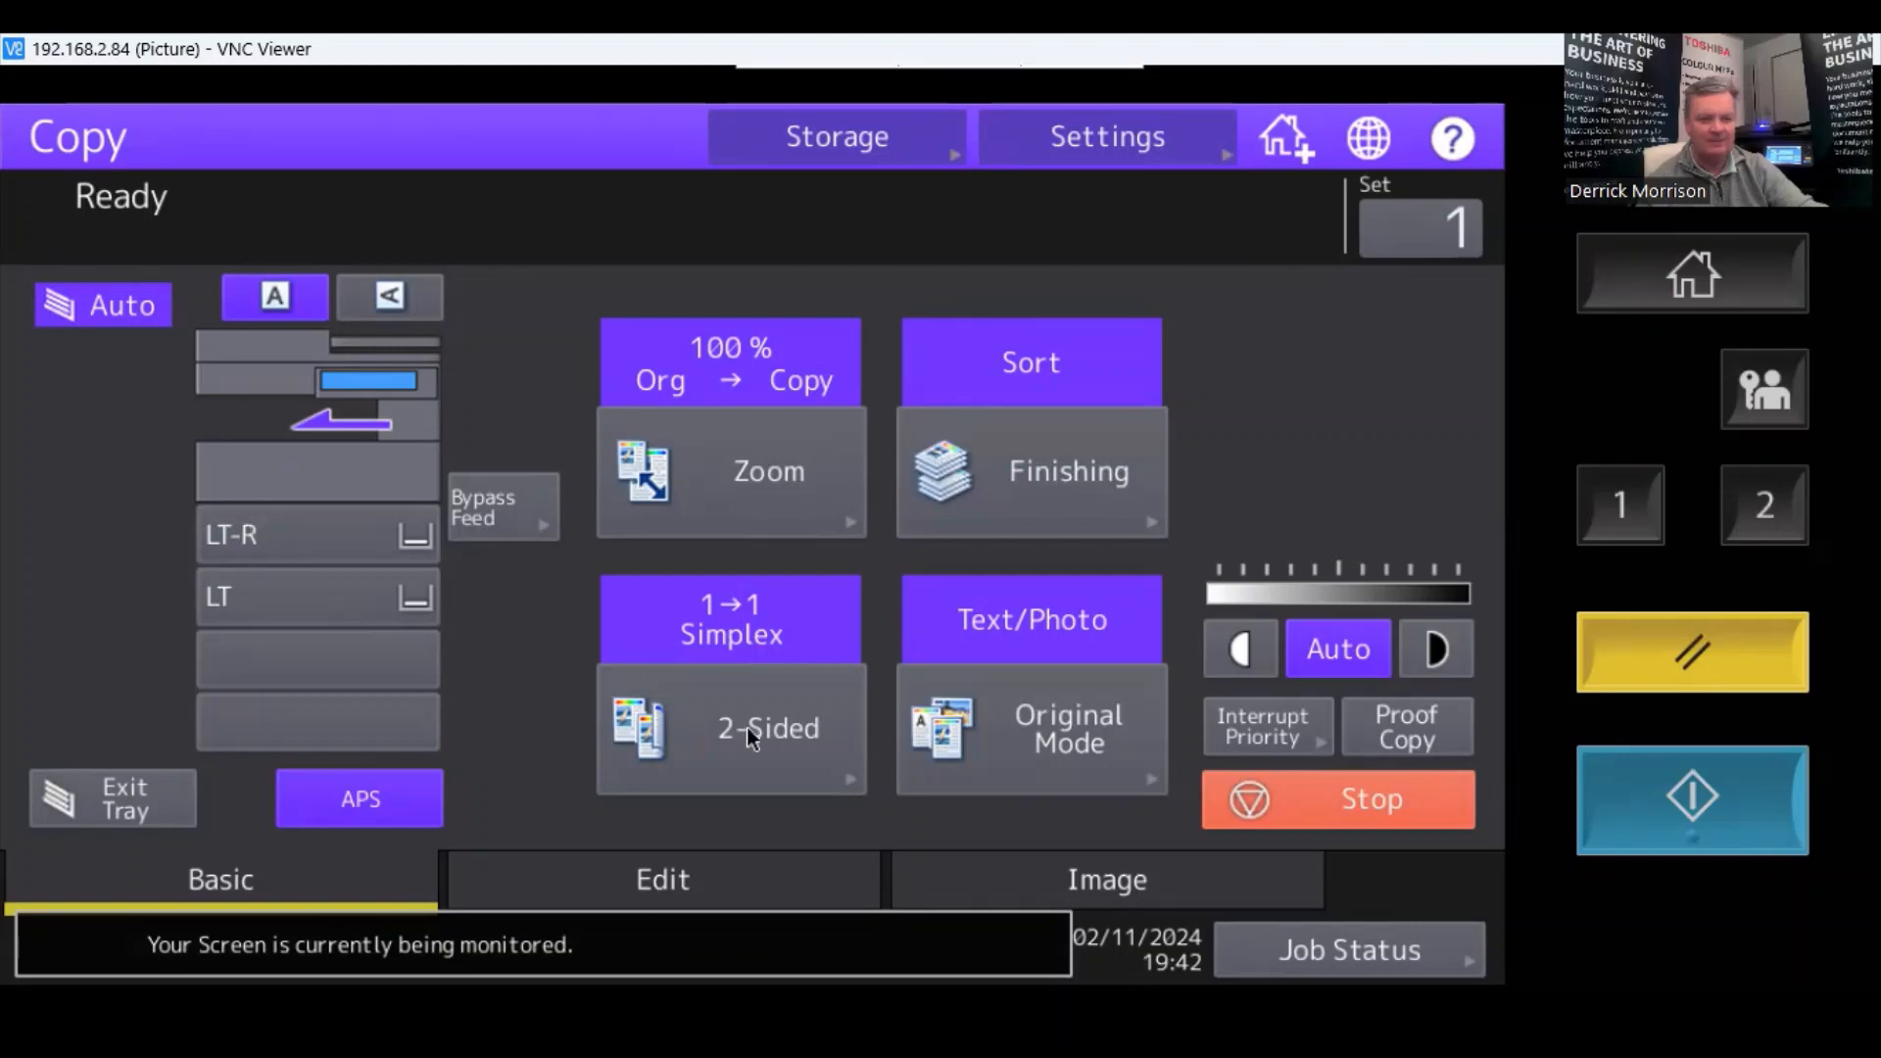
left_click(766, 728)
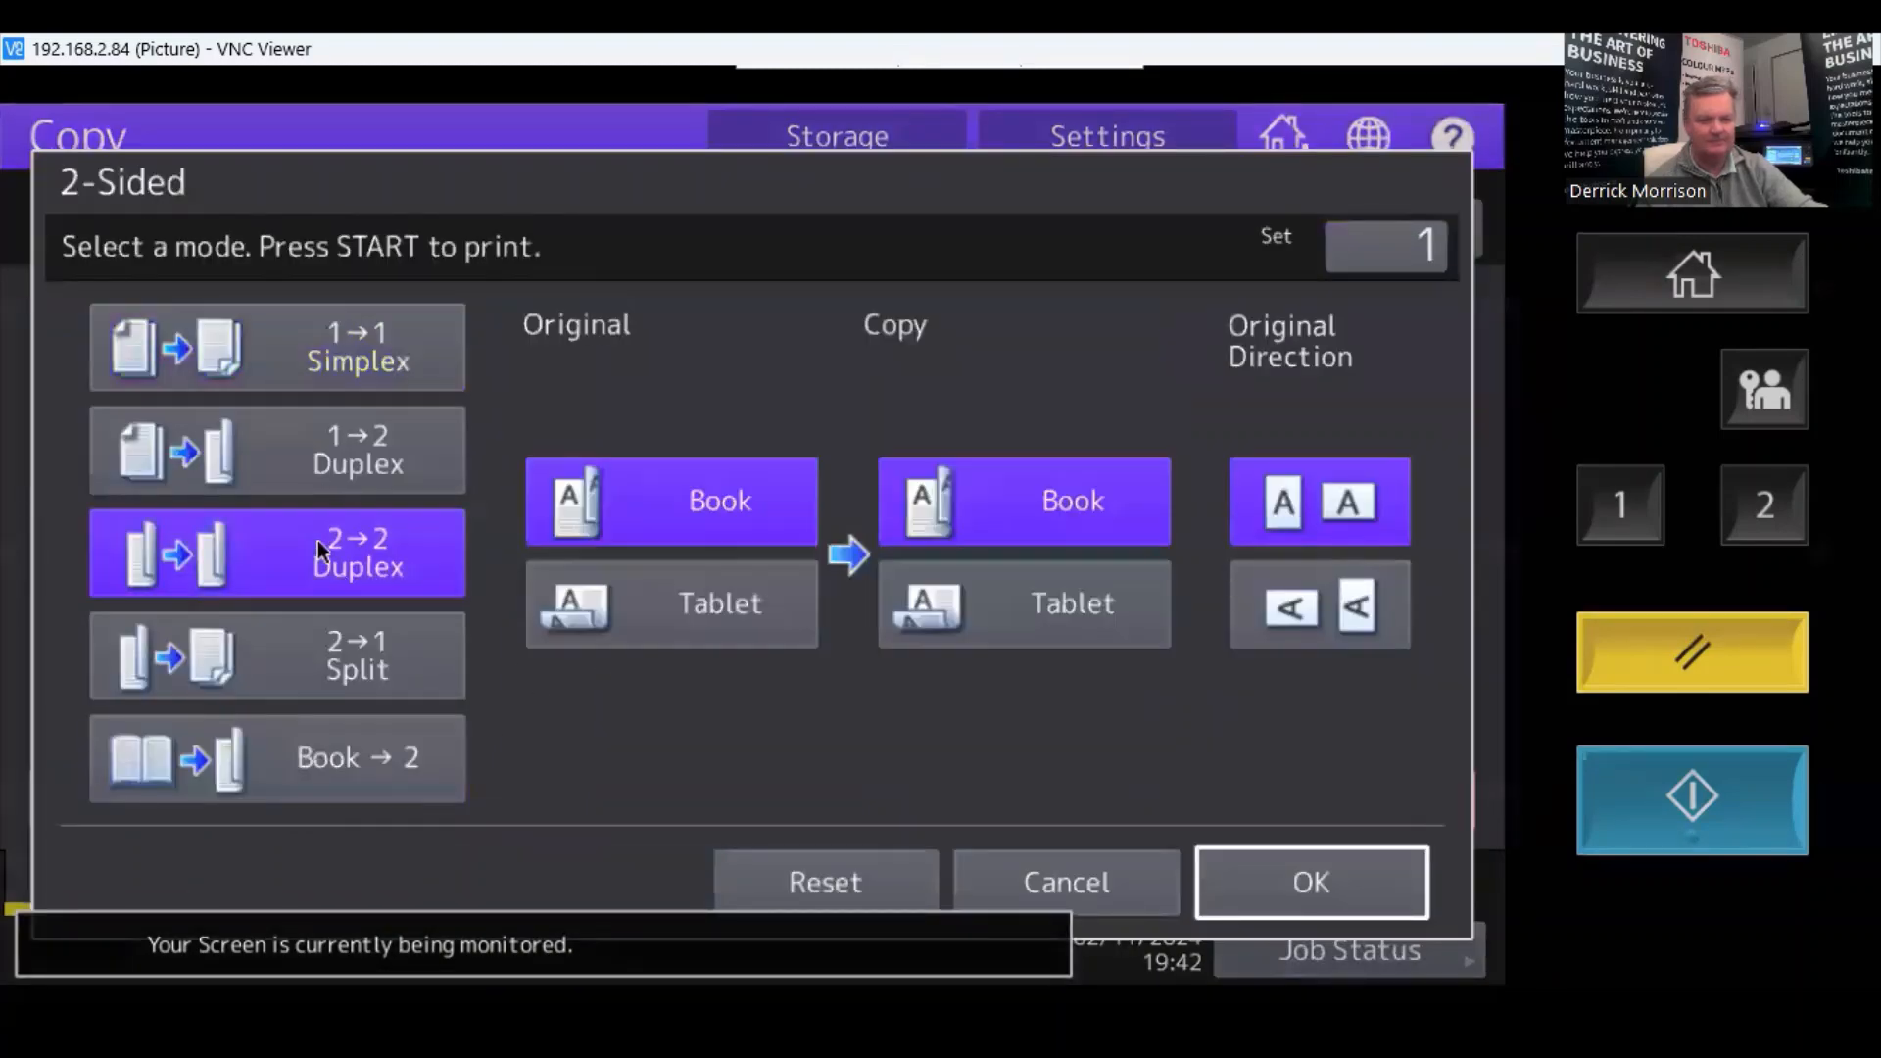
left_click(1309, 882)
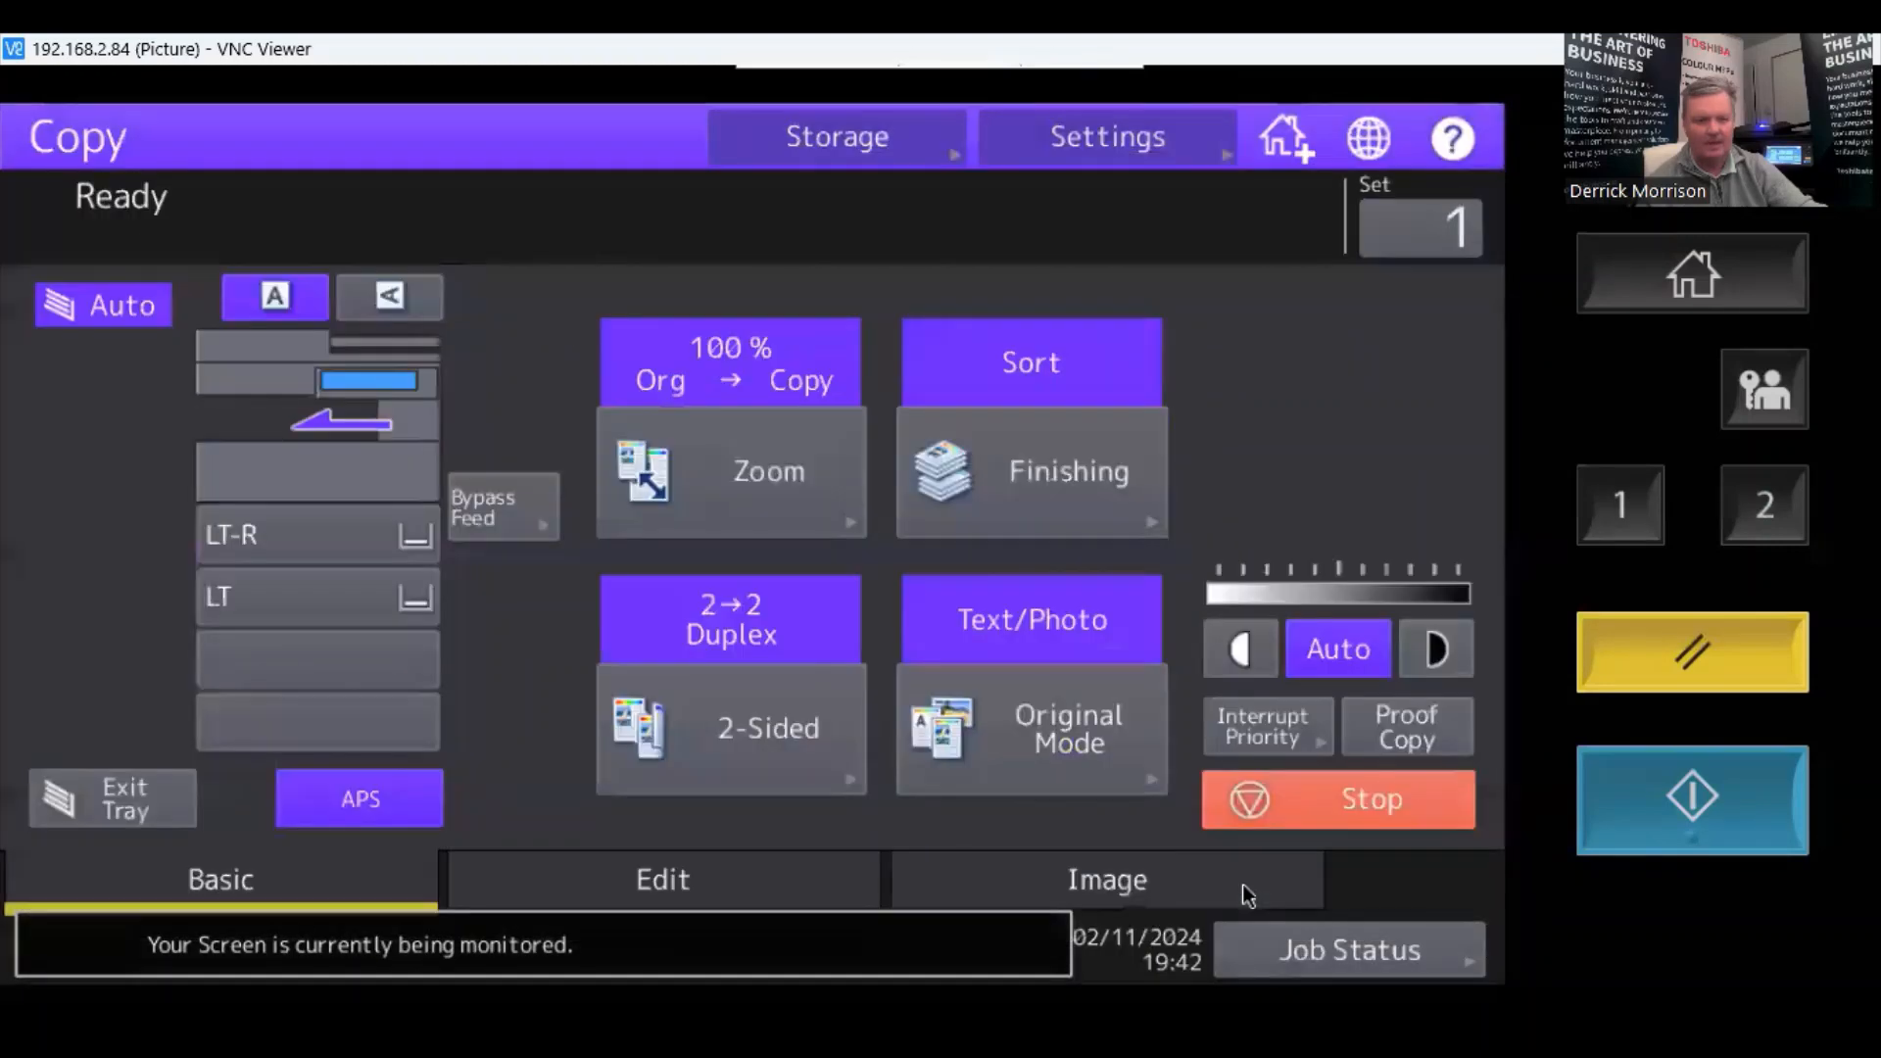
mouse_move(629, 886)
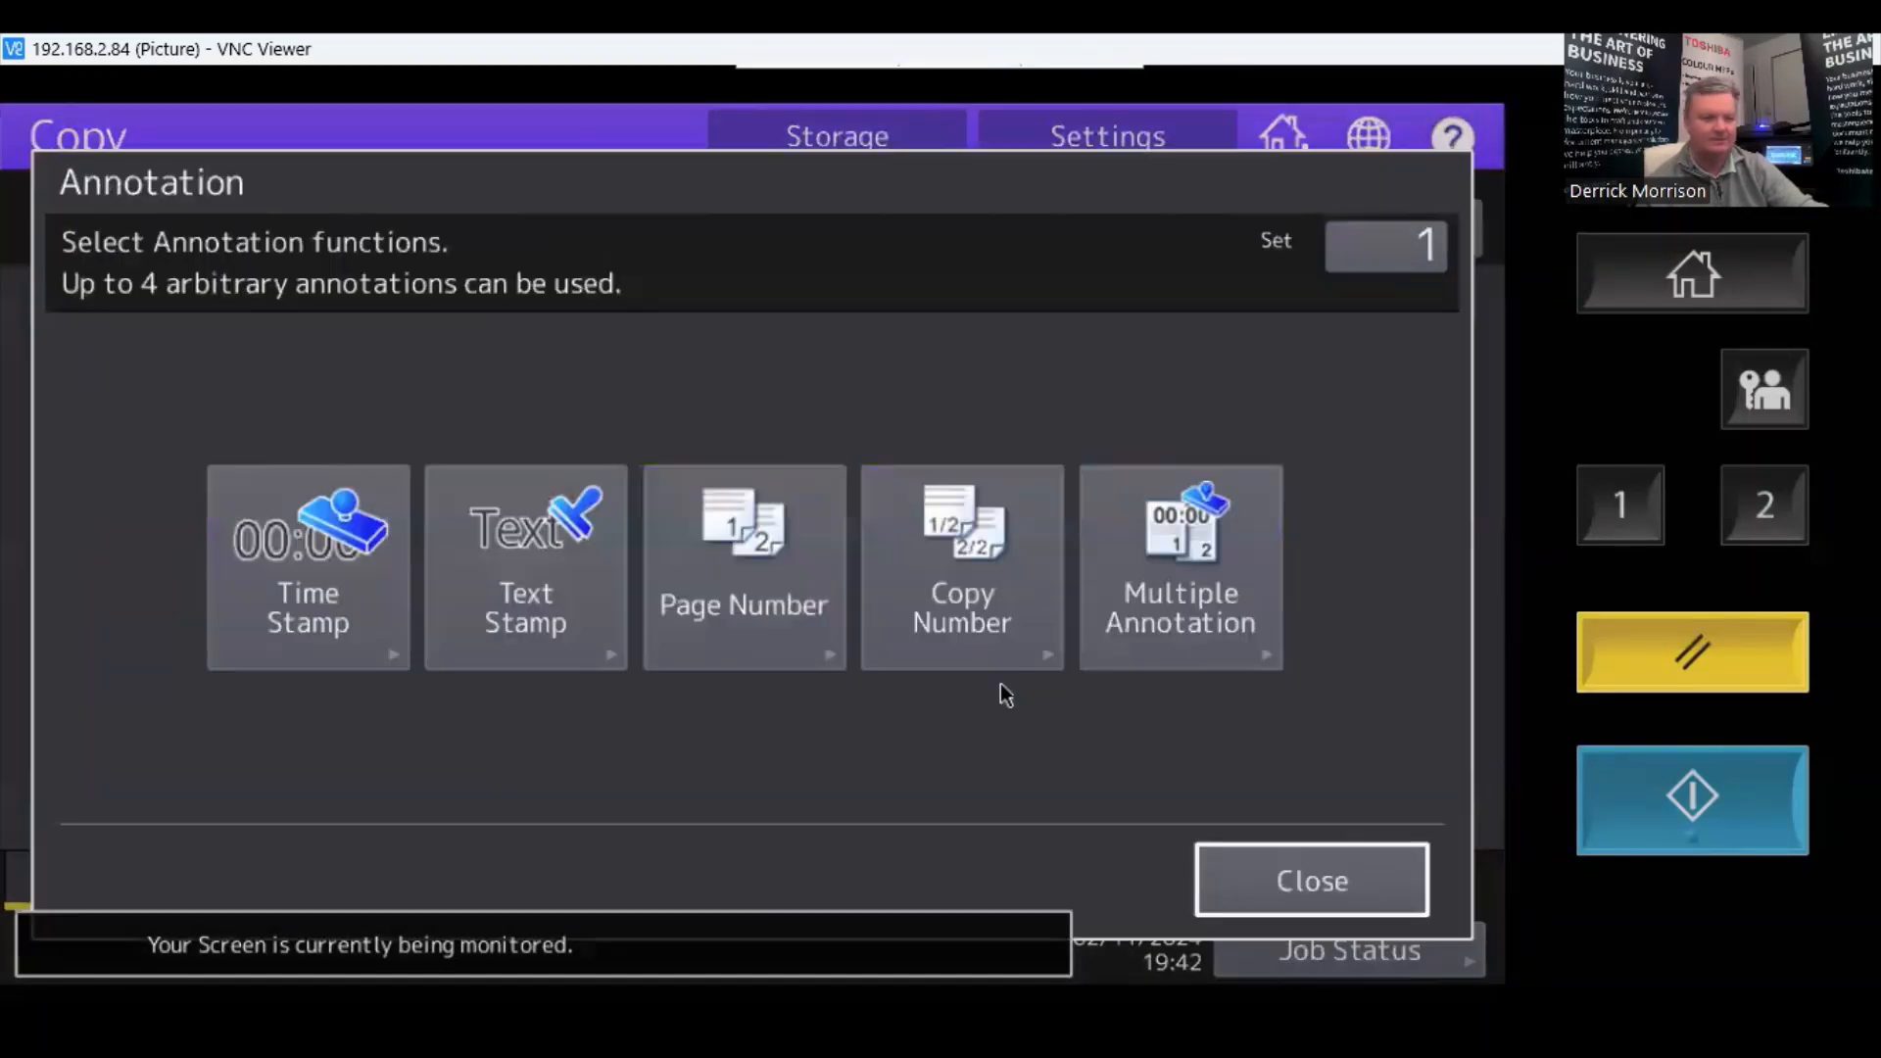
Turn on the Time Stamp annotation, return to Basic and start the duplex copy job.
left_click(308, 566)
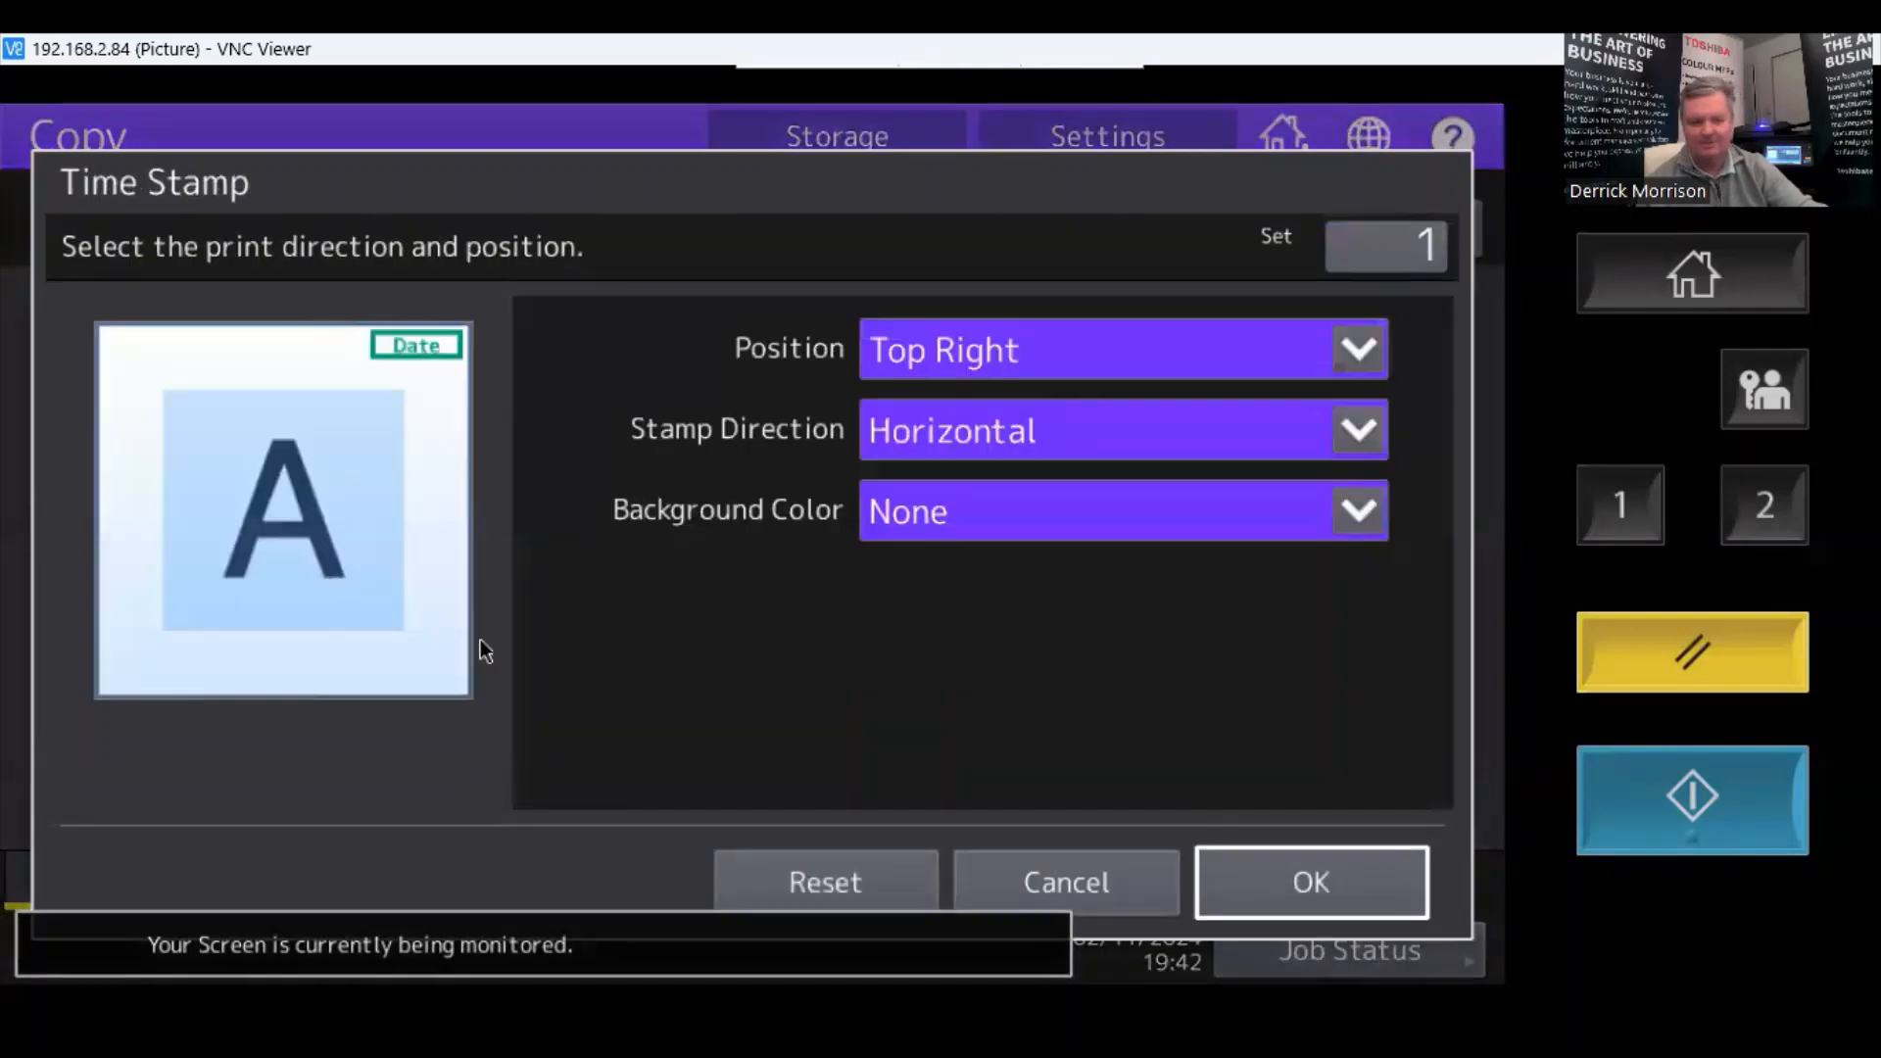
left_click(1309, 882)
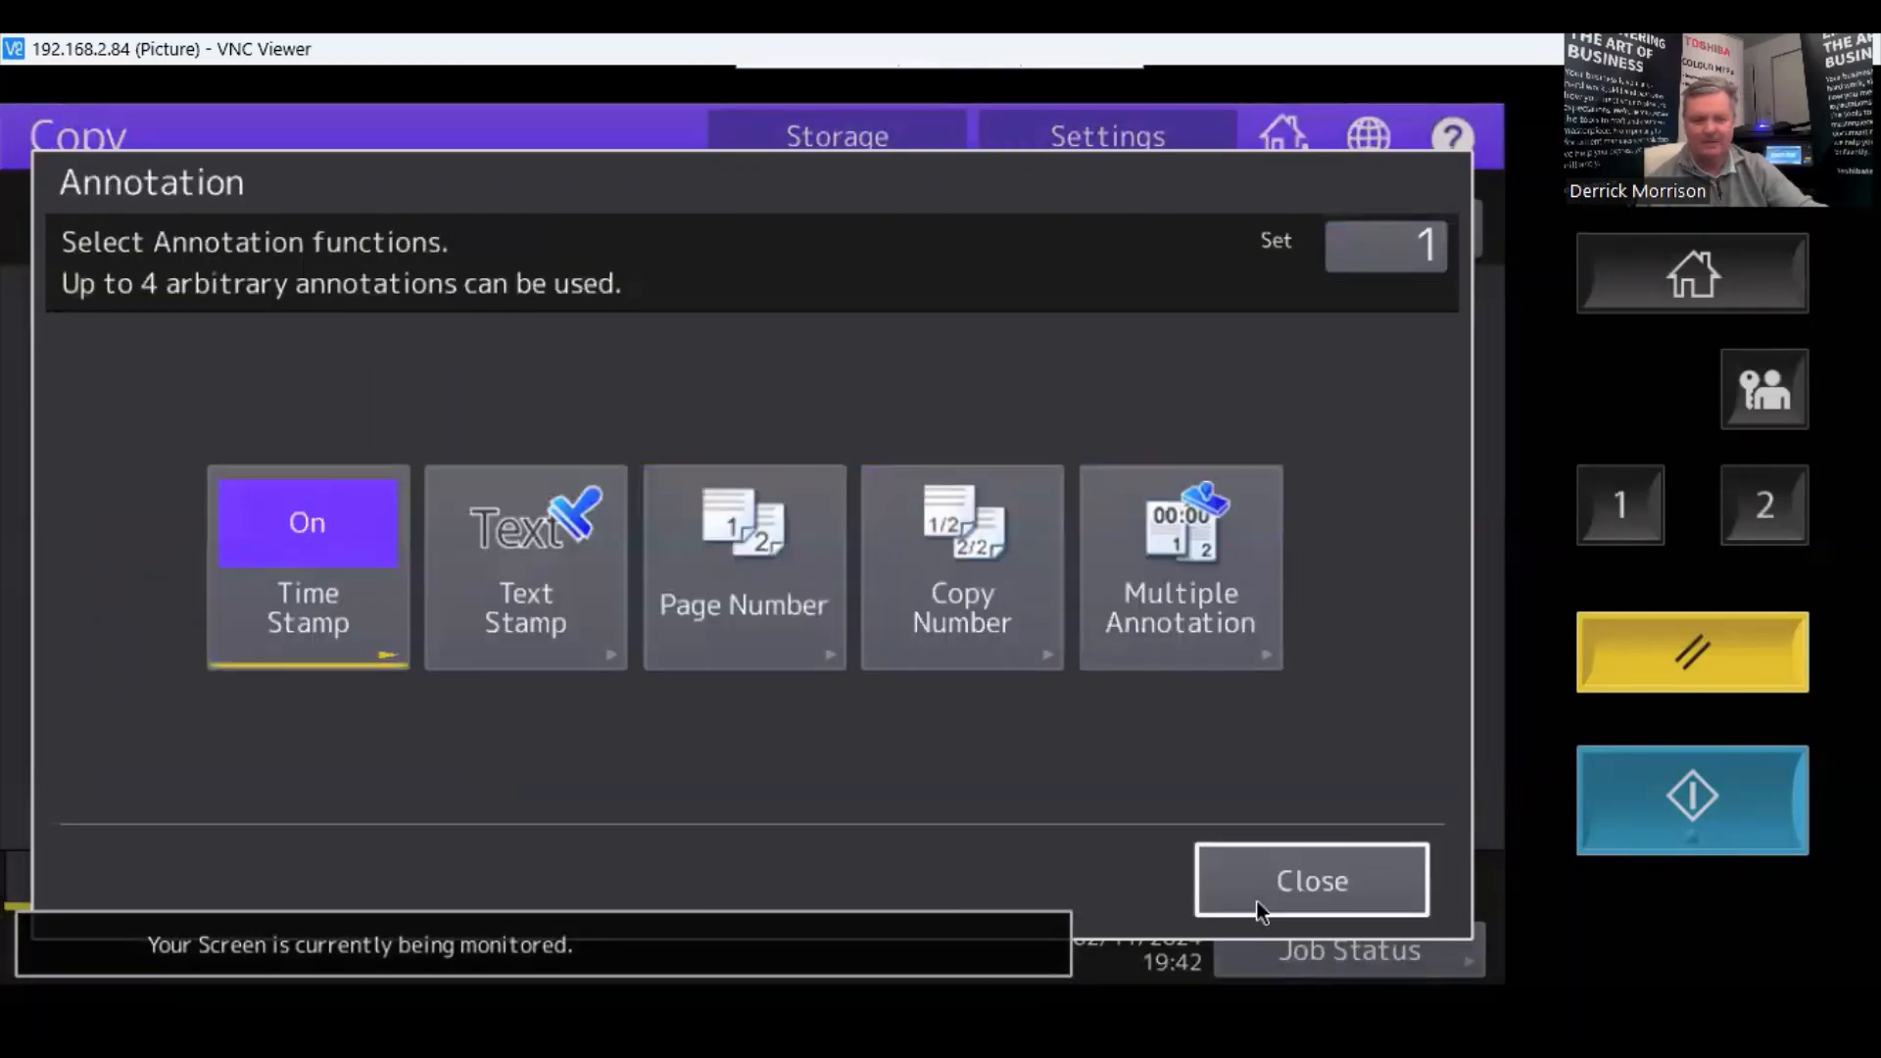
left_click(1310, 880)
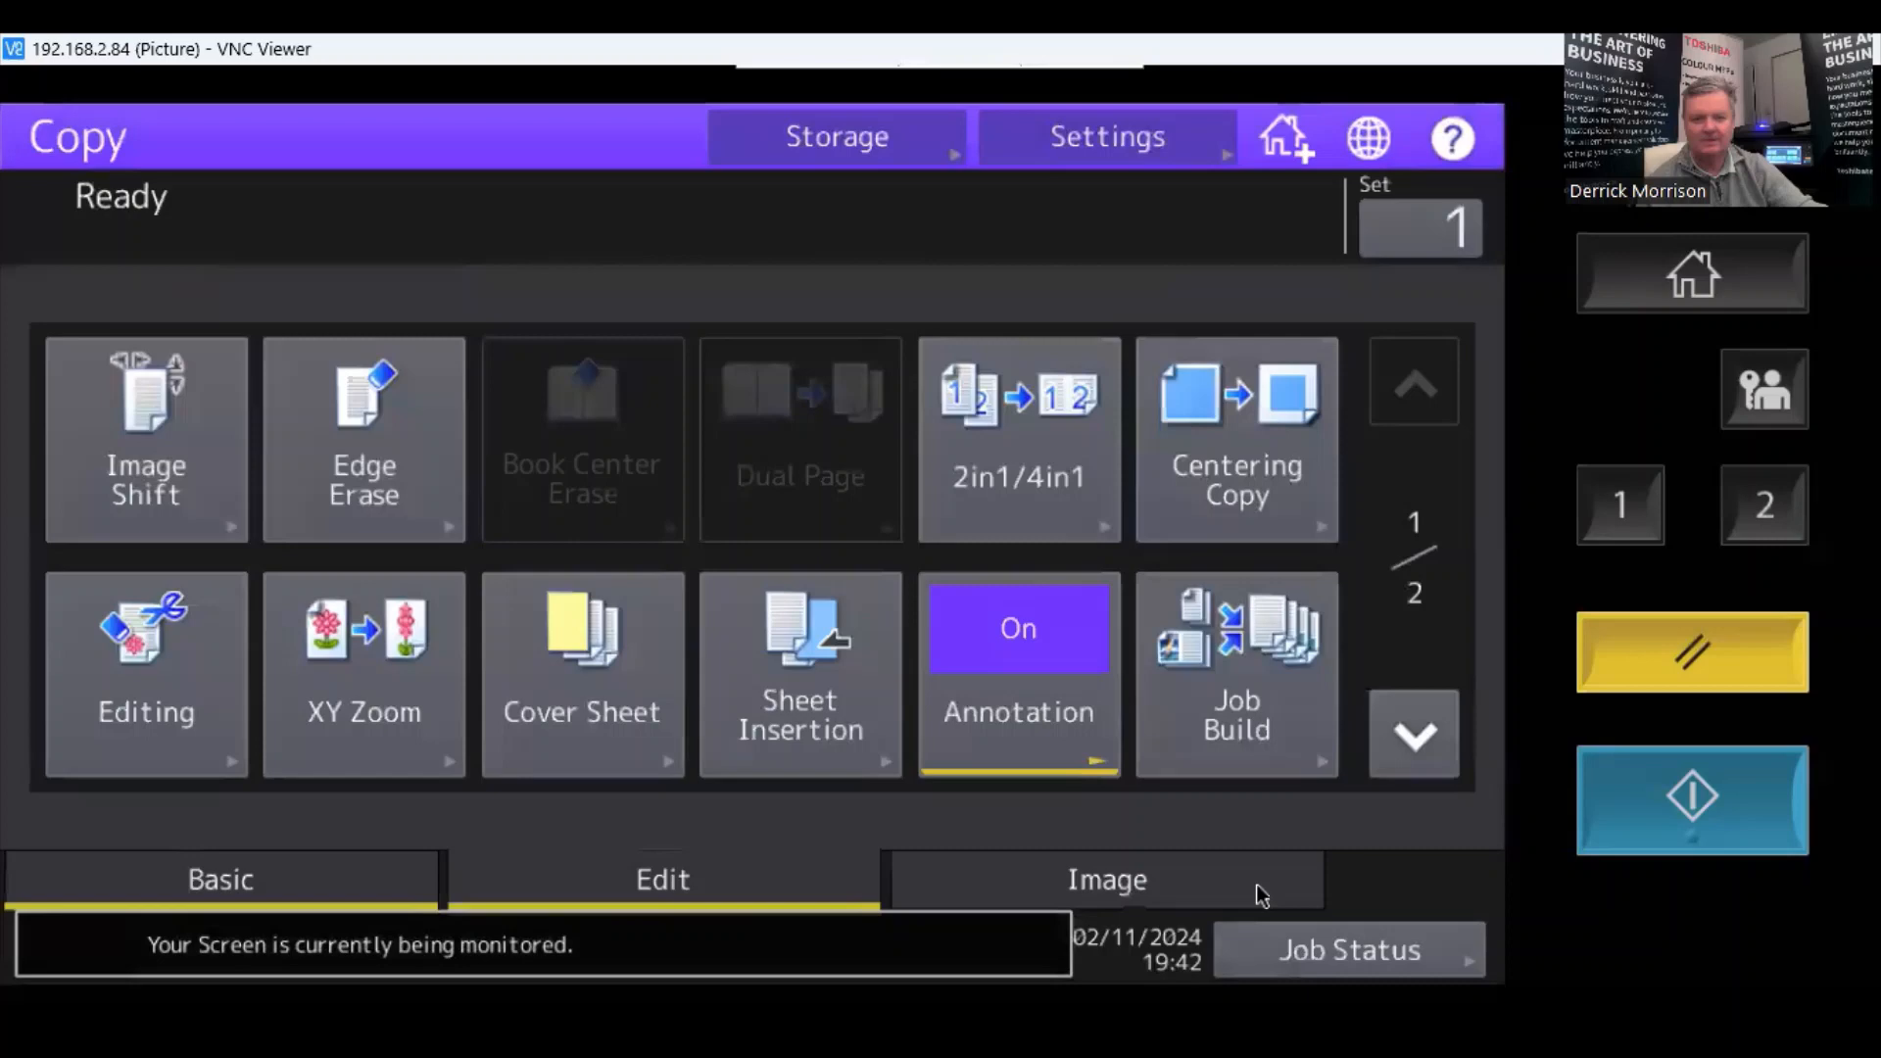
left_click(219, 878)
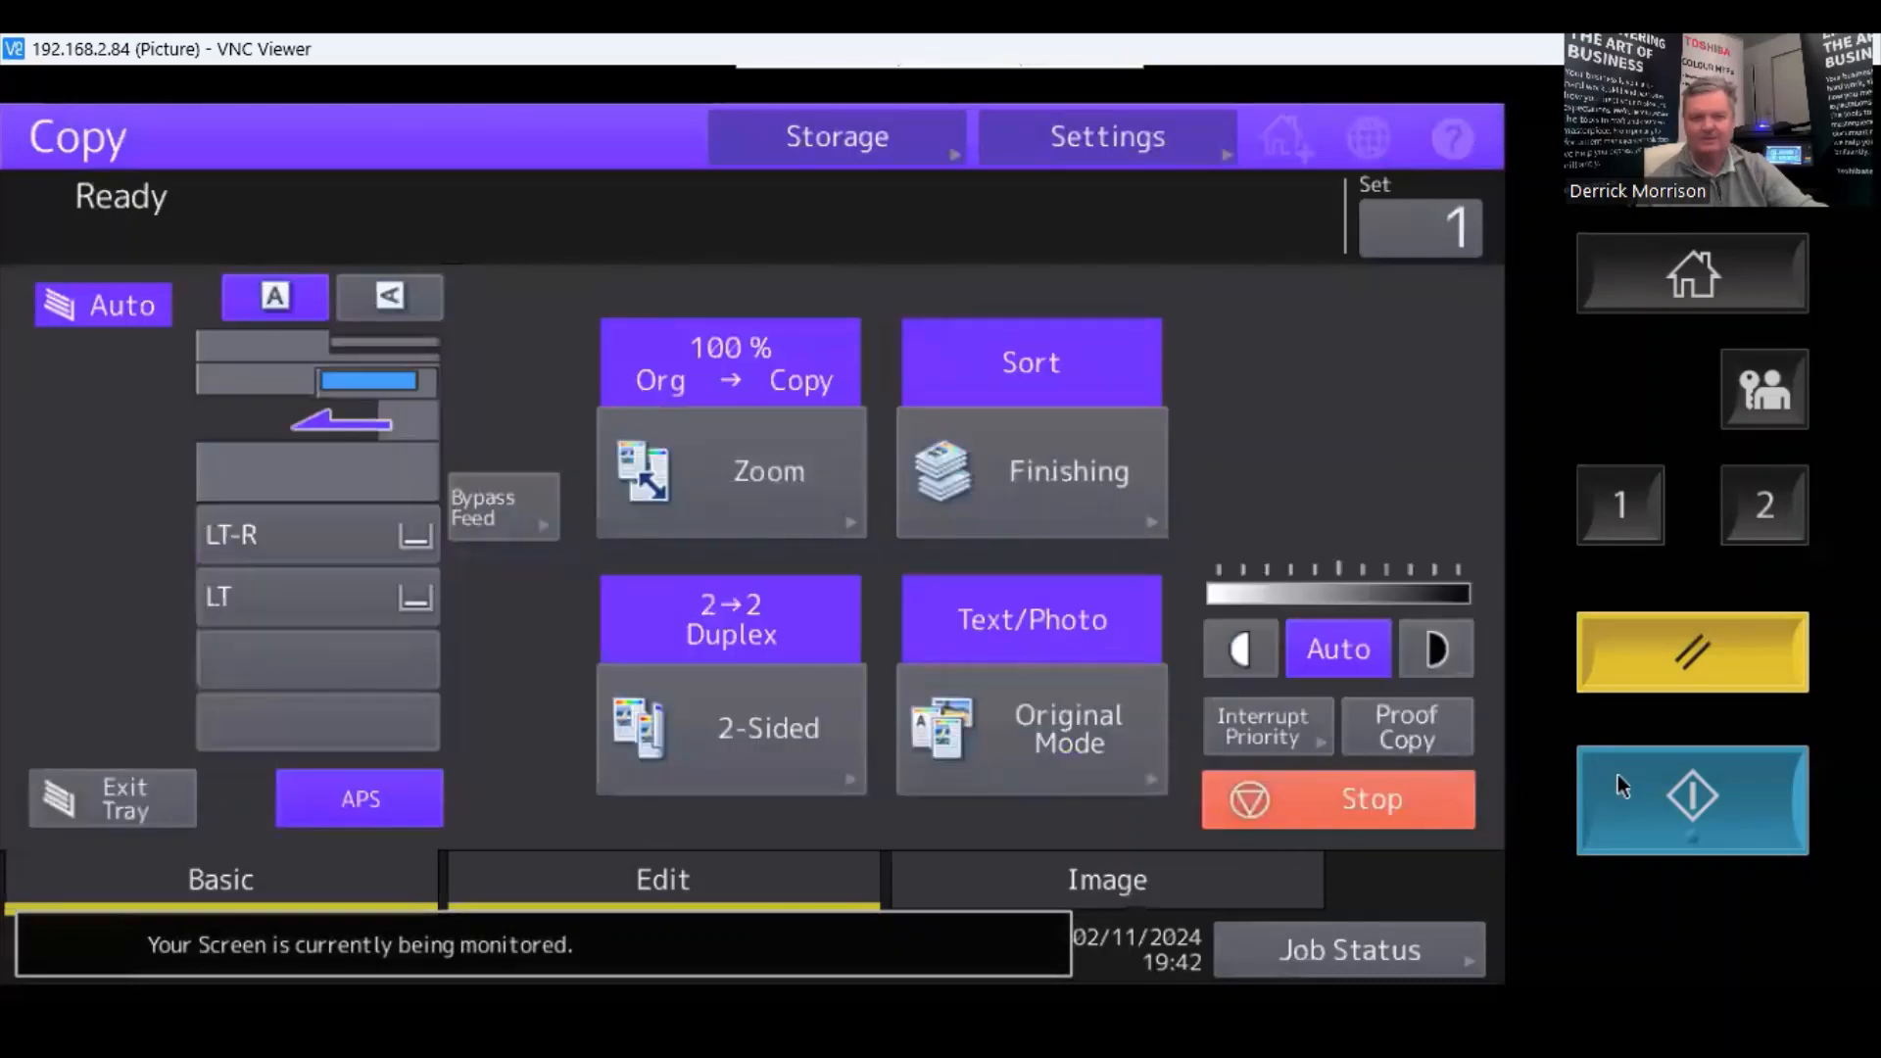
left_click(1691, 800)
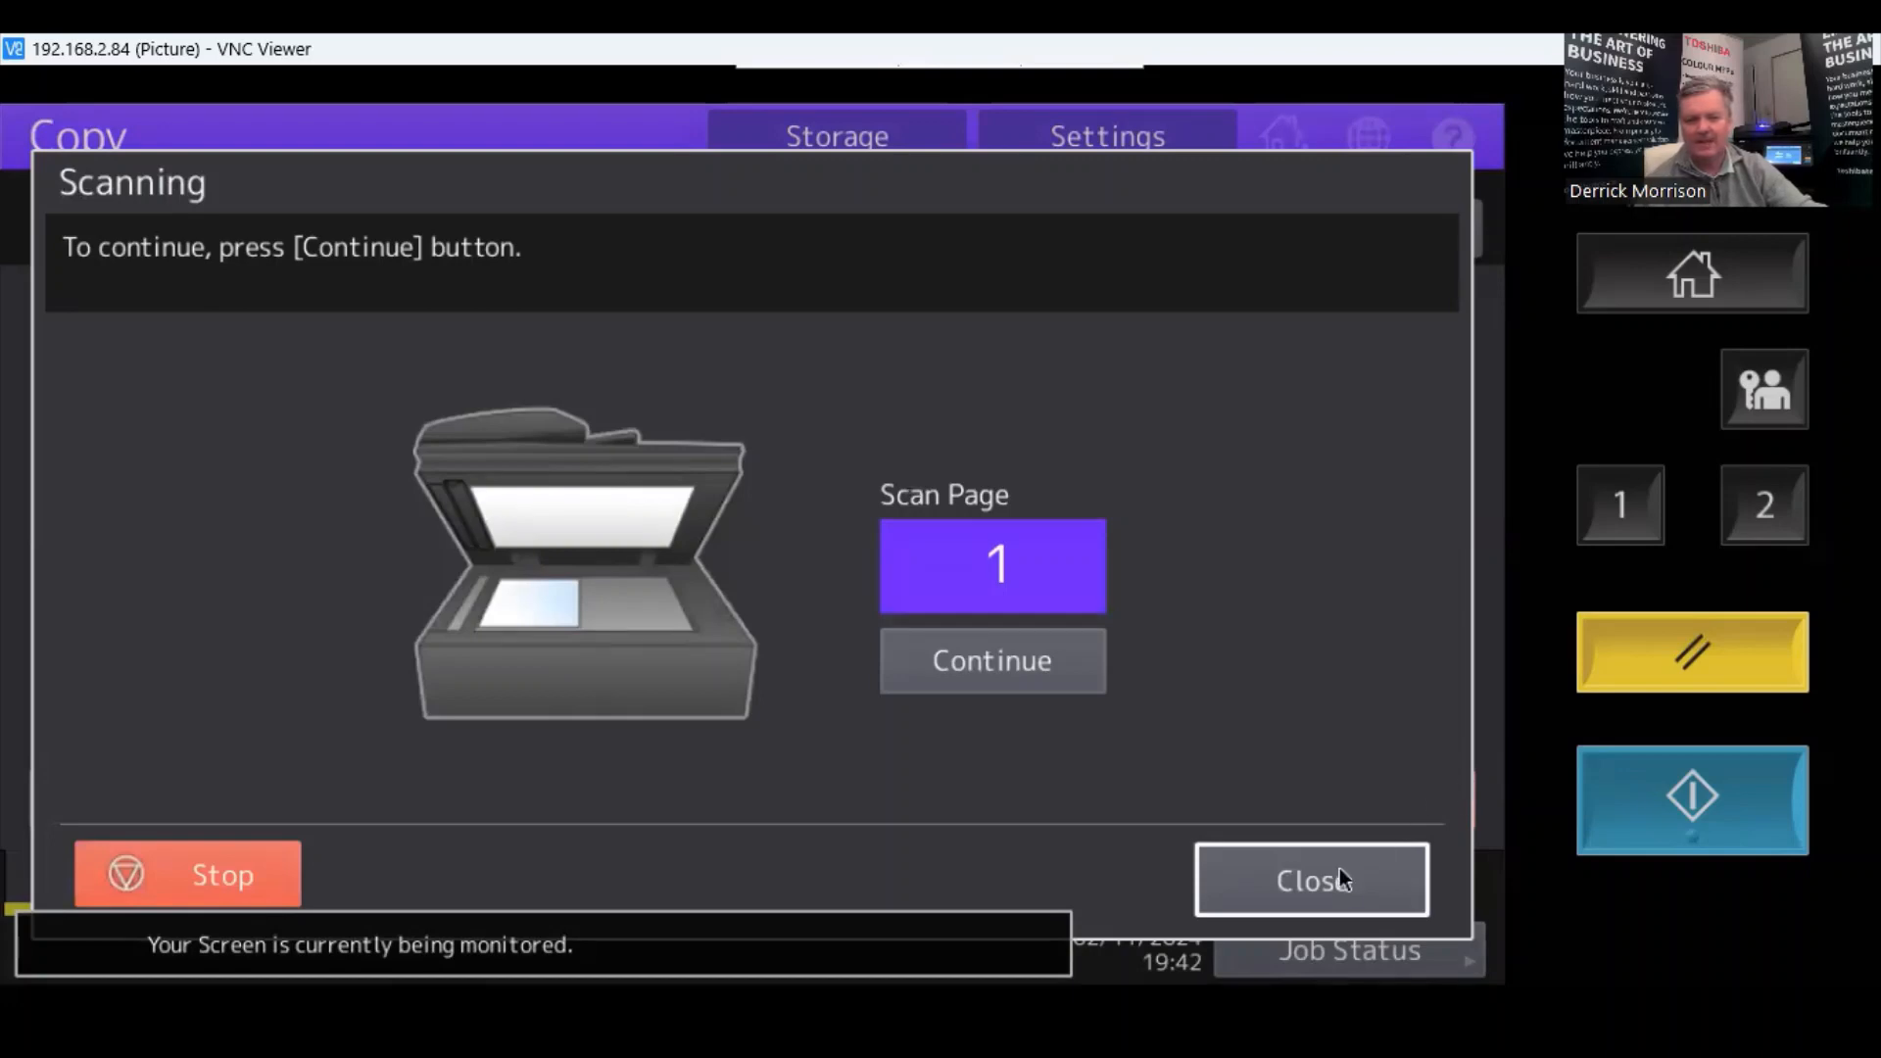
left_click(1311, 879)
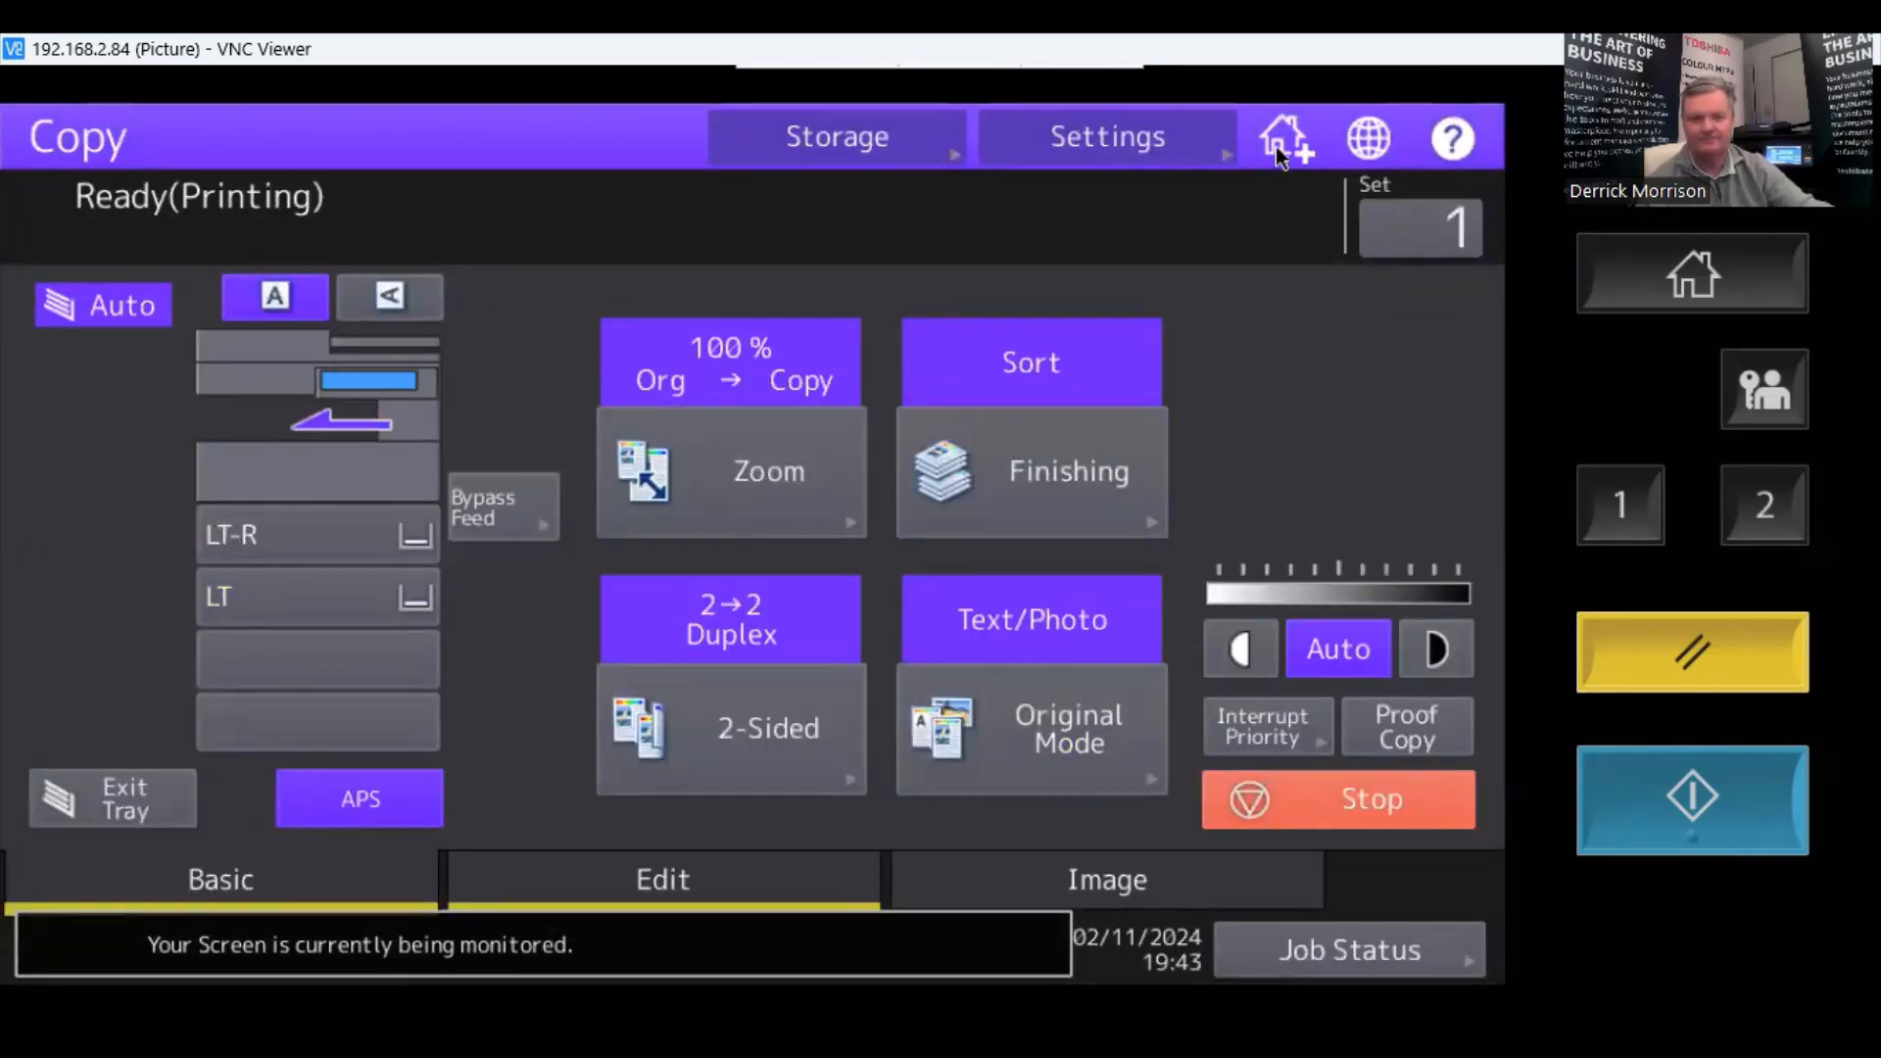
Register the copy settings as a home tile named Duplex / Time Stamp with Automatic Start in an empty slot.
left_click(1283, 137)
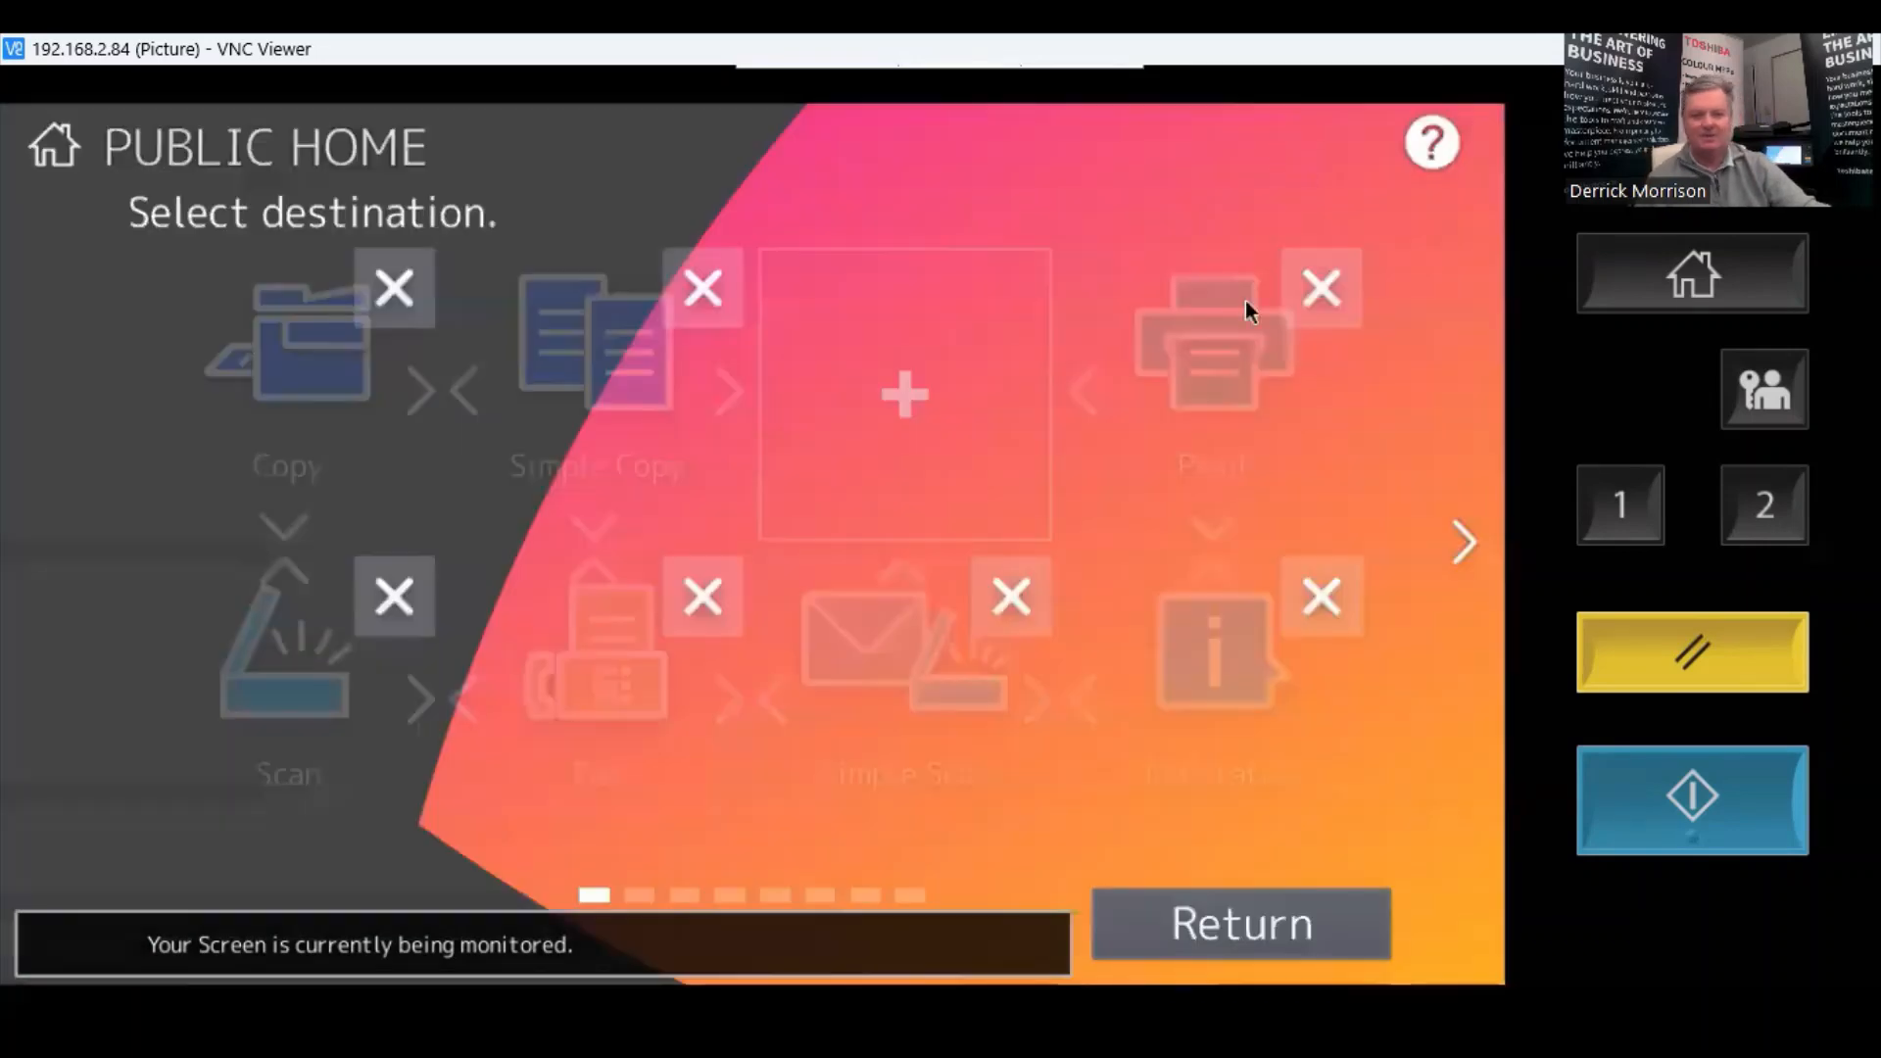
mouse_move(1470, 564)
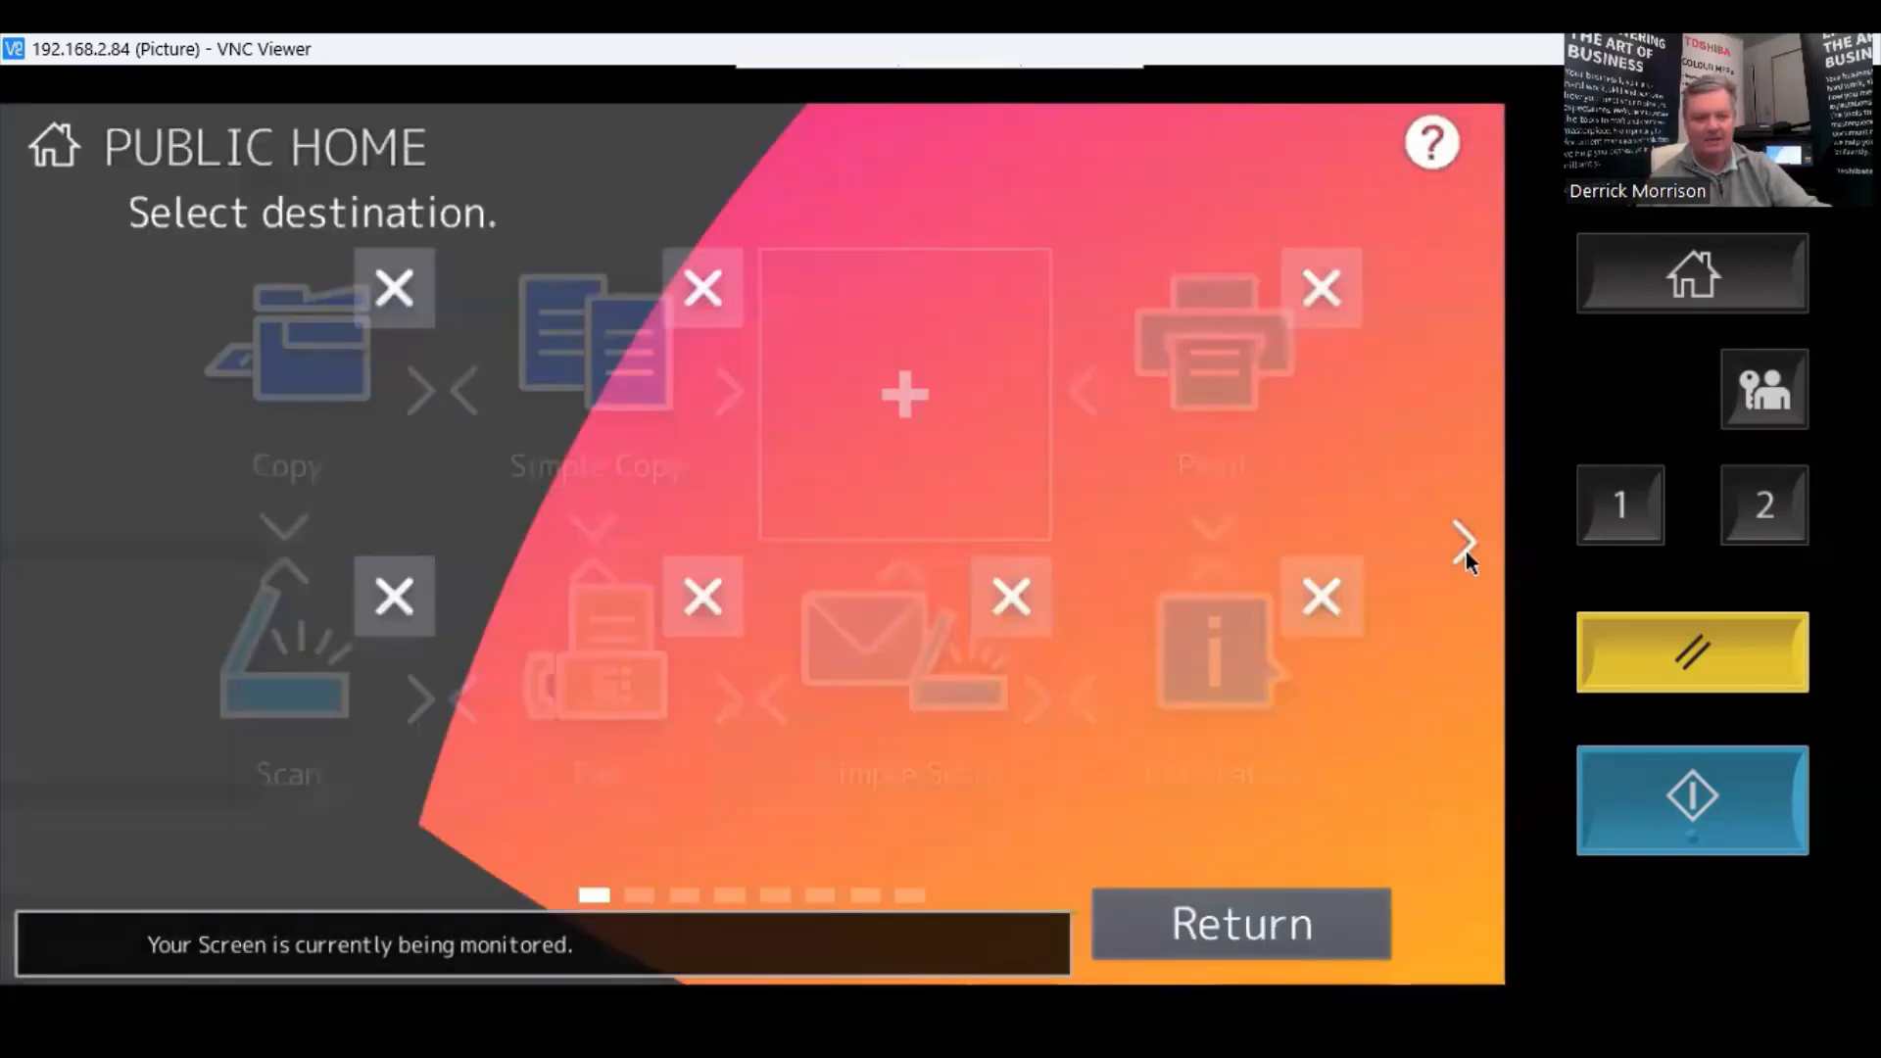
left_click(1462, 541)
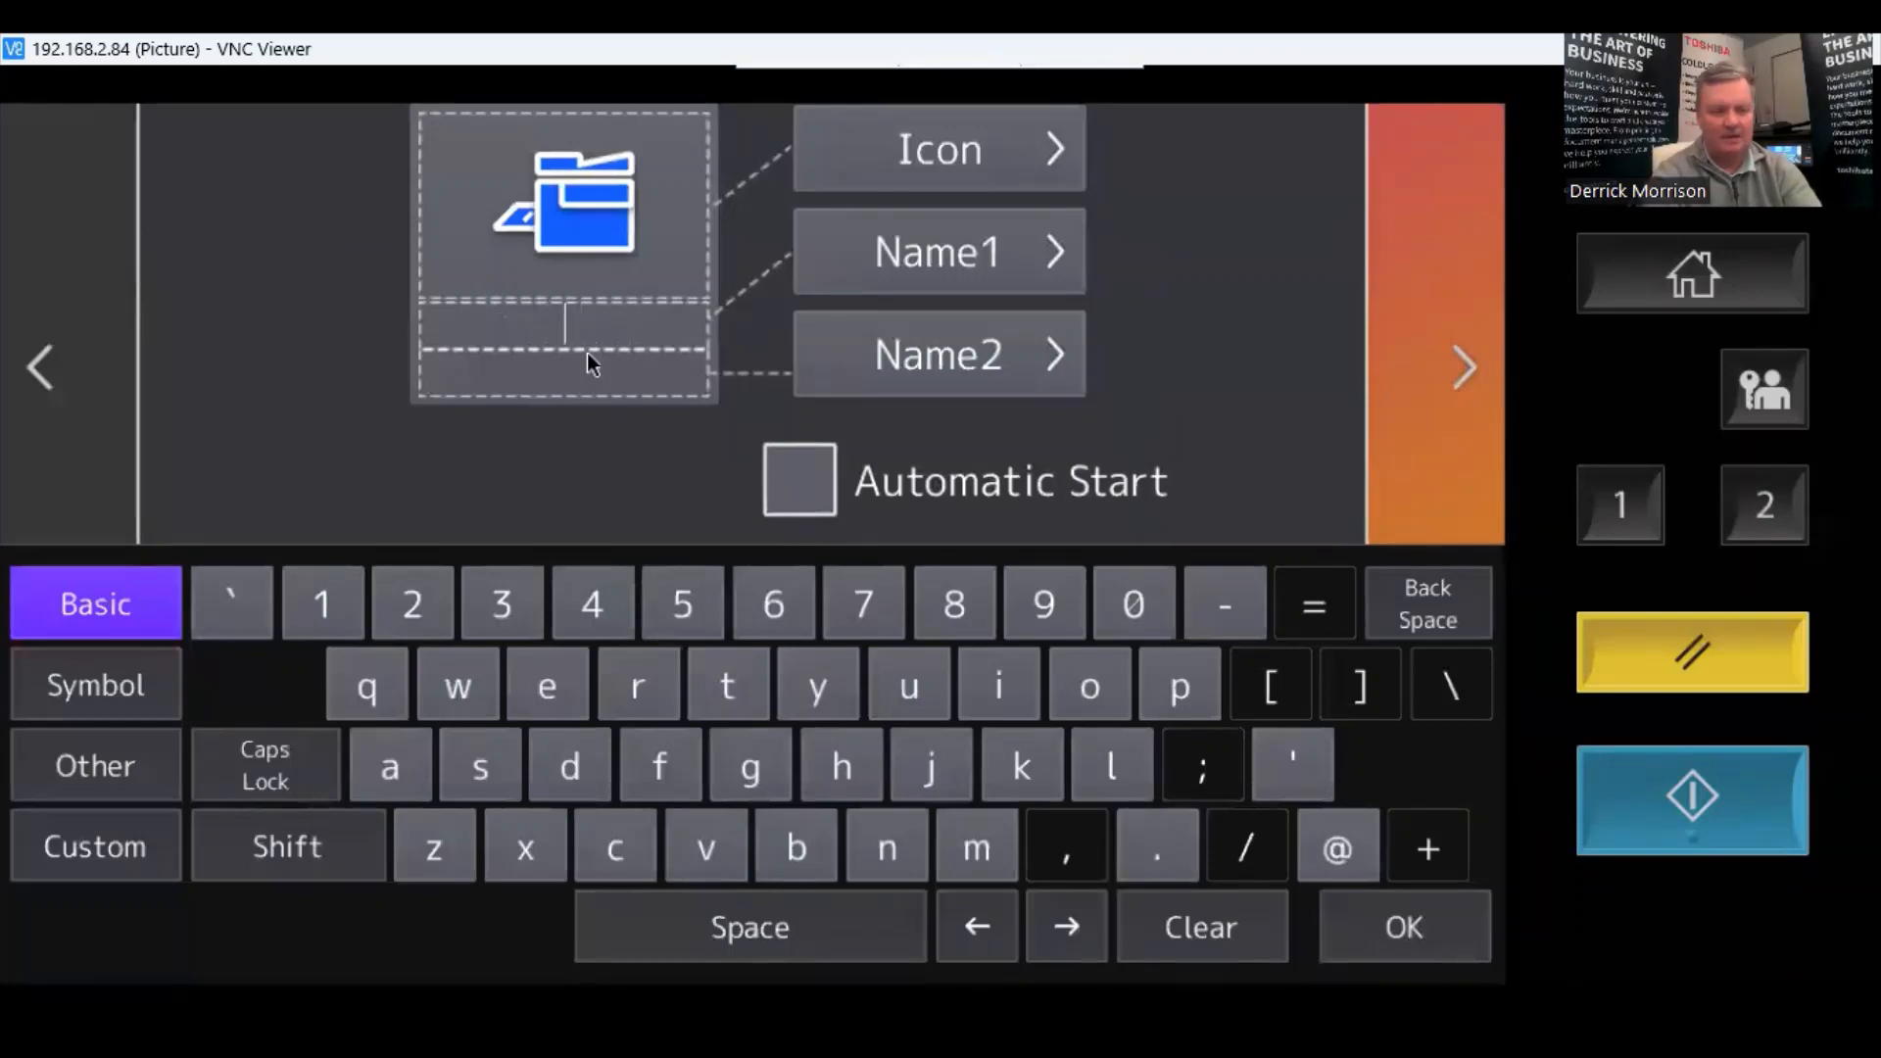
type("Du")
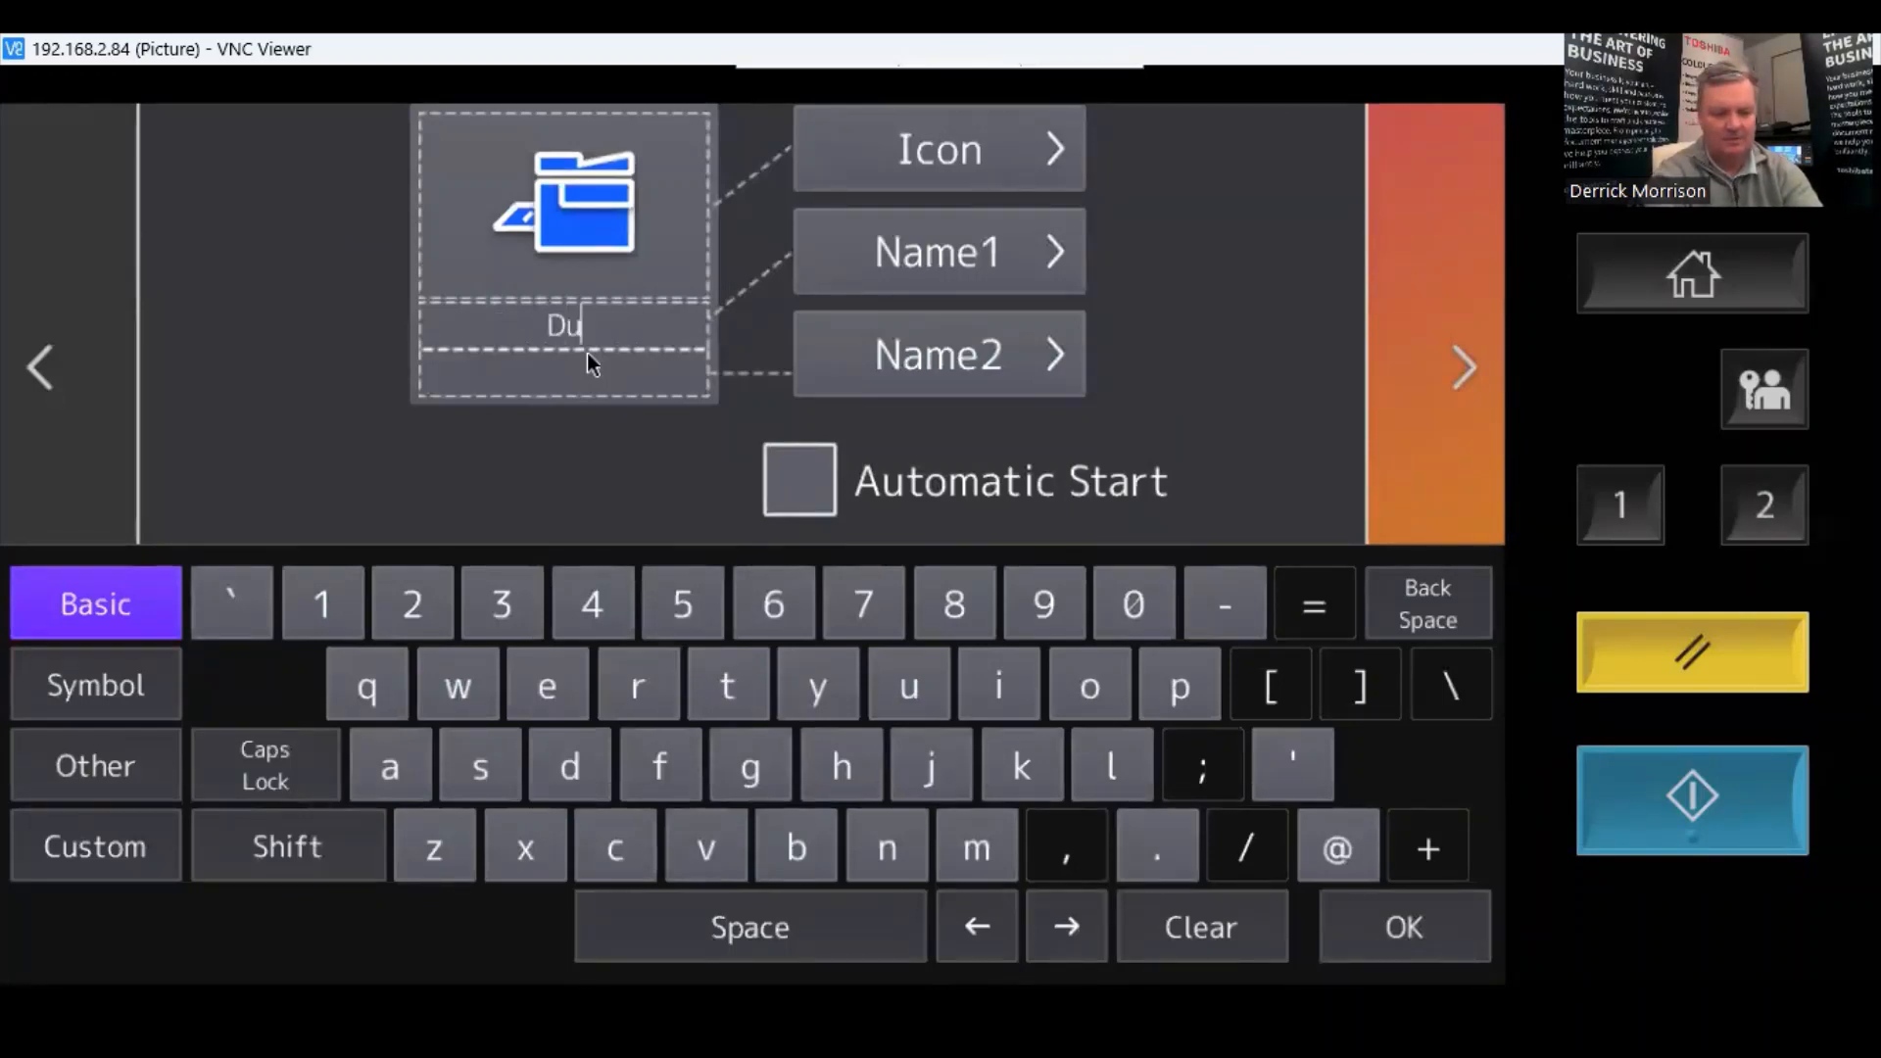
type("plex")
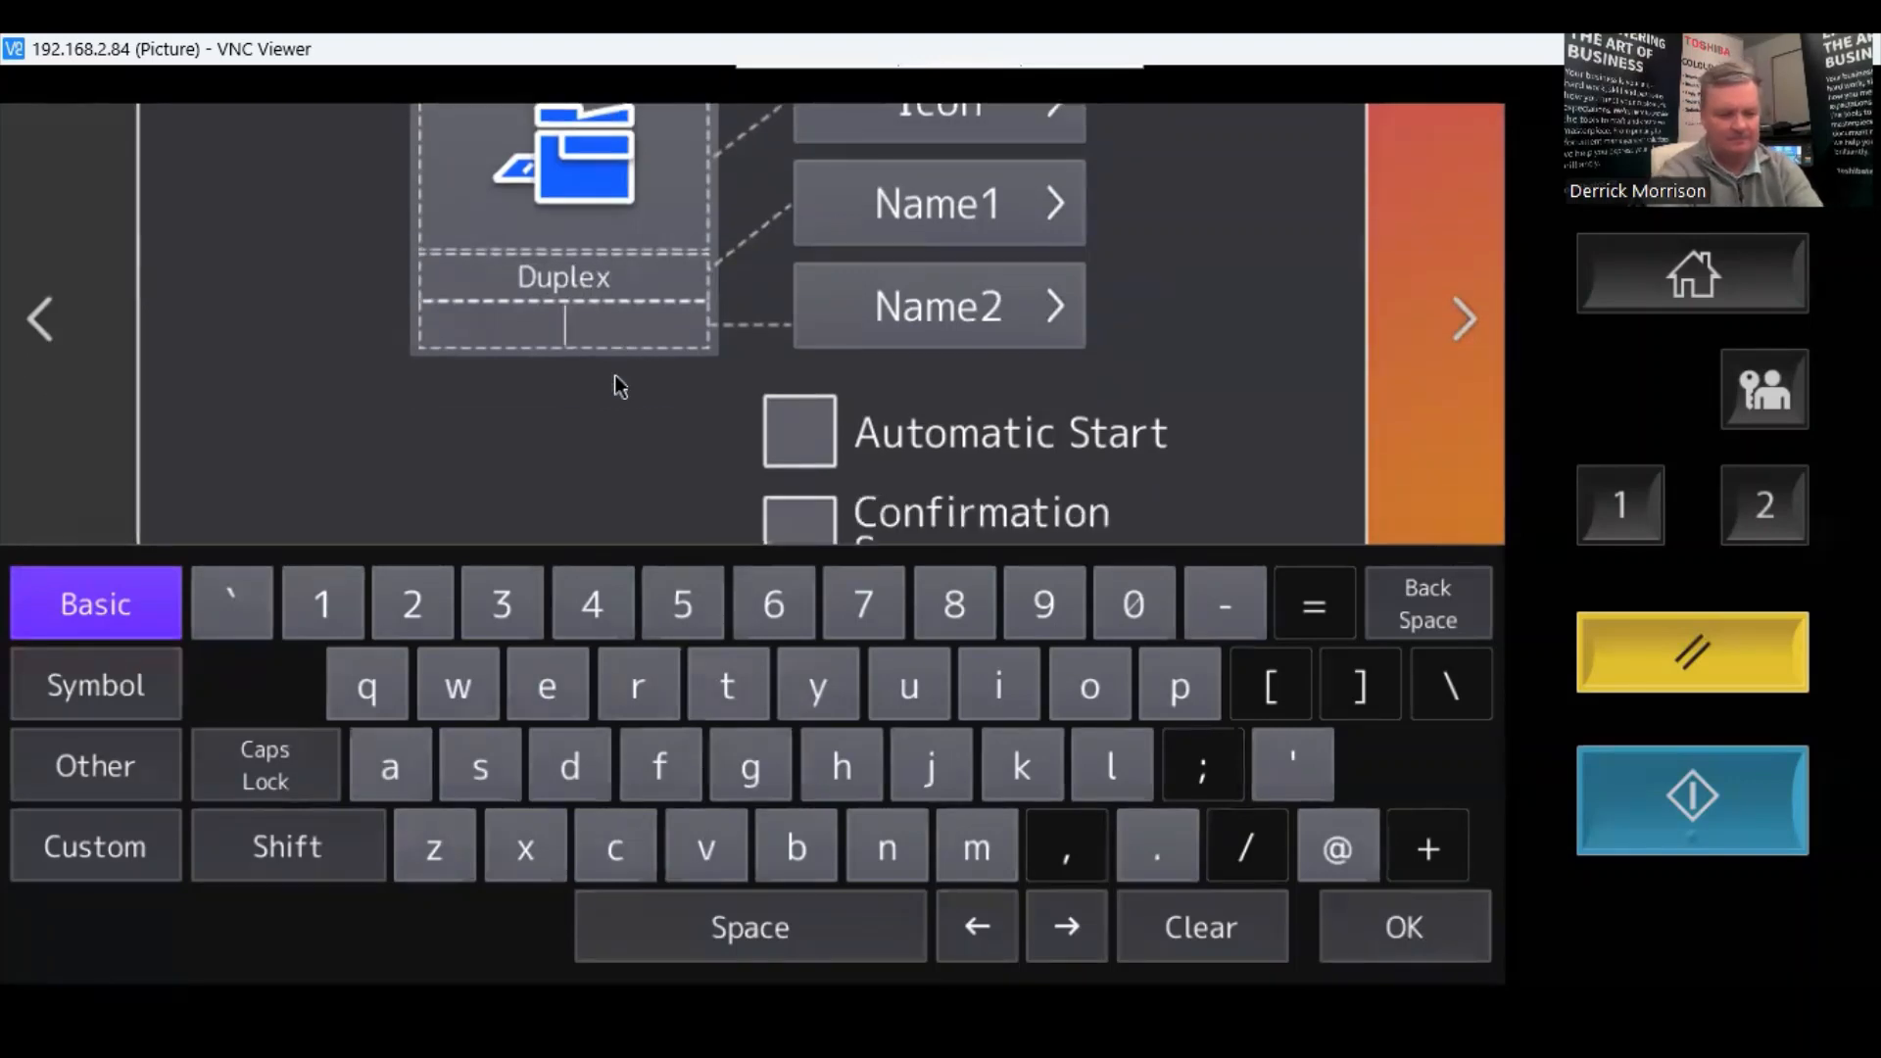
type("To")
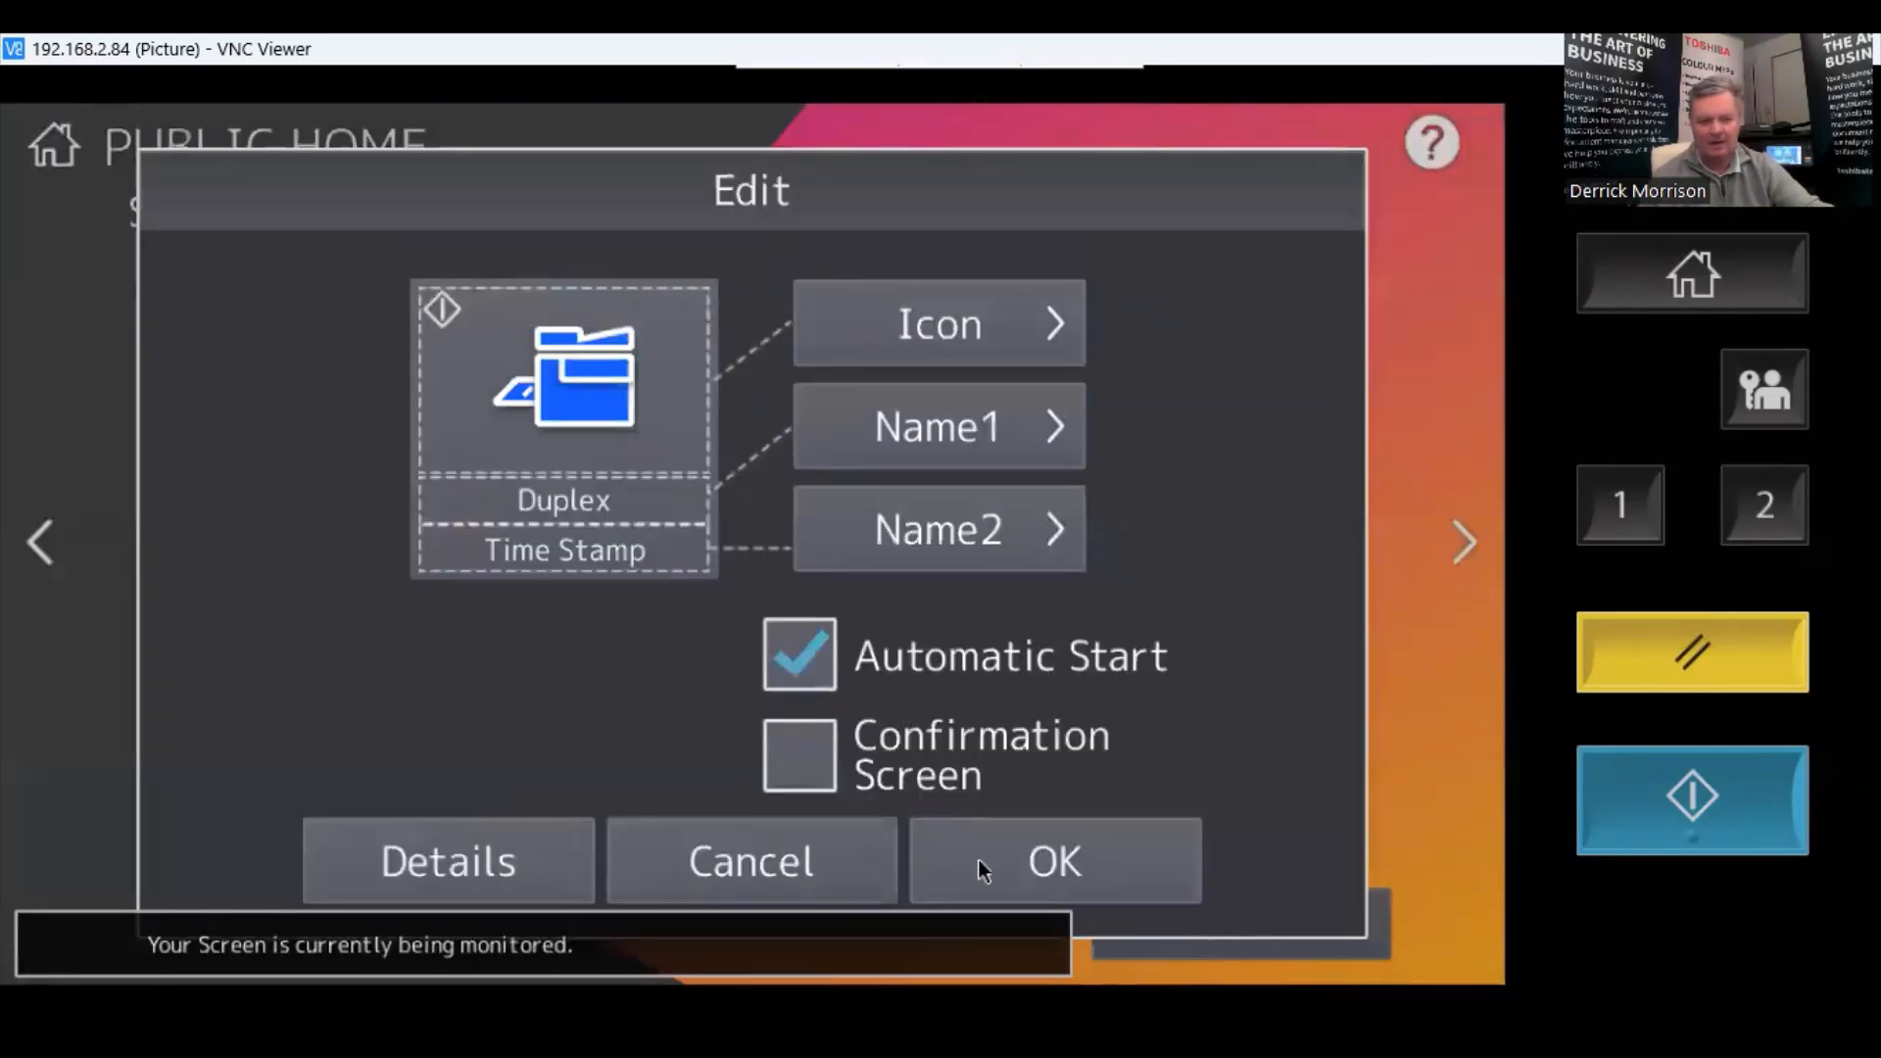
left_click(1052, 860)
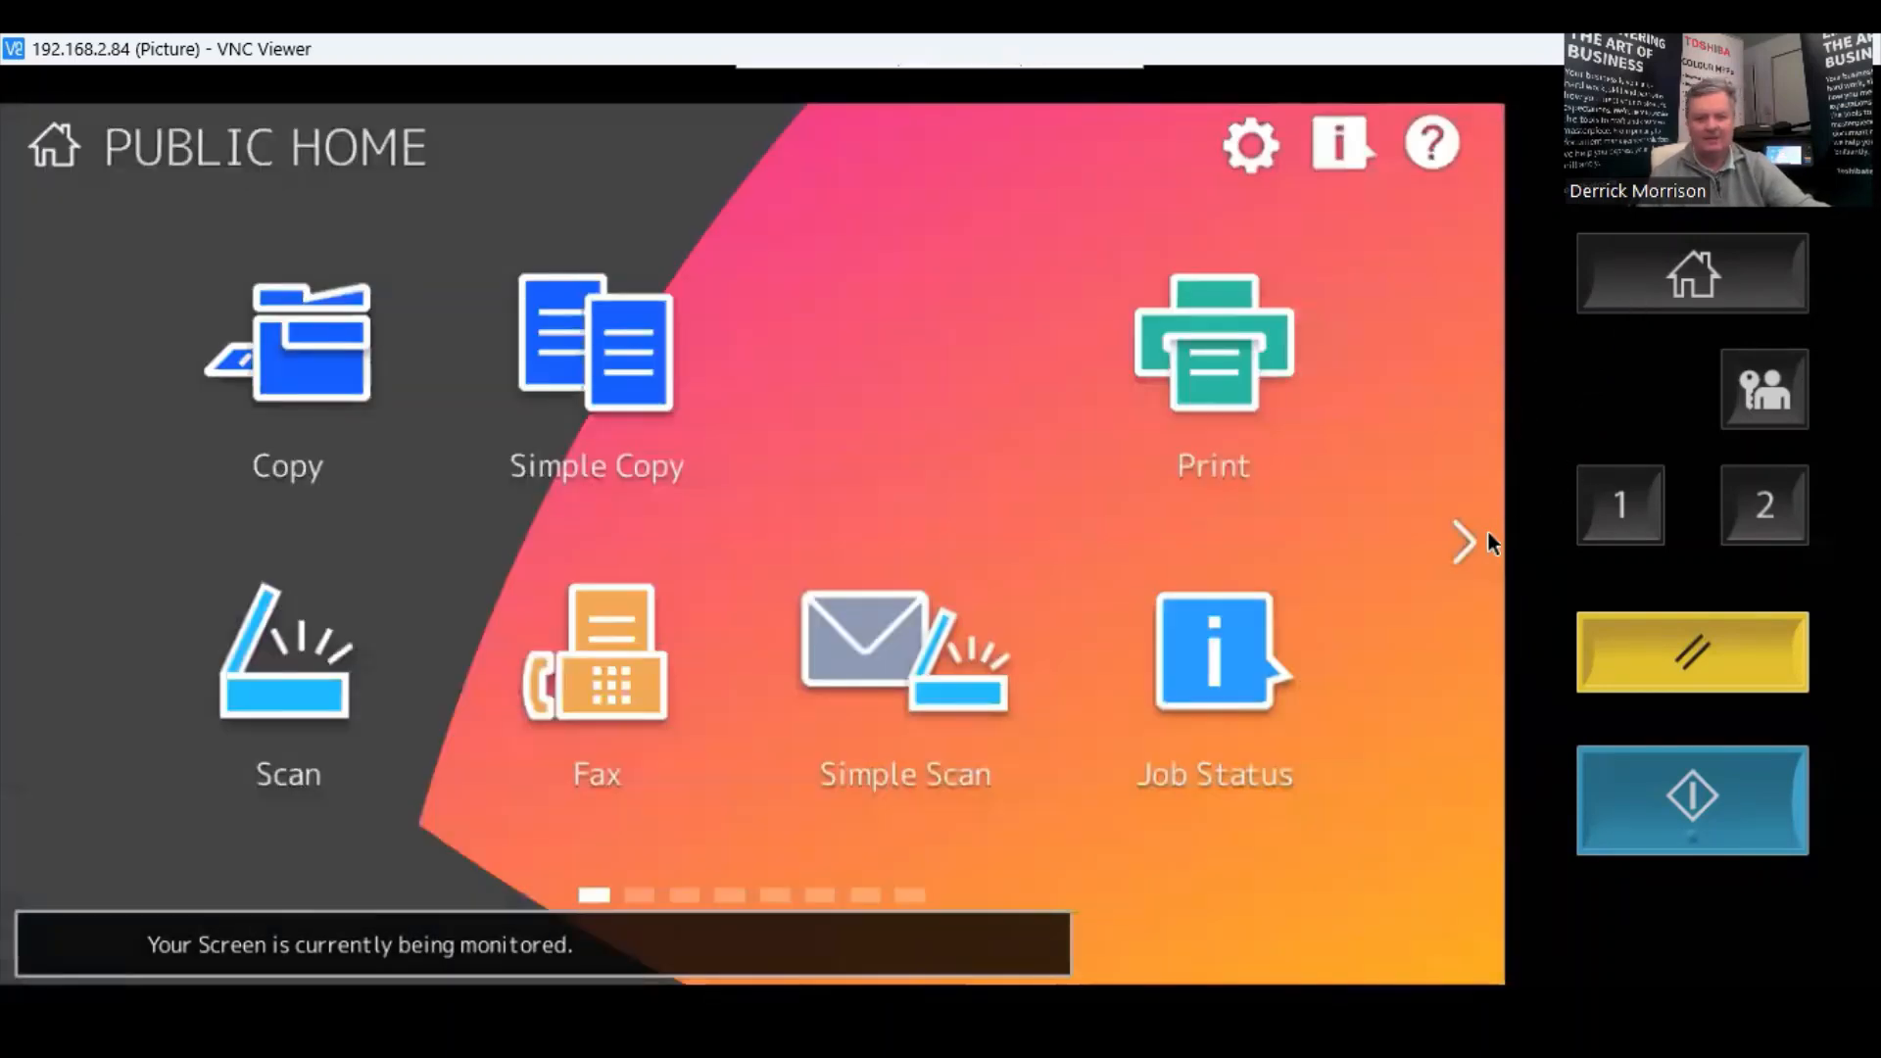
Page Public Home to the one-touch templates showing the new Duplex Time Stamp tile.
left_click(1461, 541)
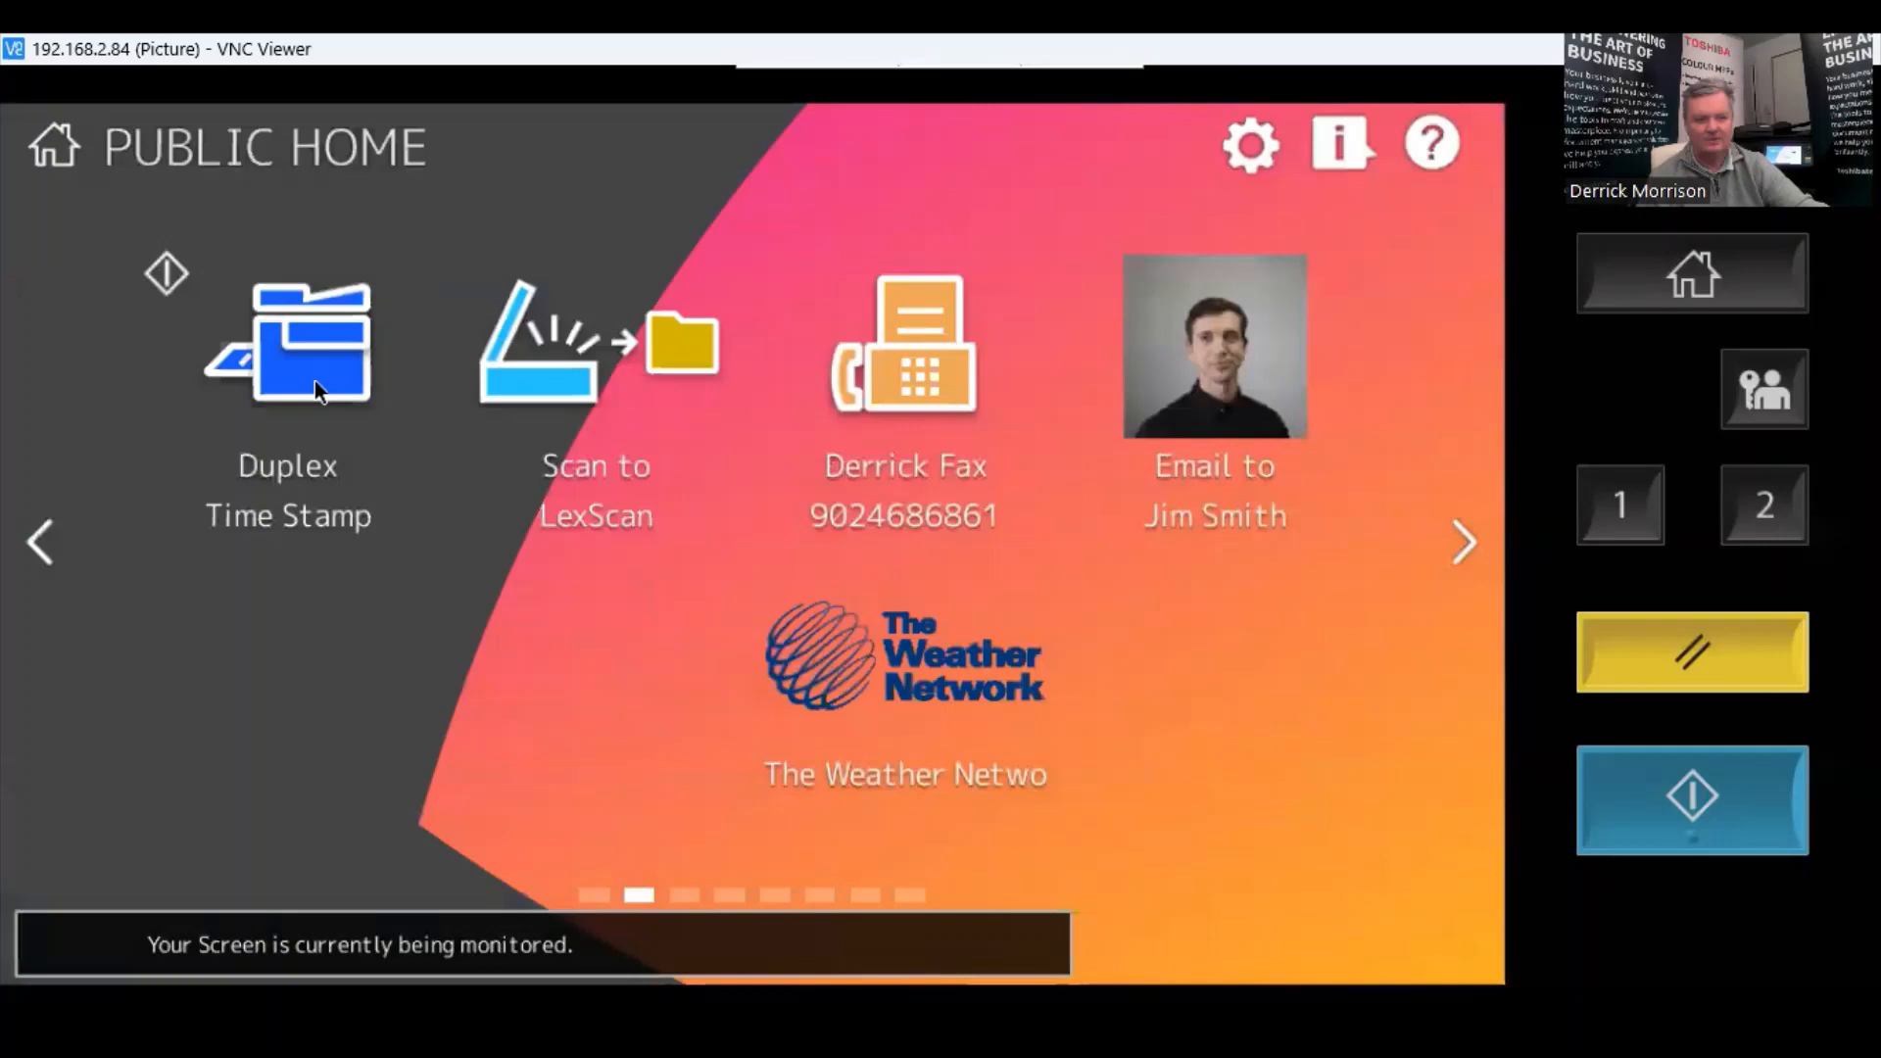
mouse_move(288, 388)
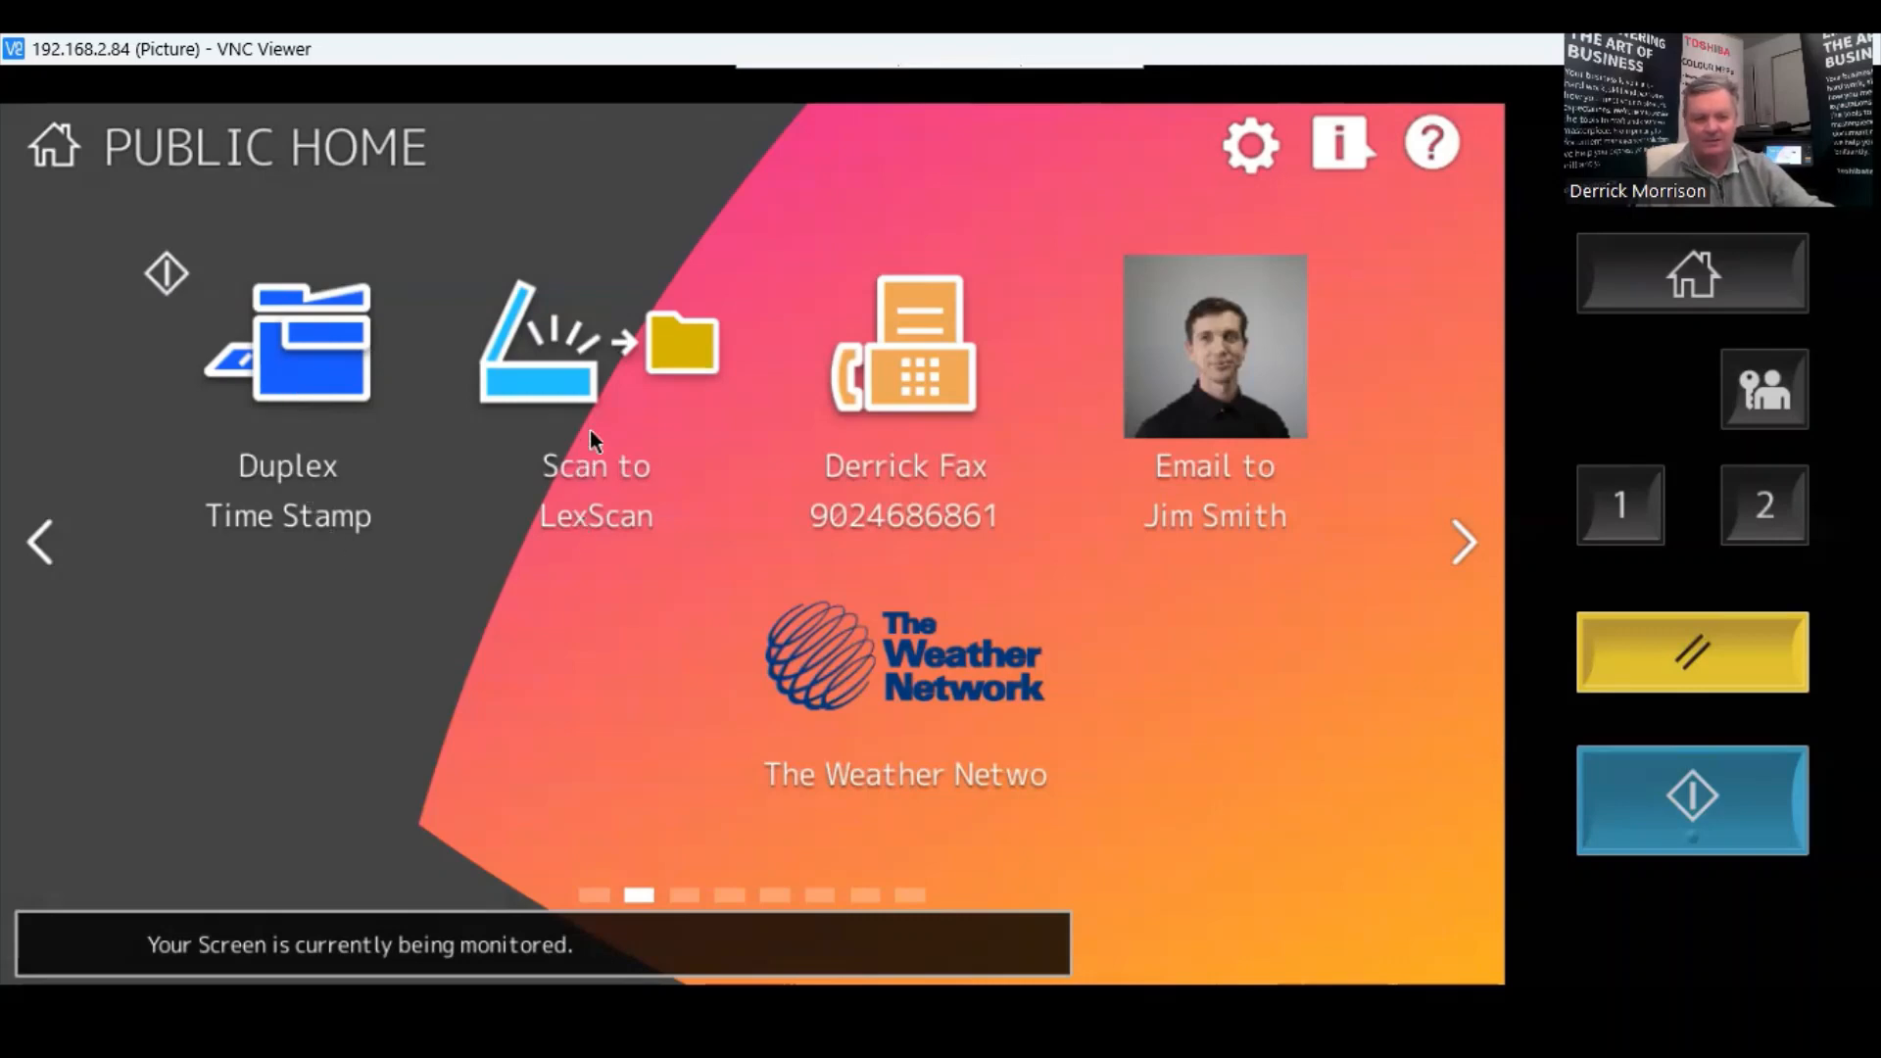
mouse_move(582, 401)
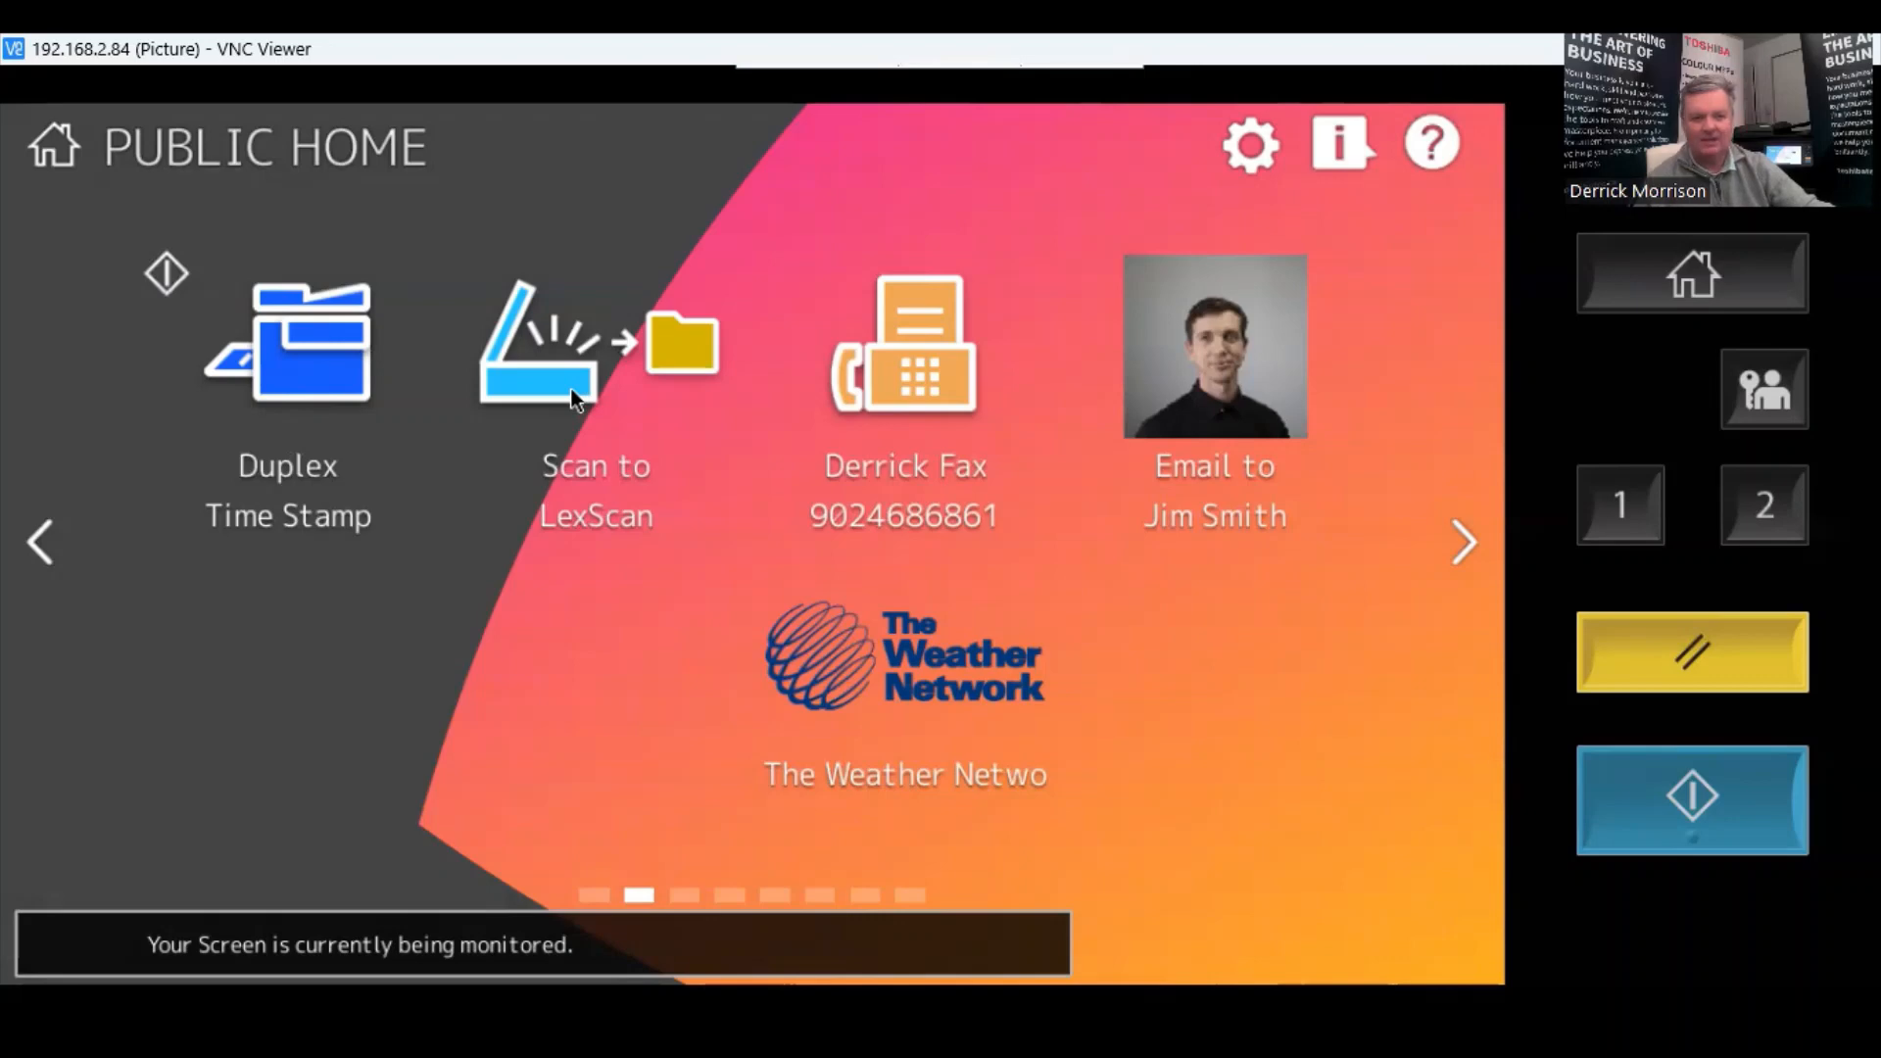
left_click(595, 349)
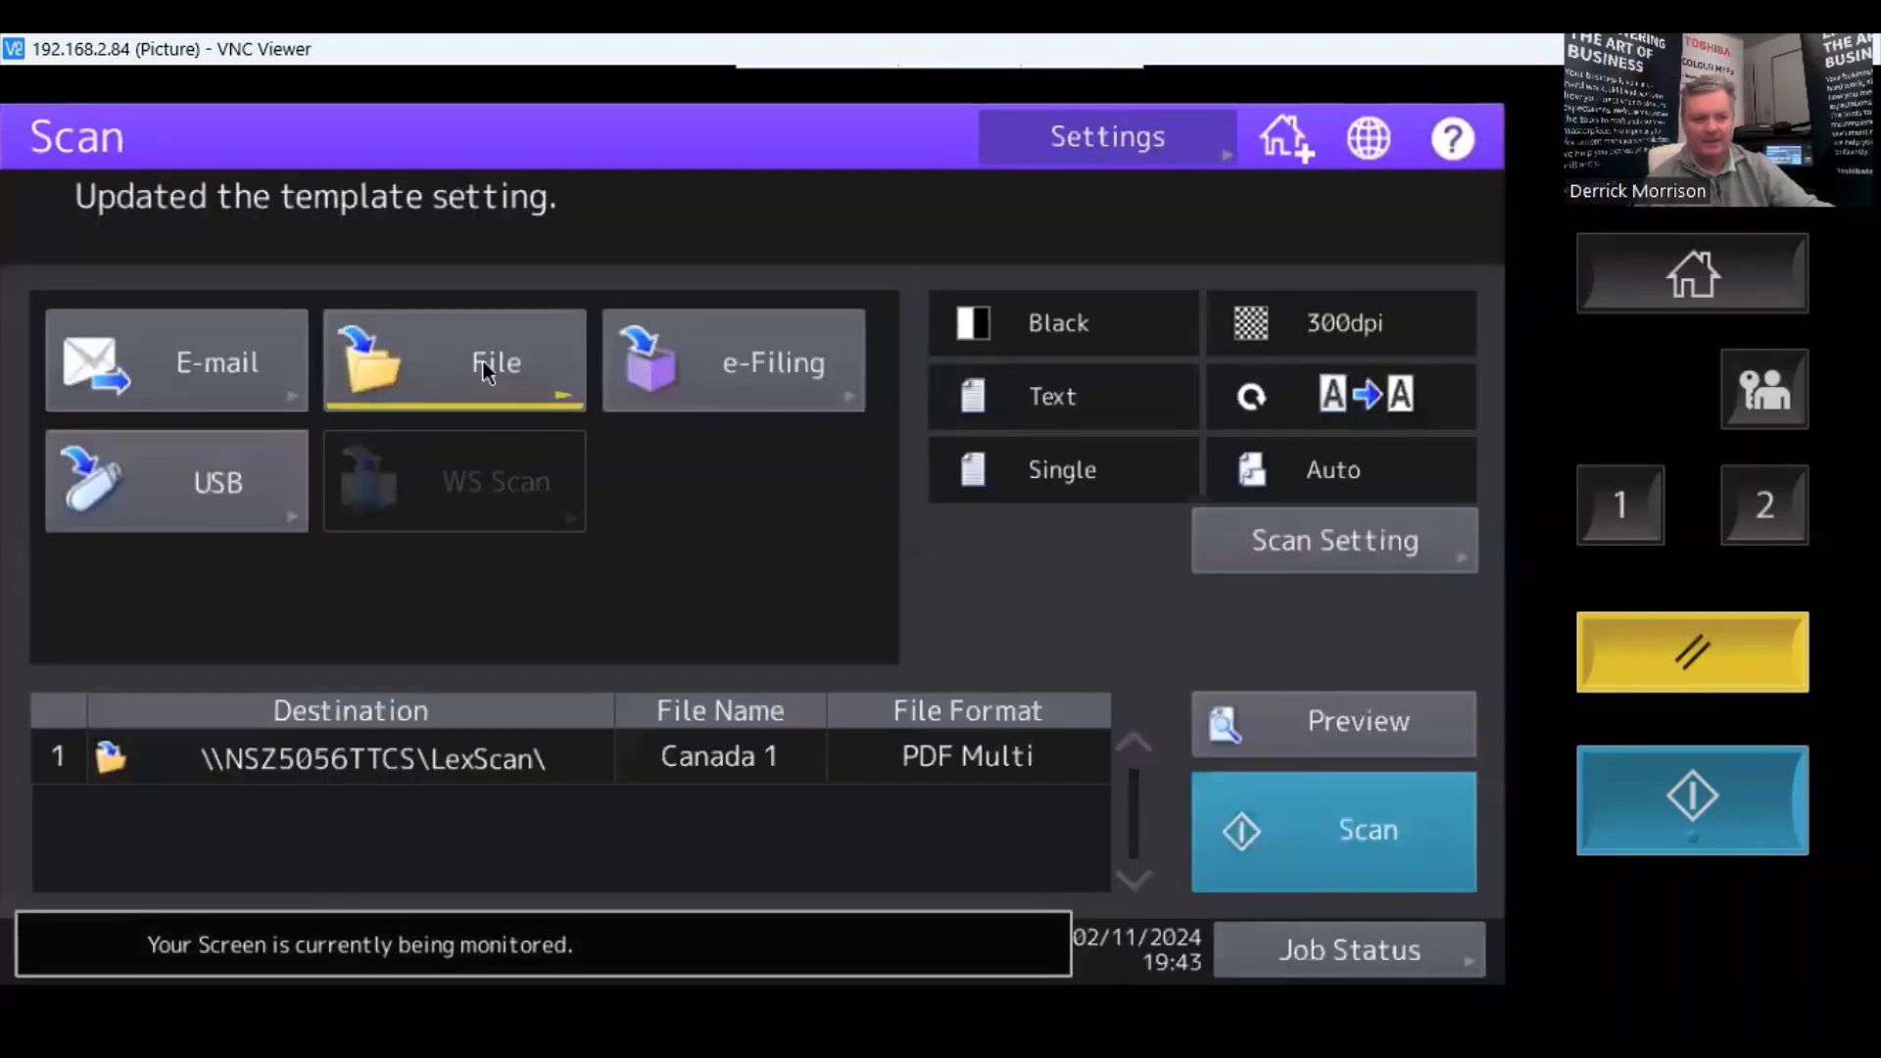
left_click(453, 361)
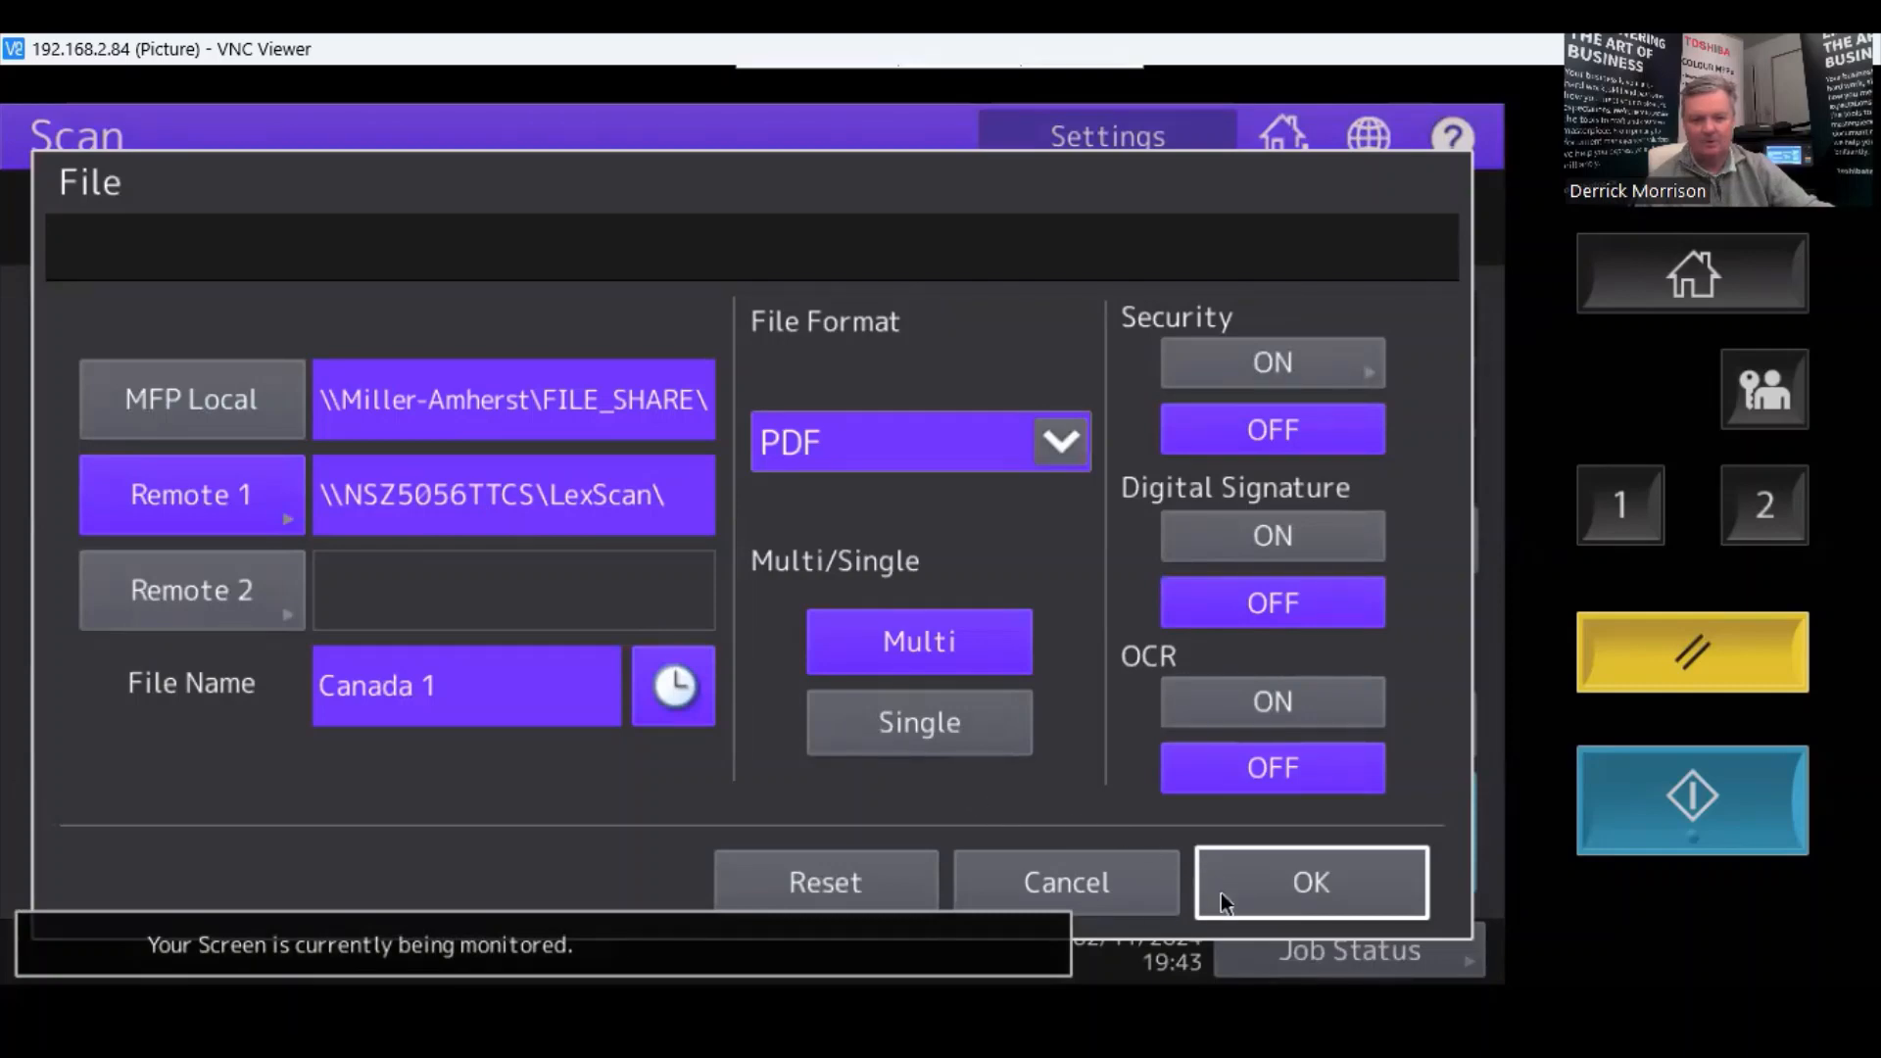
left_click(1309, 882)
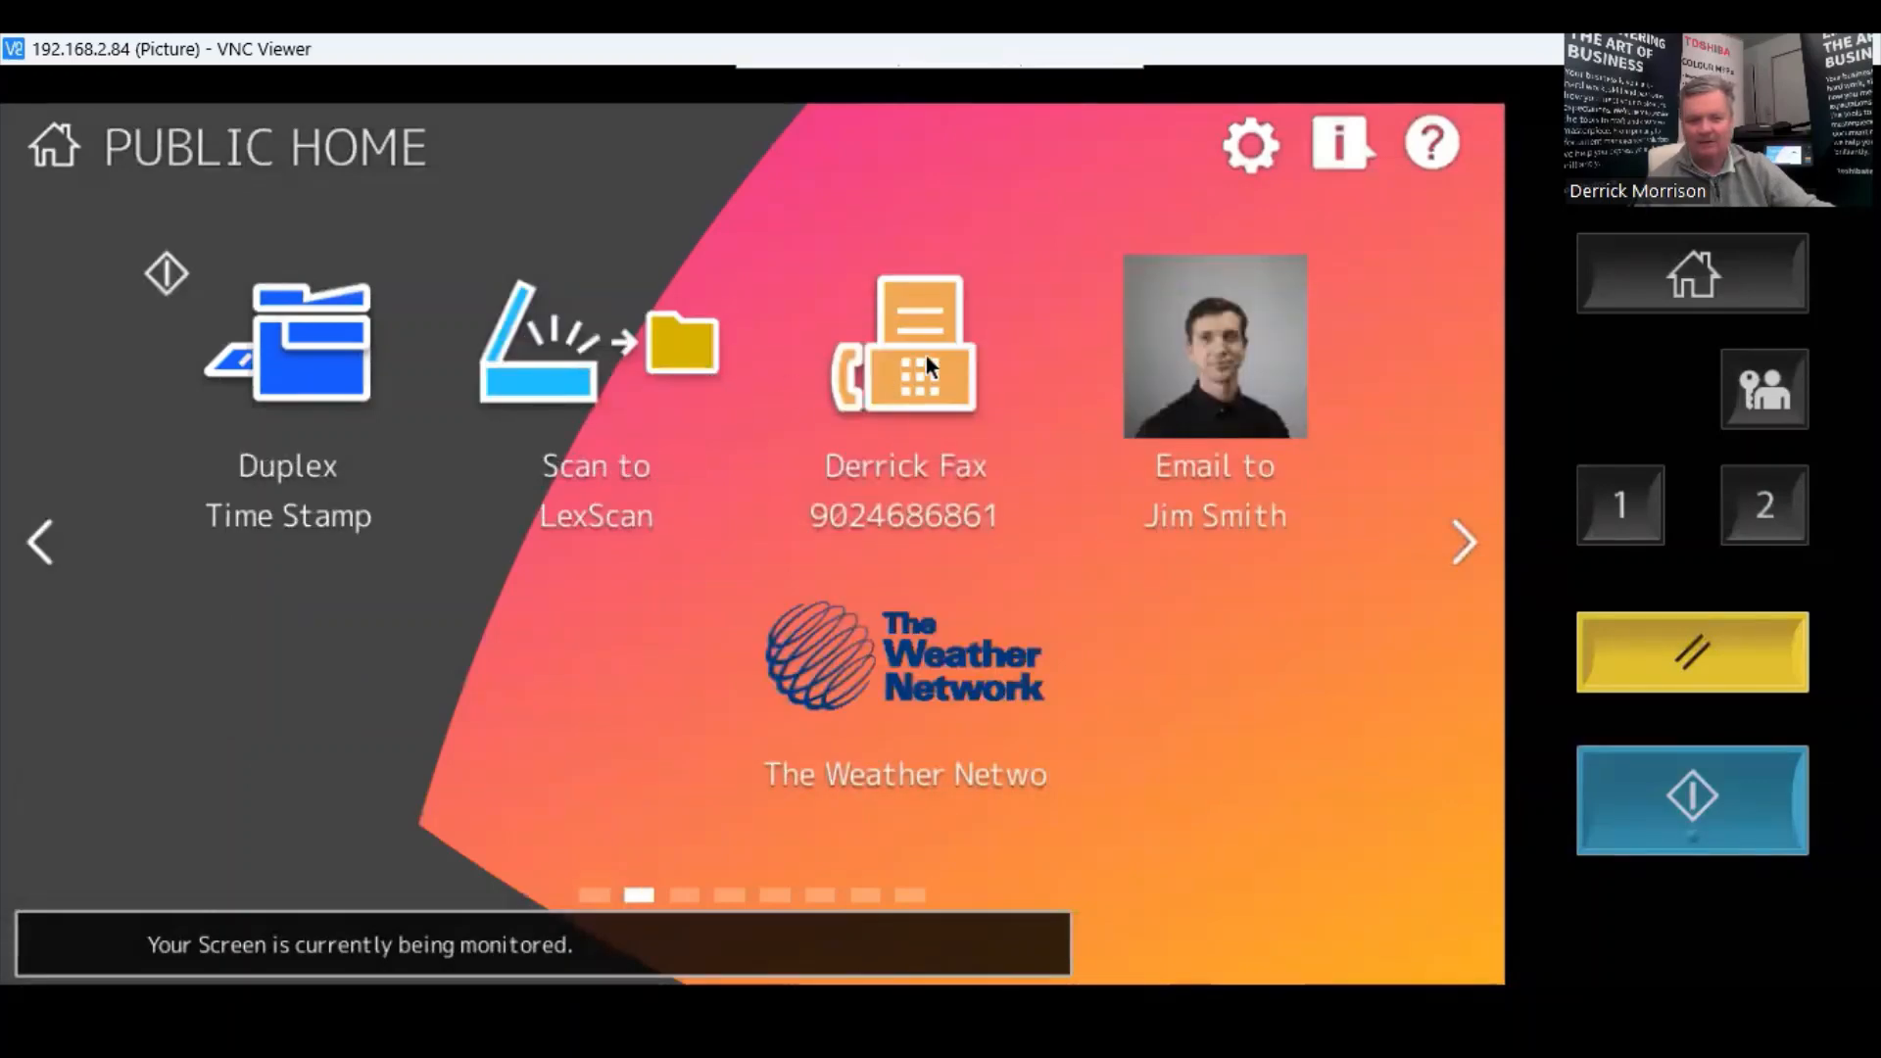
Return Public Home to its first page of Copy, Scan, Fax, Print and Simple Scan tiles.
left_click(904, 348)
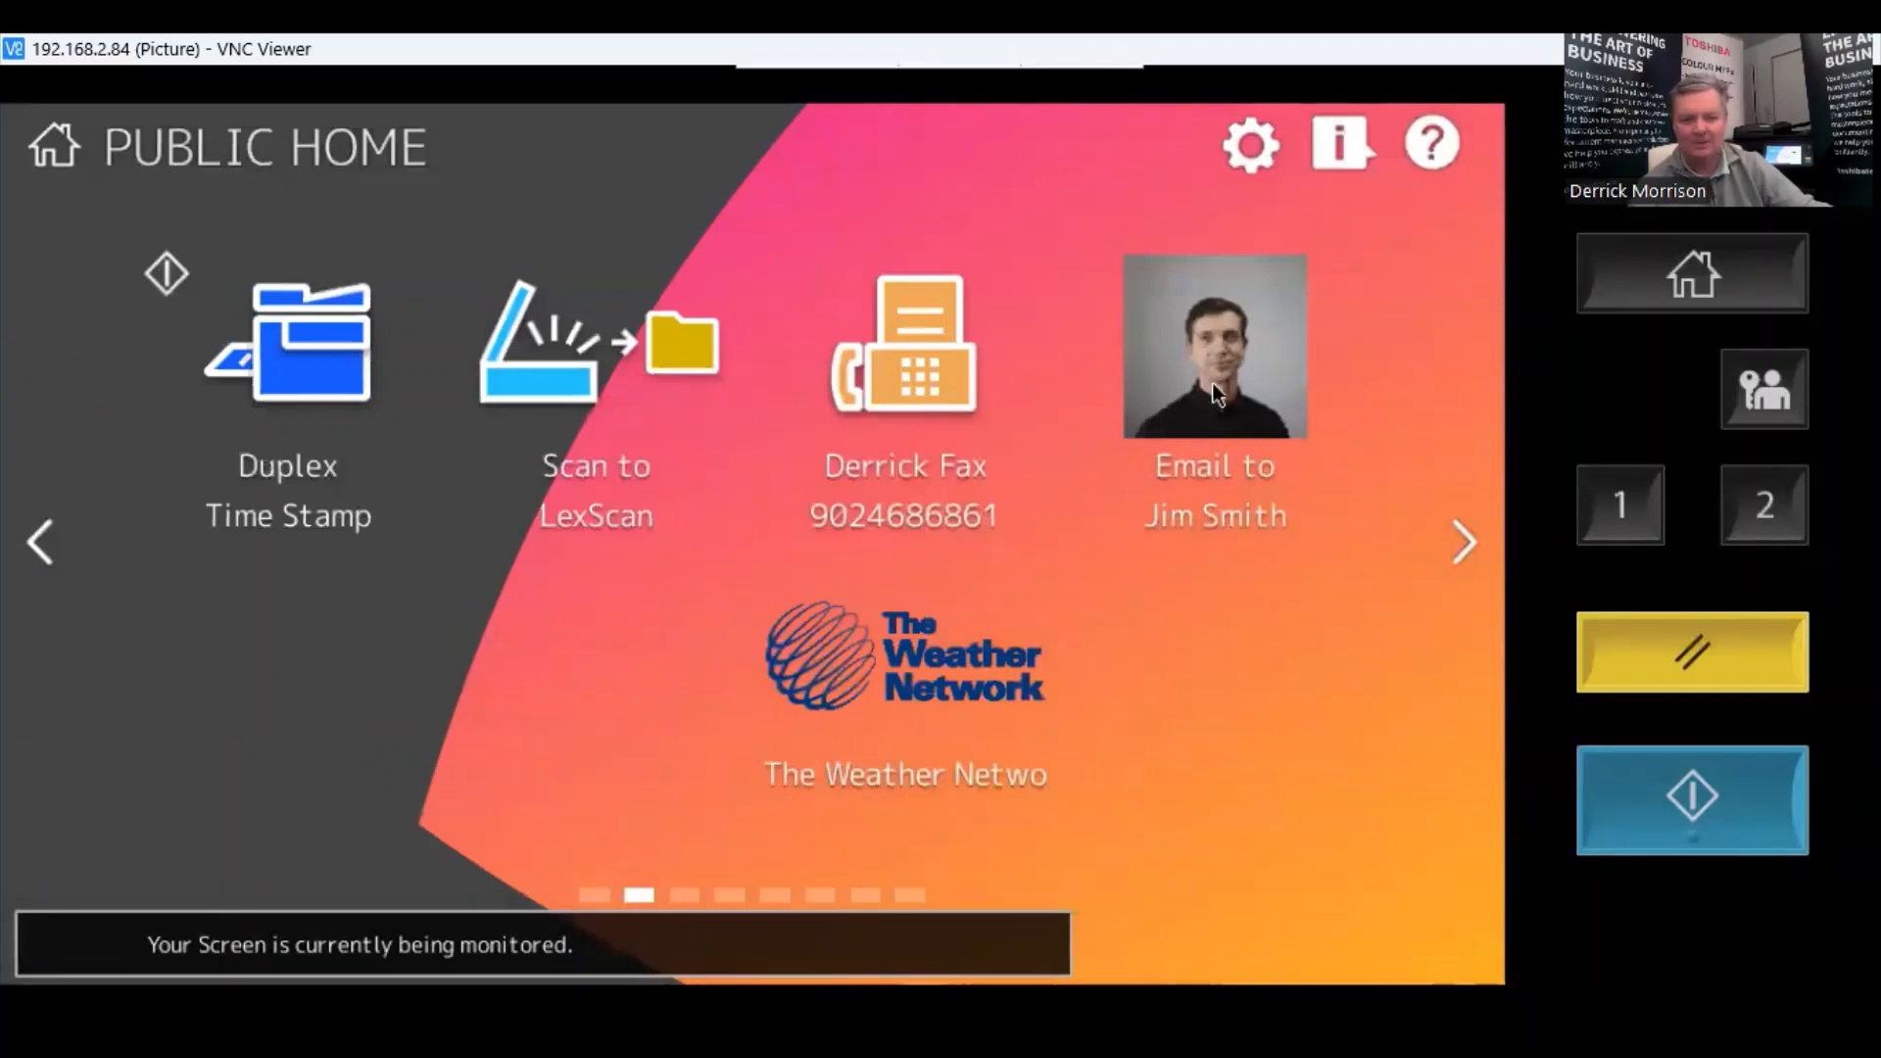
mouse_move(1215, 355)
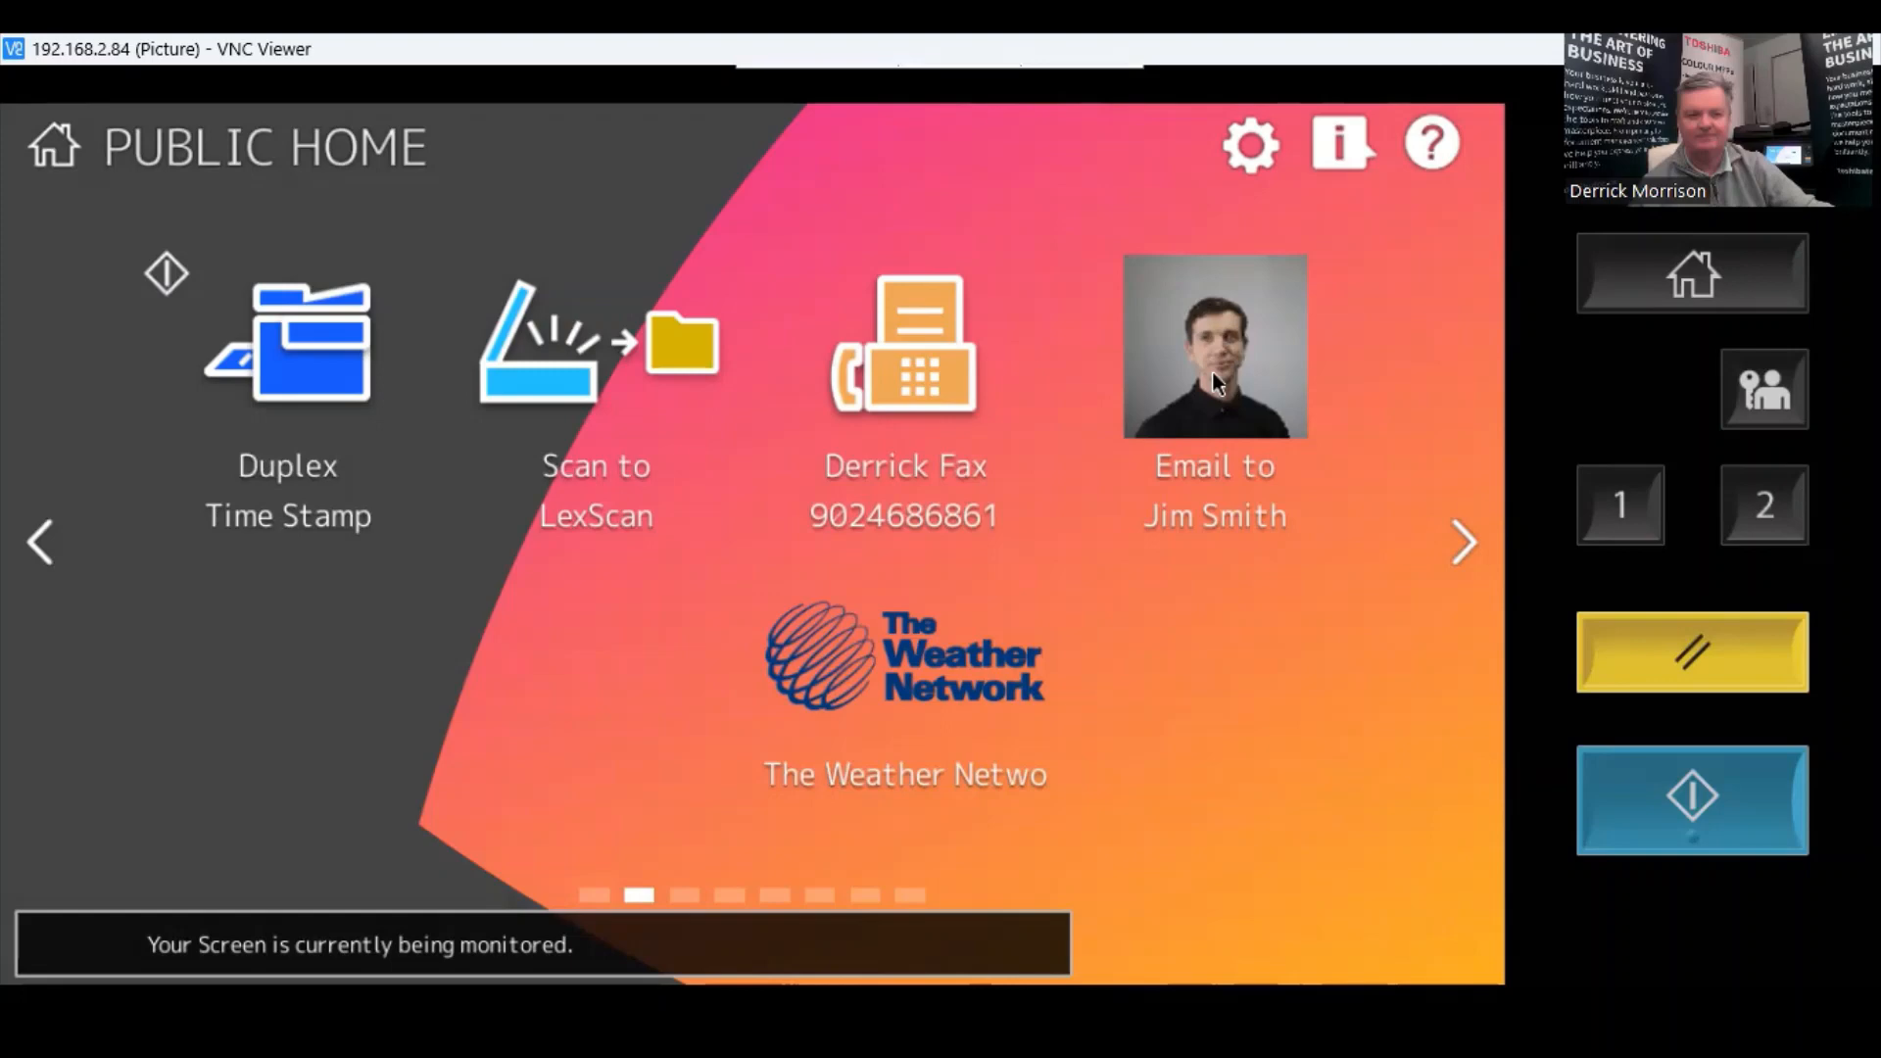
mouse_move(533, 366)
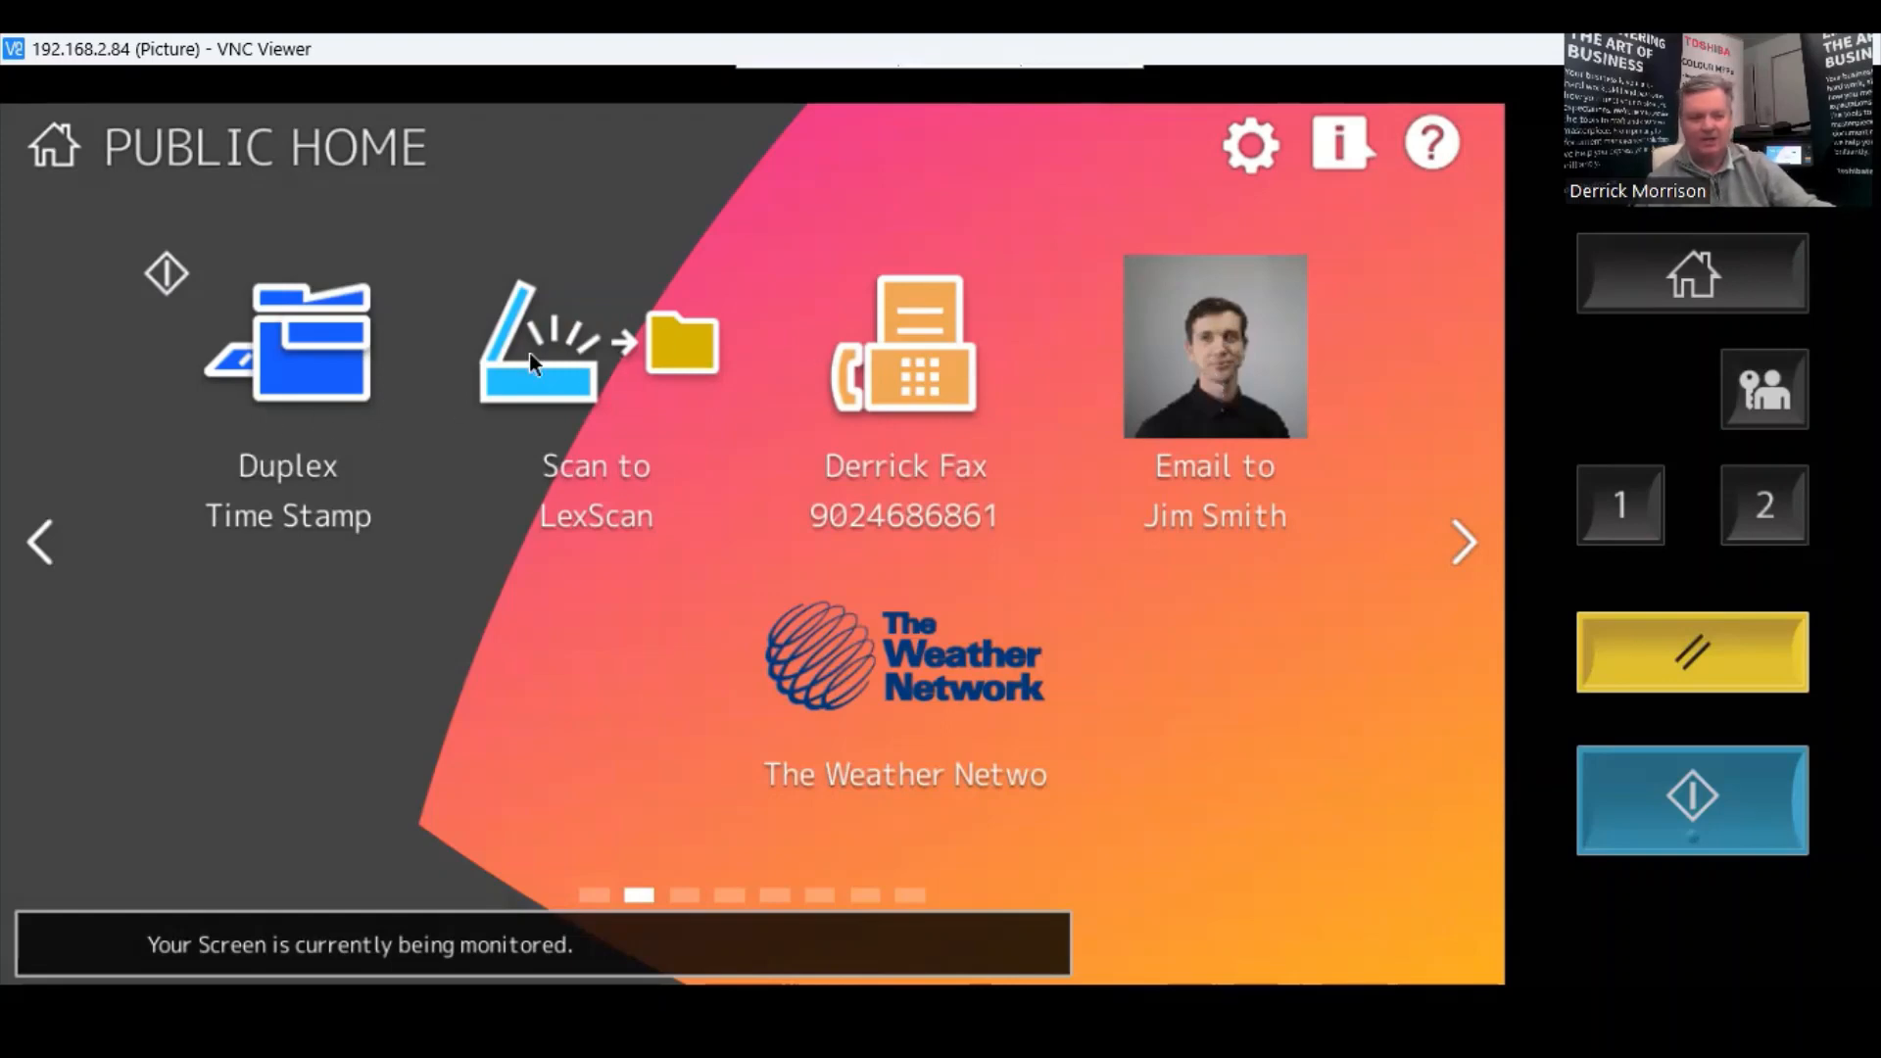
mouse_move(903, 680)
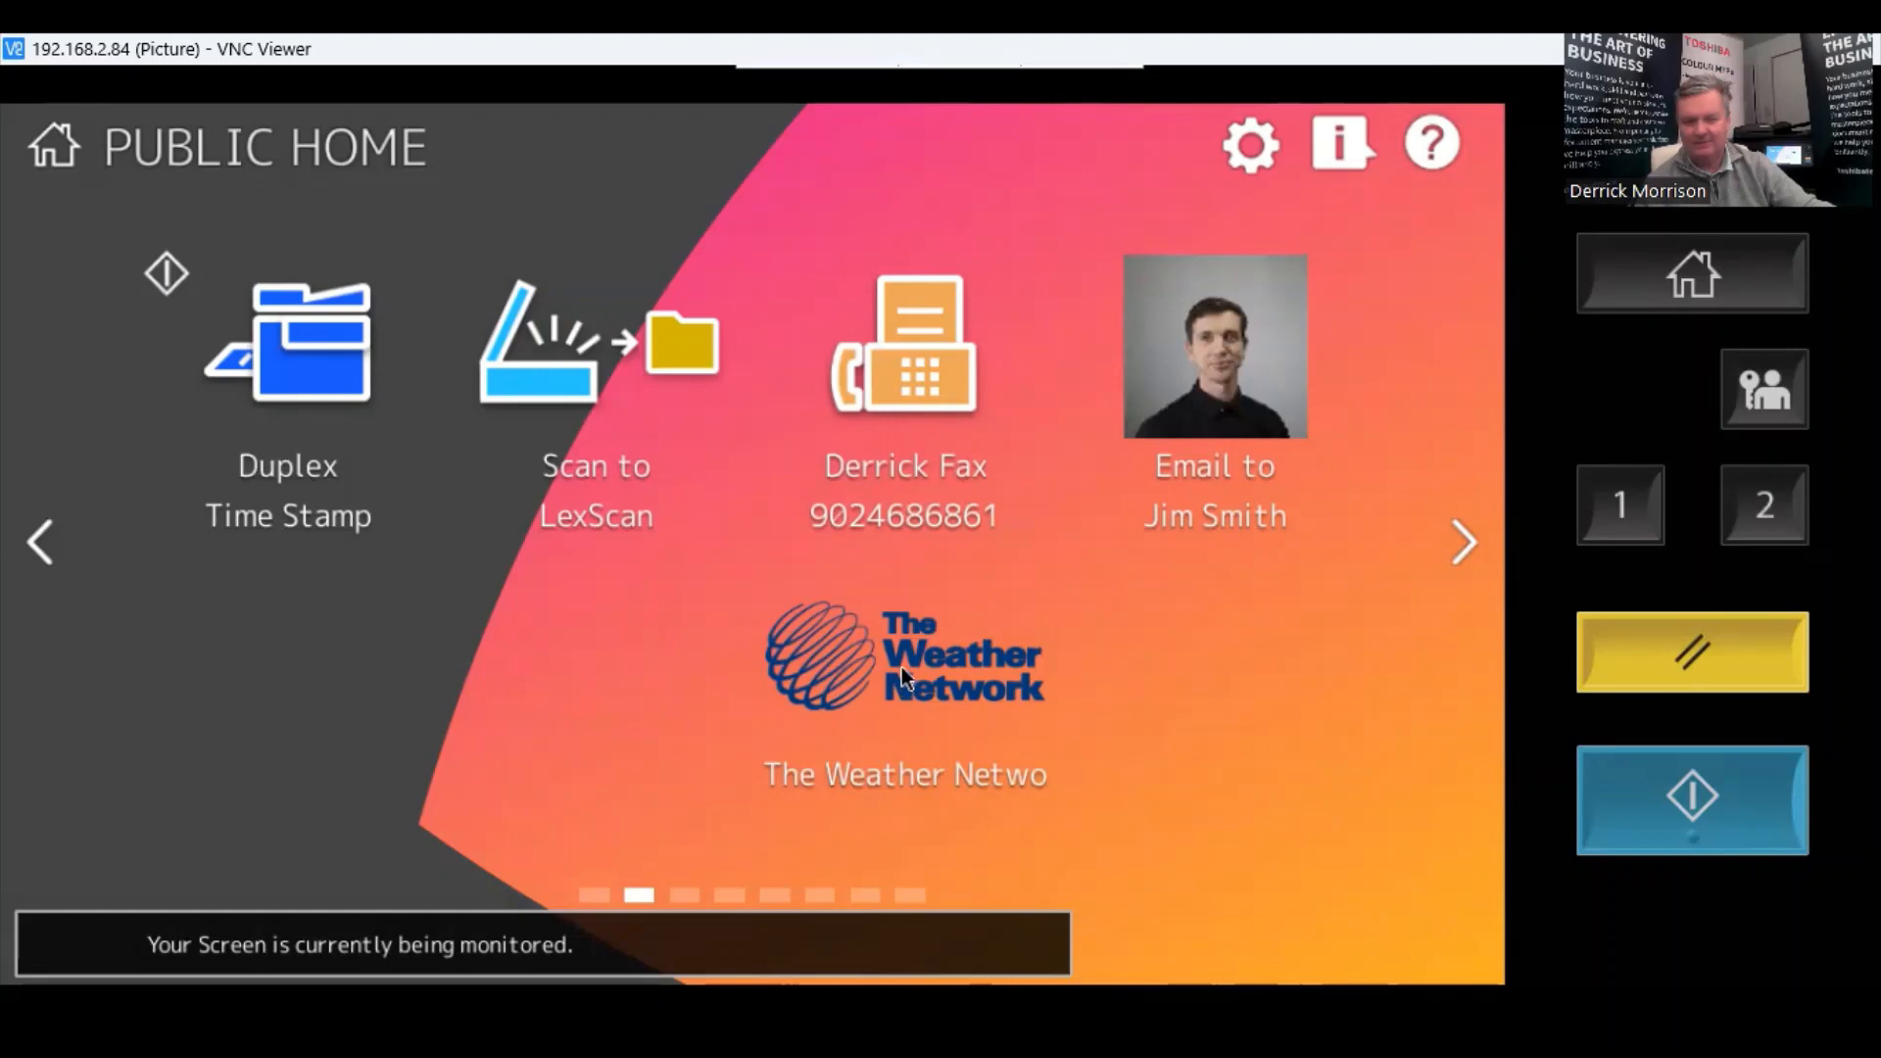
left_click(903, 654)
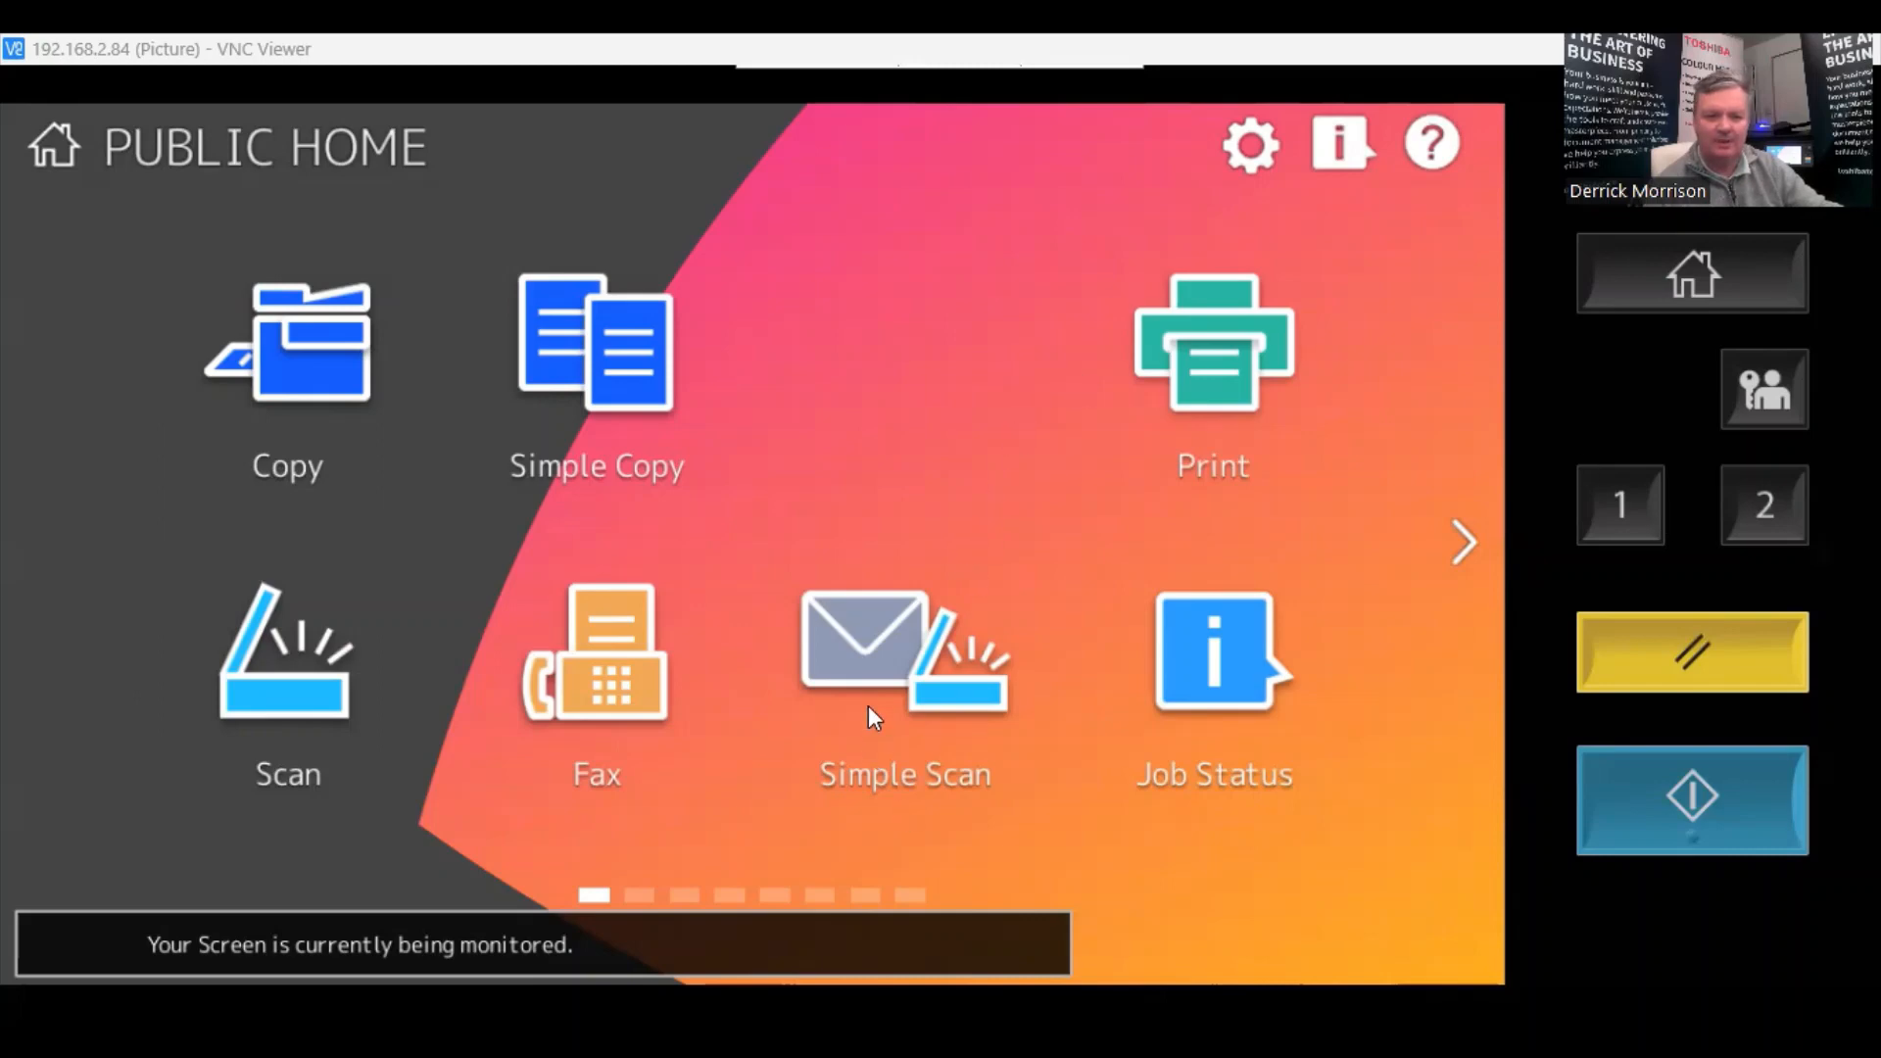
Send a Gray Scale PDF(OCR) Simple Scan to the saved address-book contact.
left_click(903, 655)
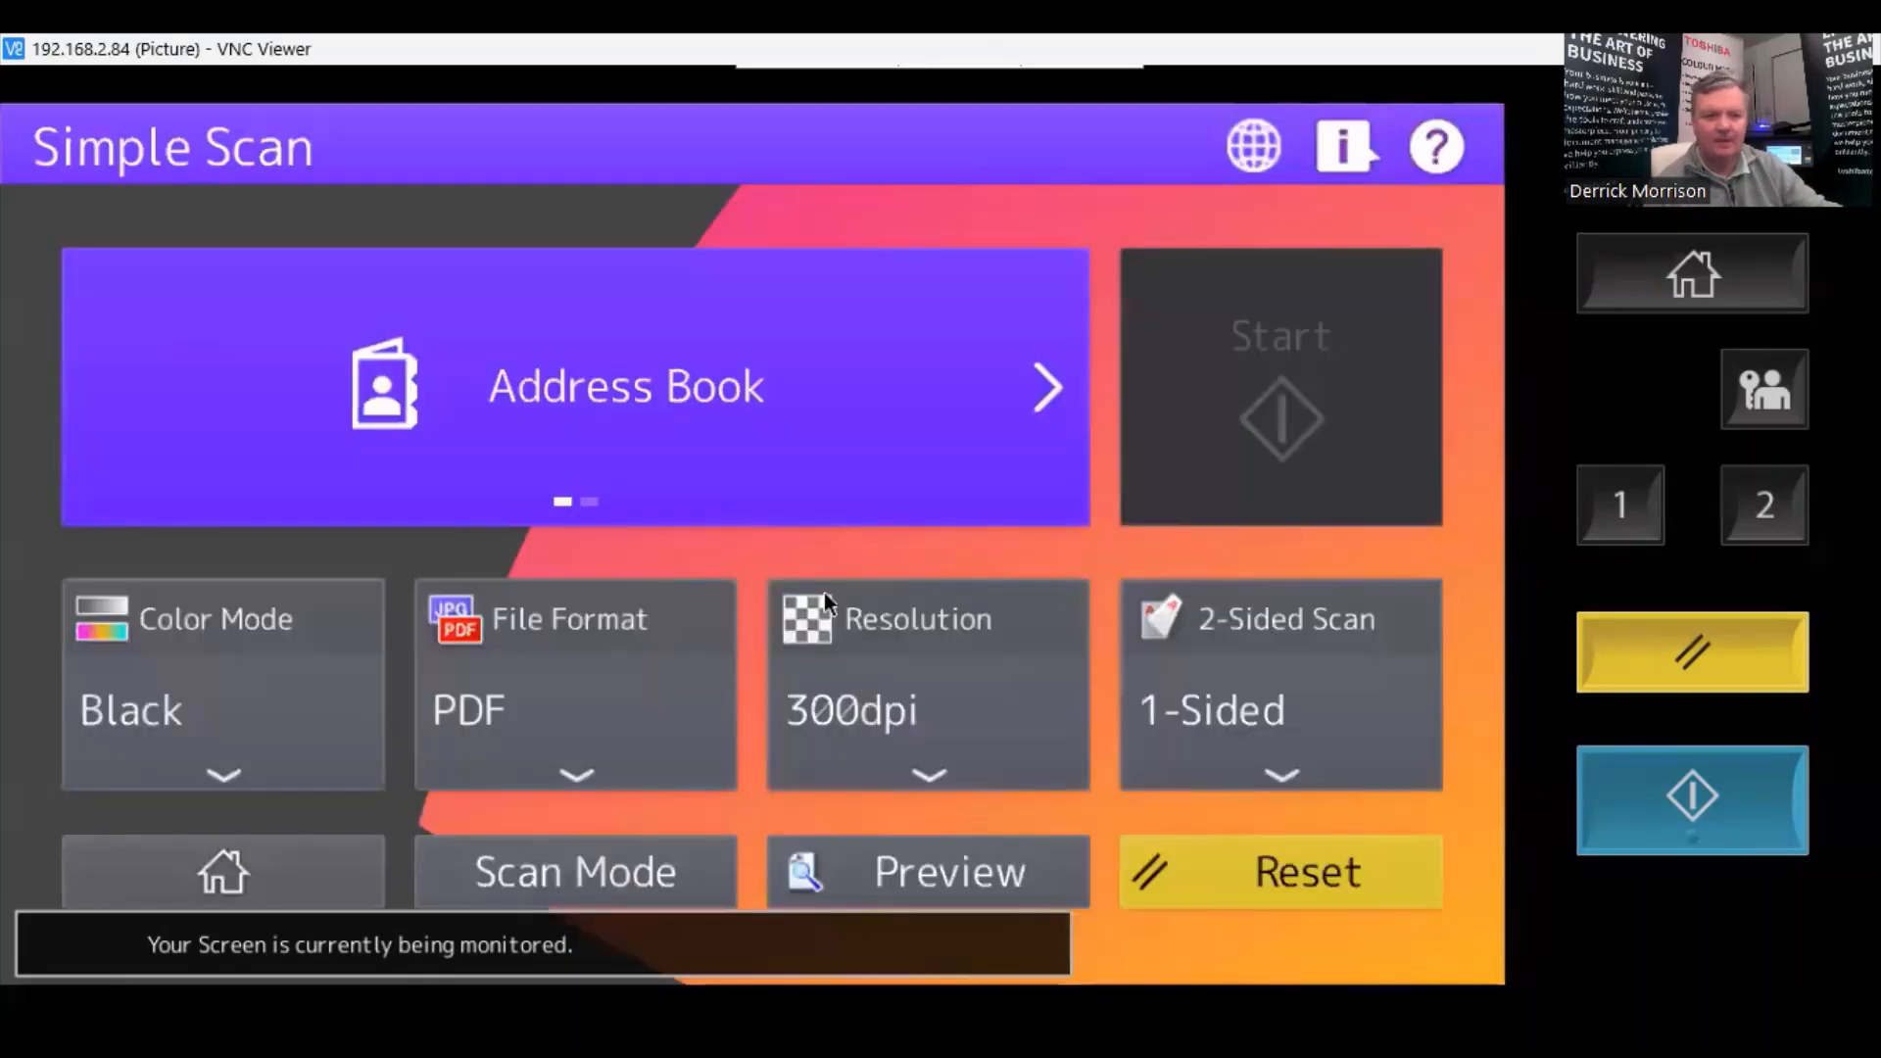
left_click(626, 386)
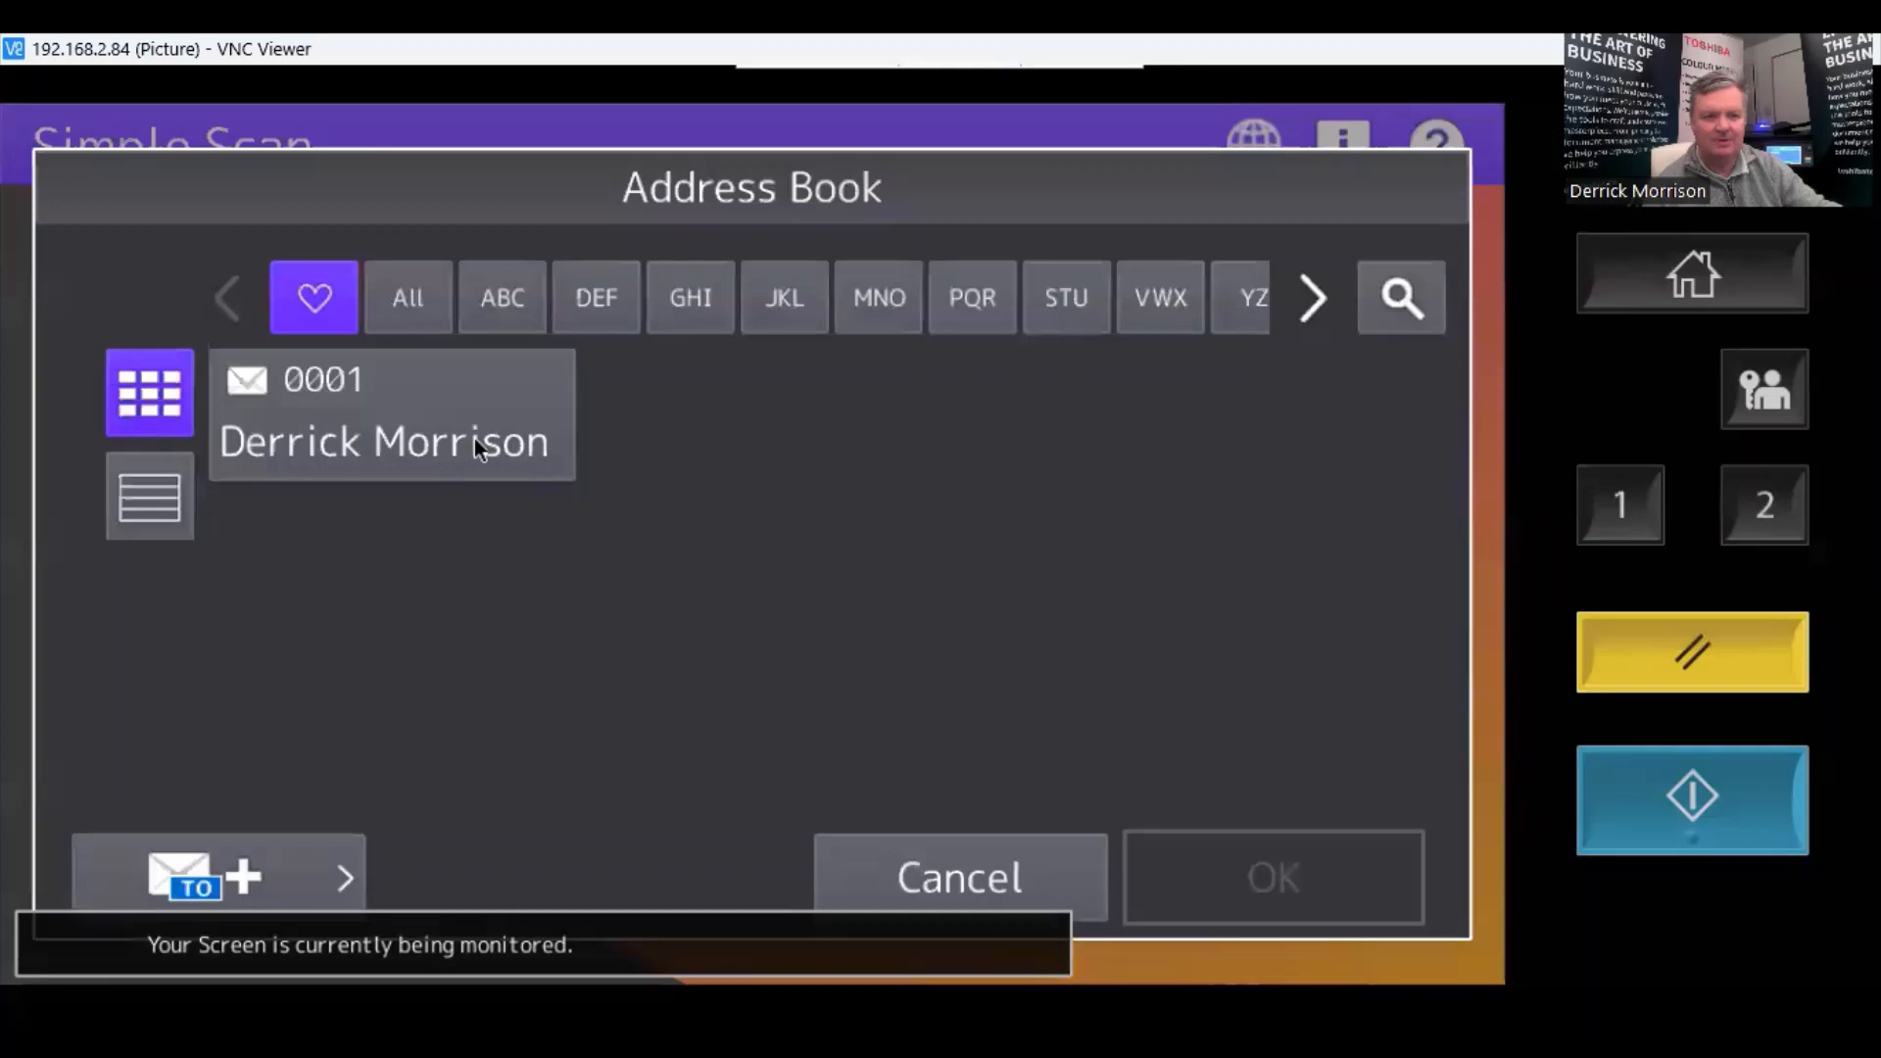
left_click(390, 414)
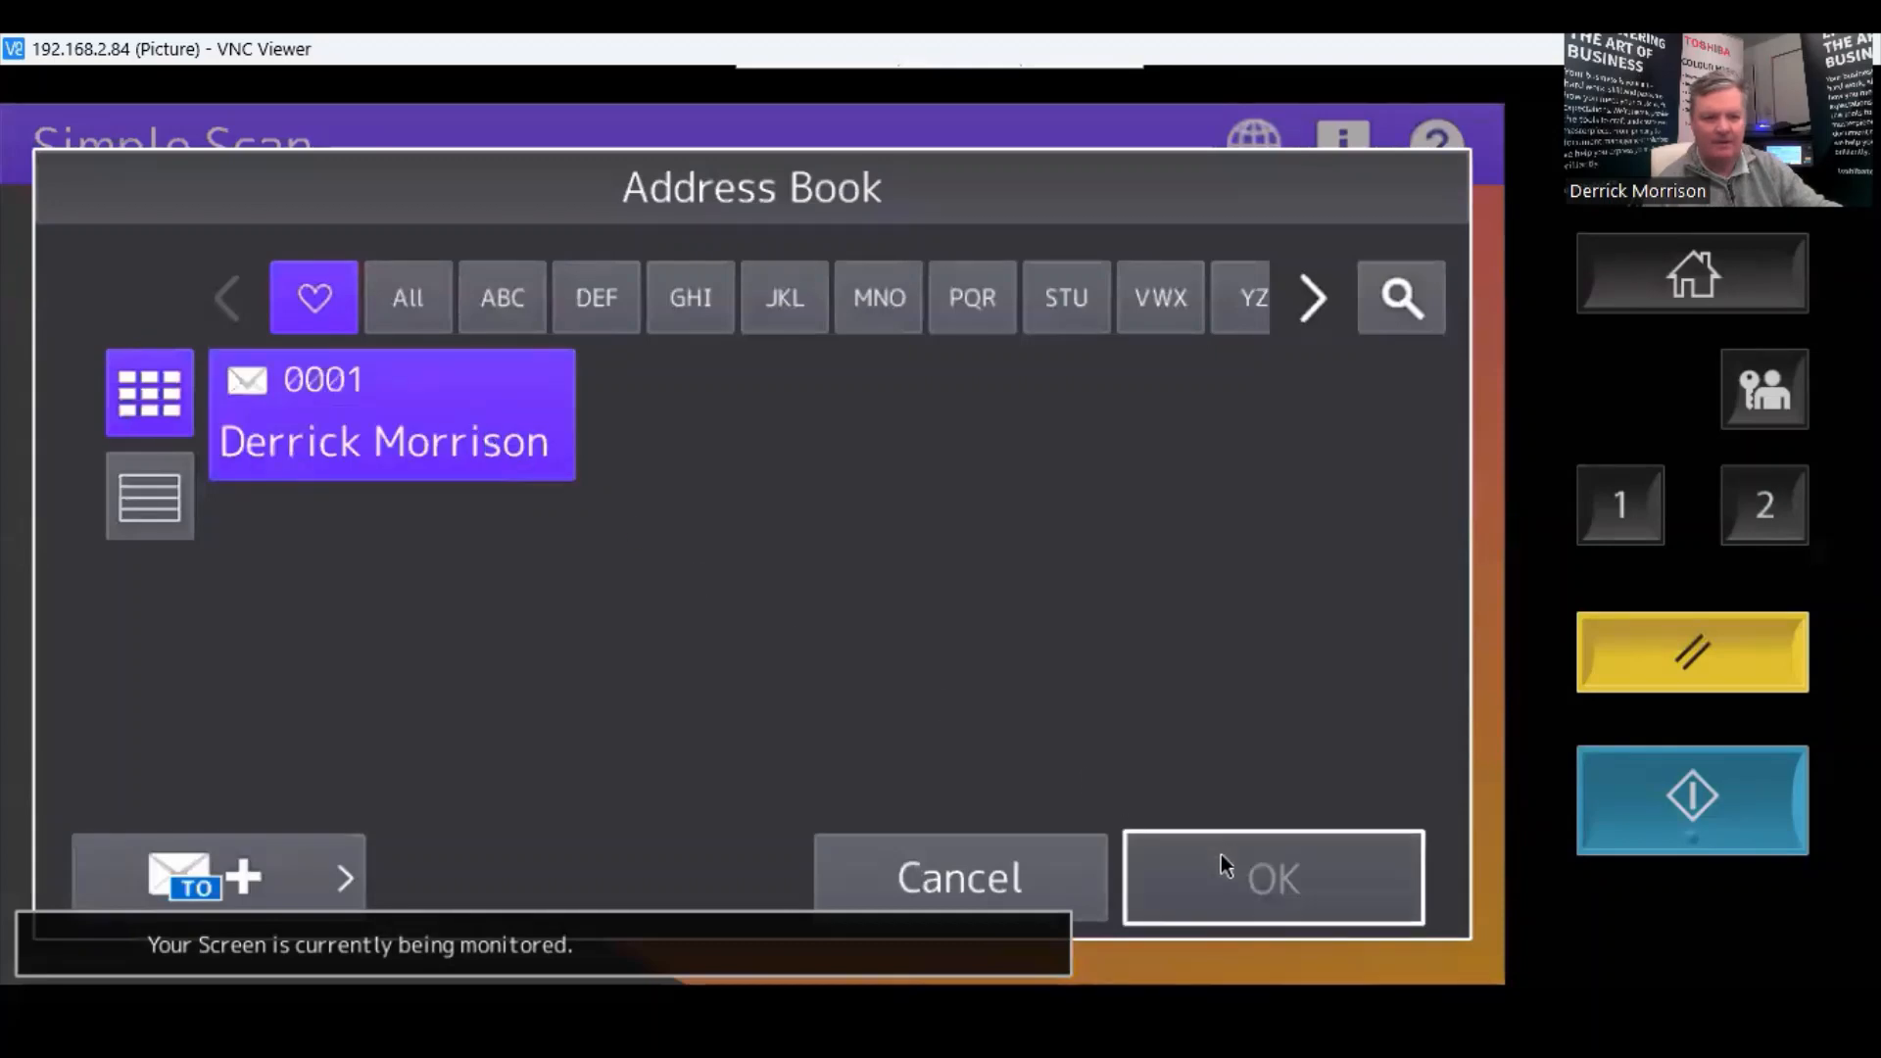
left_click(1272, 876)
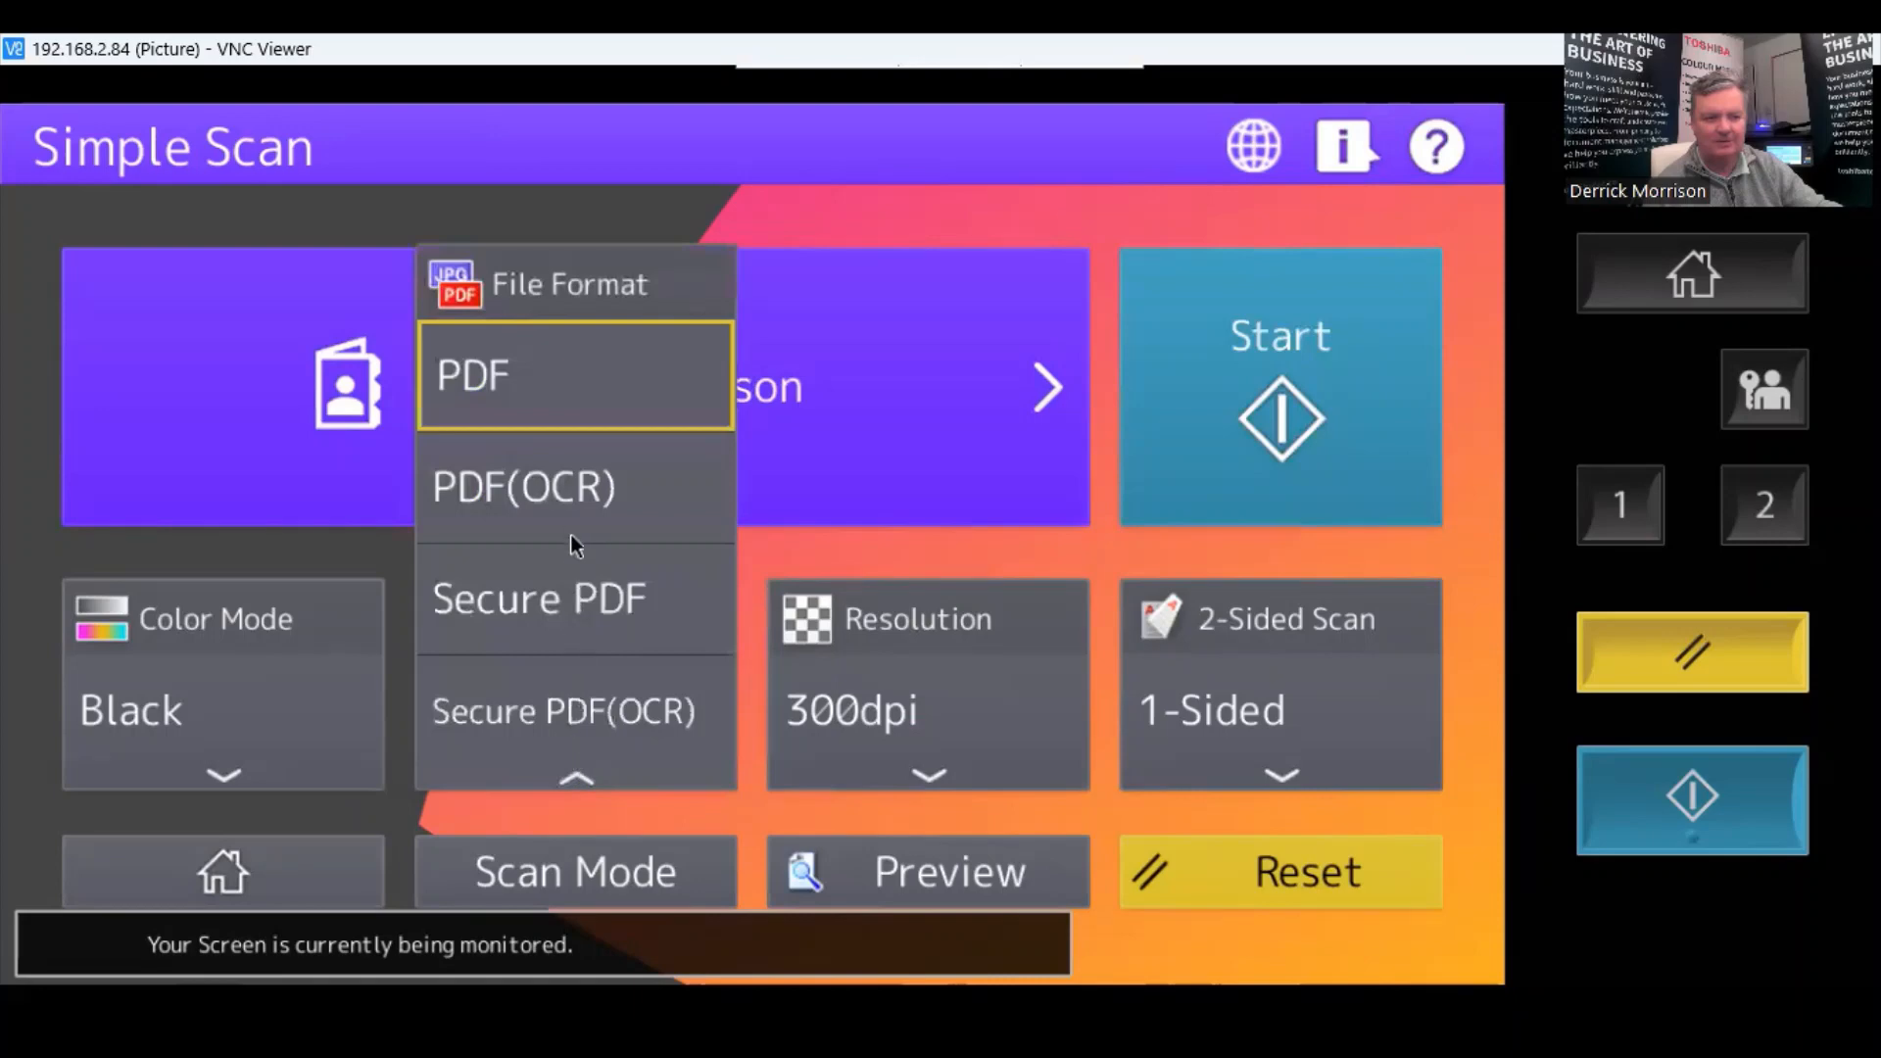
left_click(521, 486)
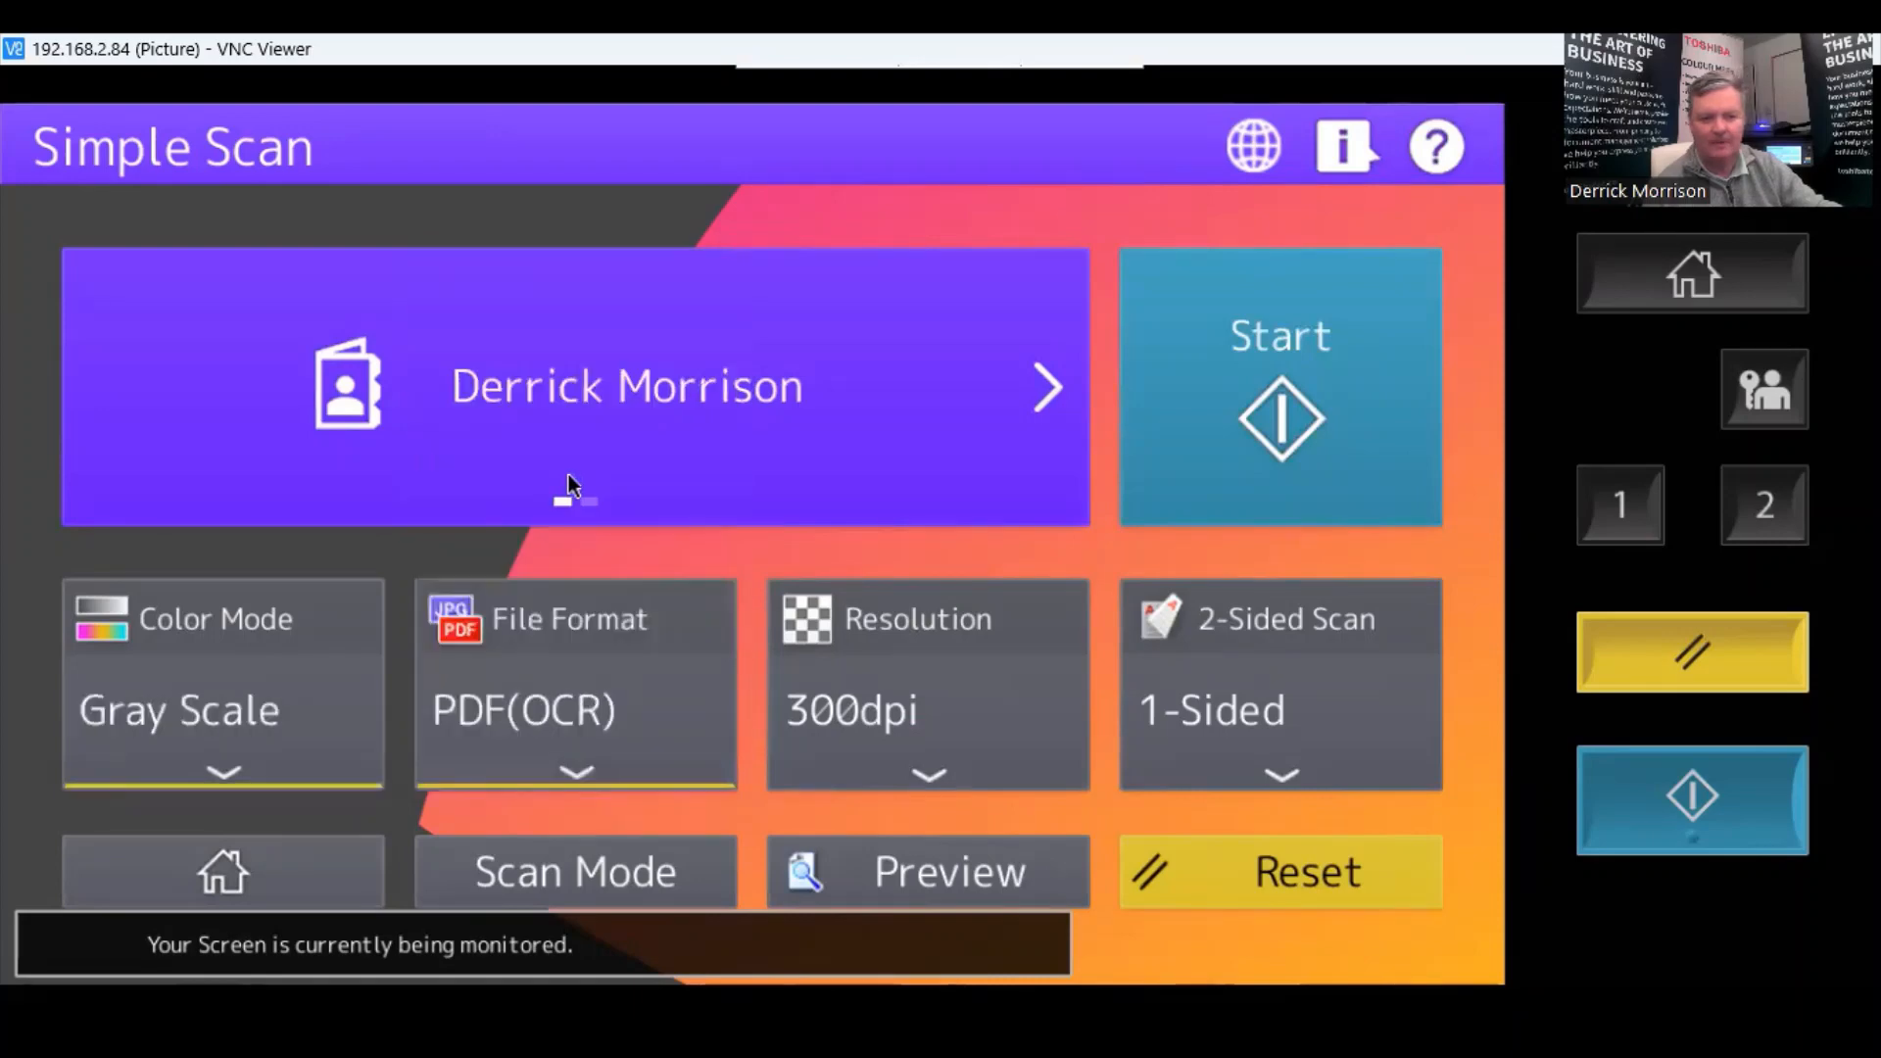
mouse_move(1211, 431)
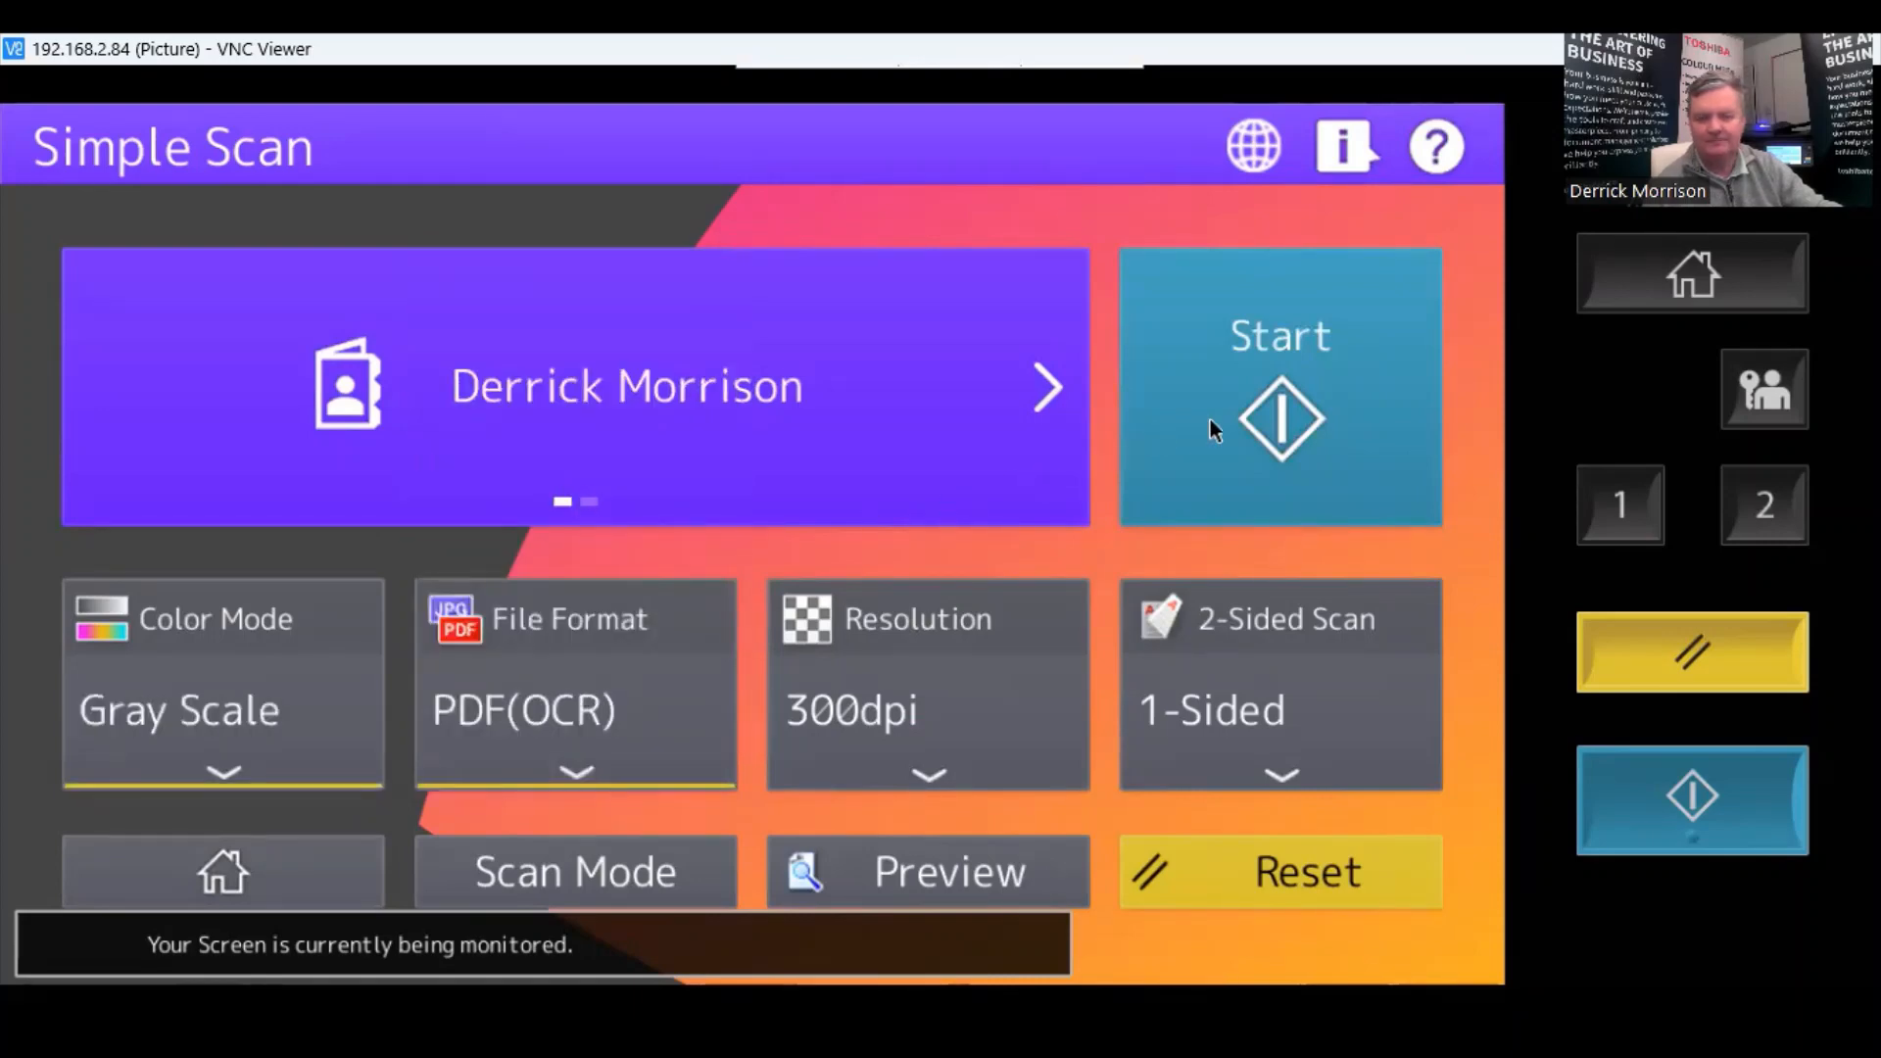
left_click(1279, 386)
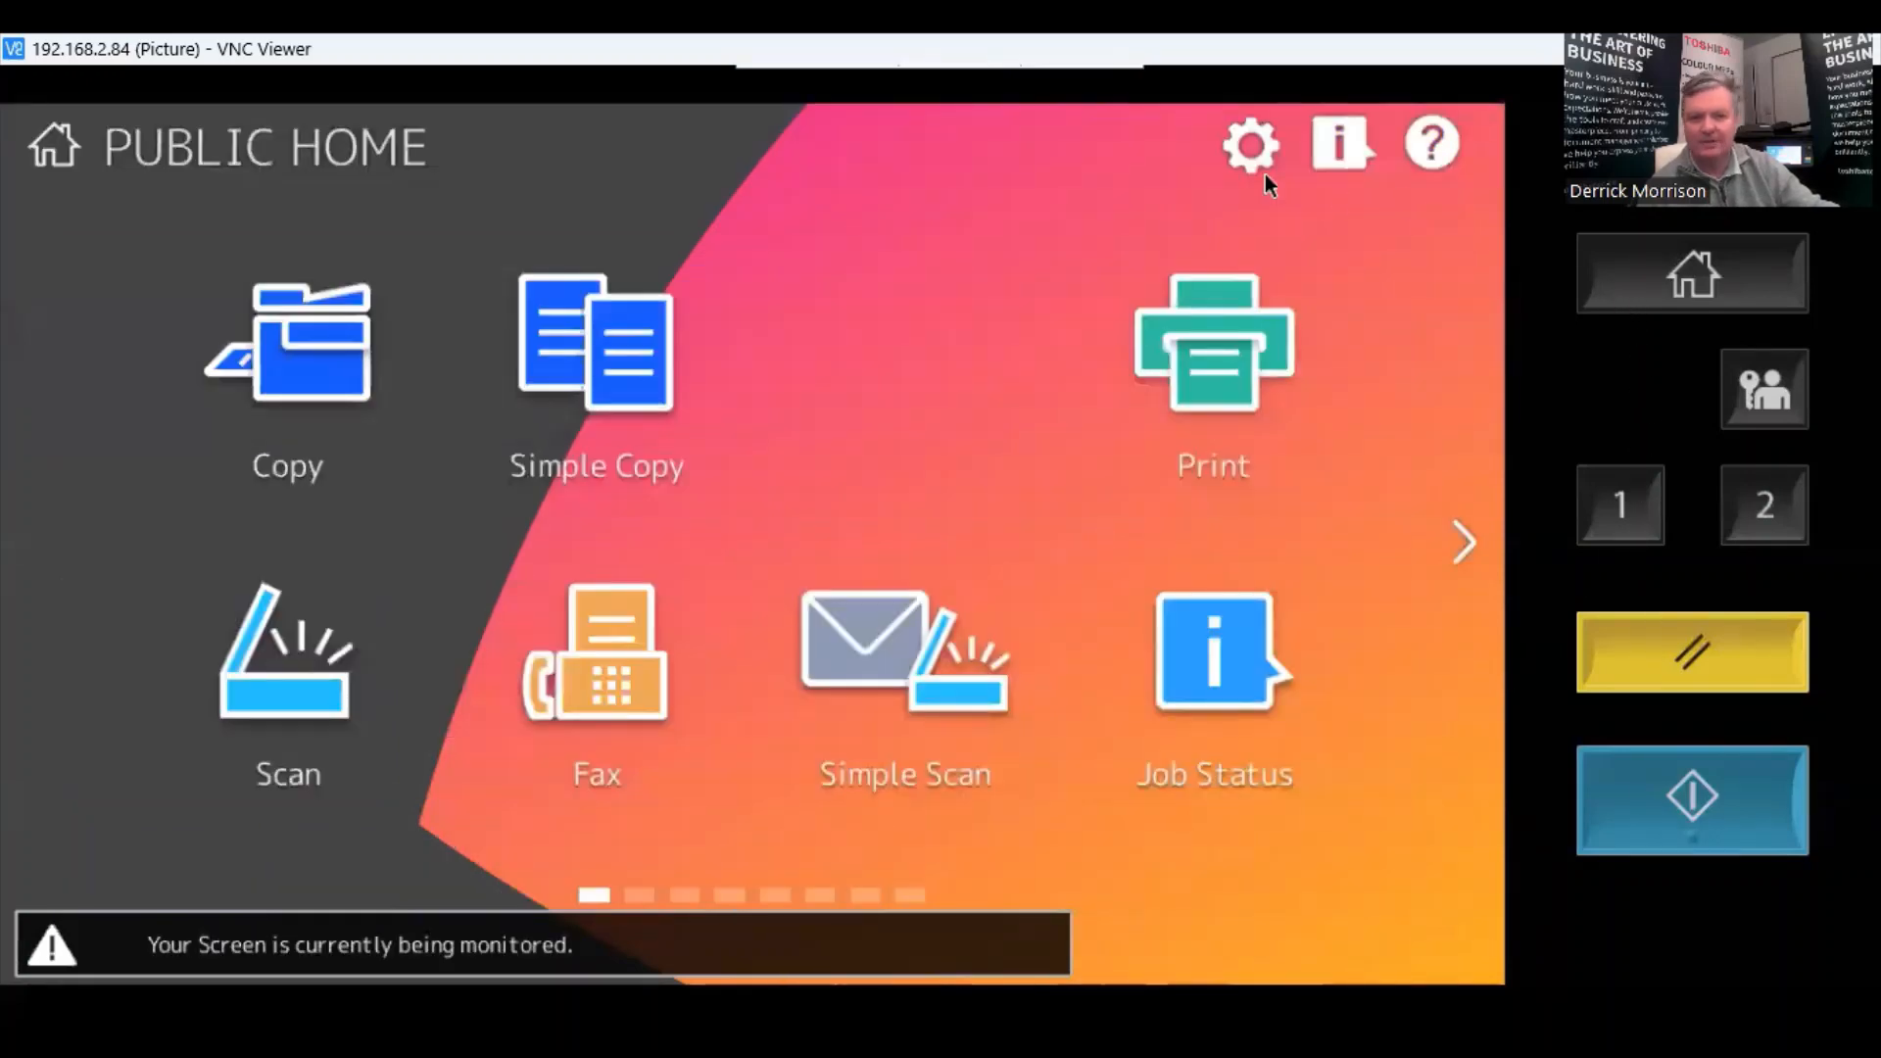
In home Button Contents, add a new button in the empty slot via Register From Job History using the scan job.
left_click(1248, 143)
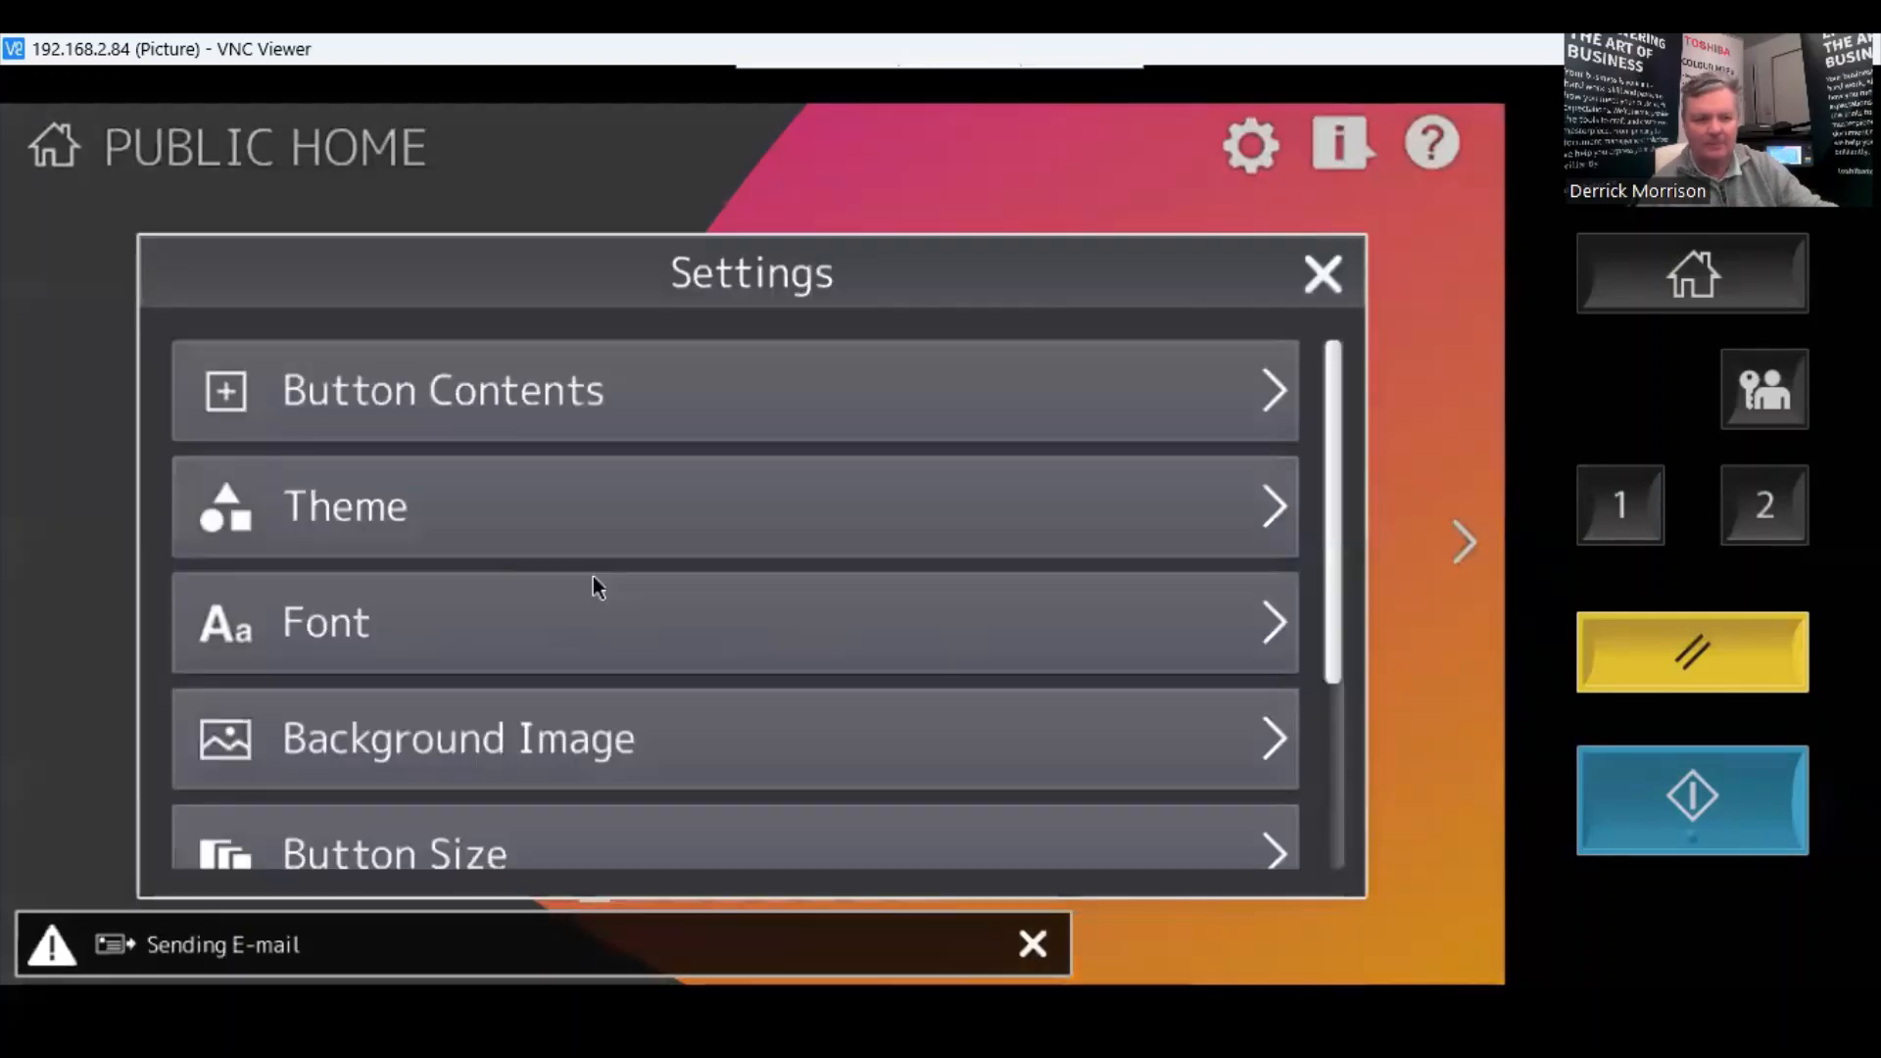
left_click(1320, 274)
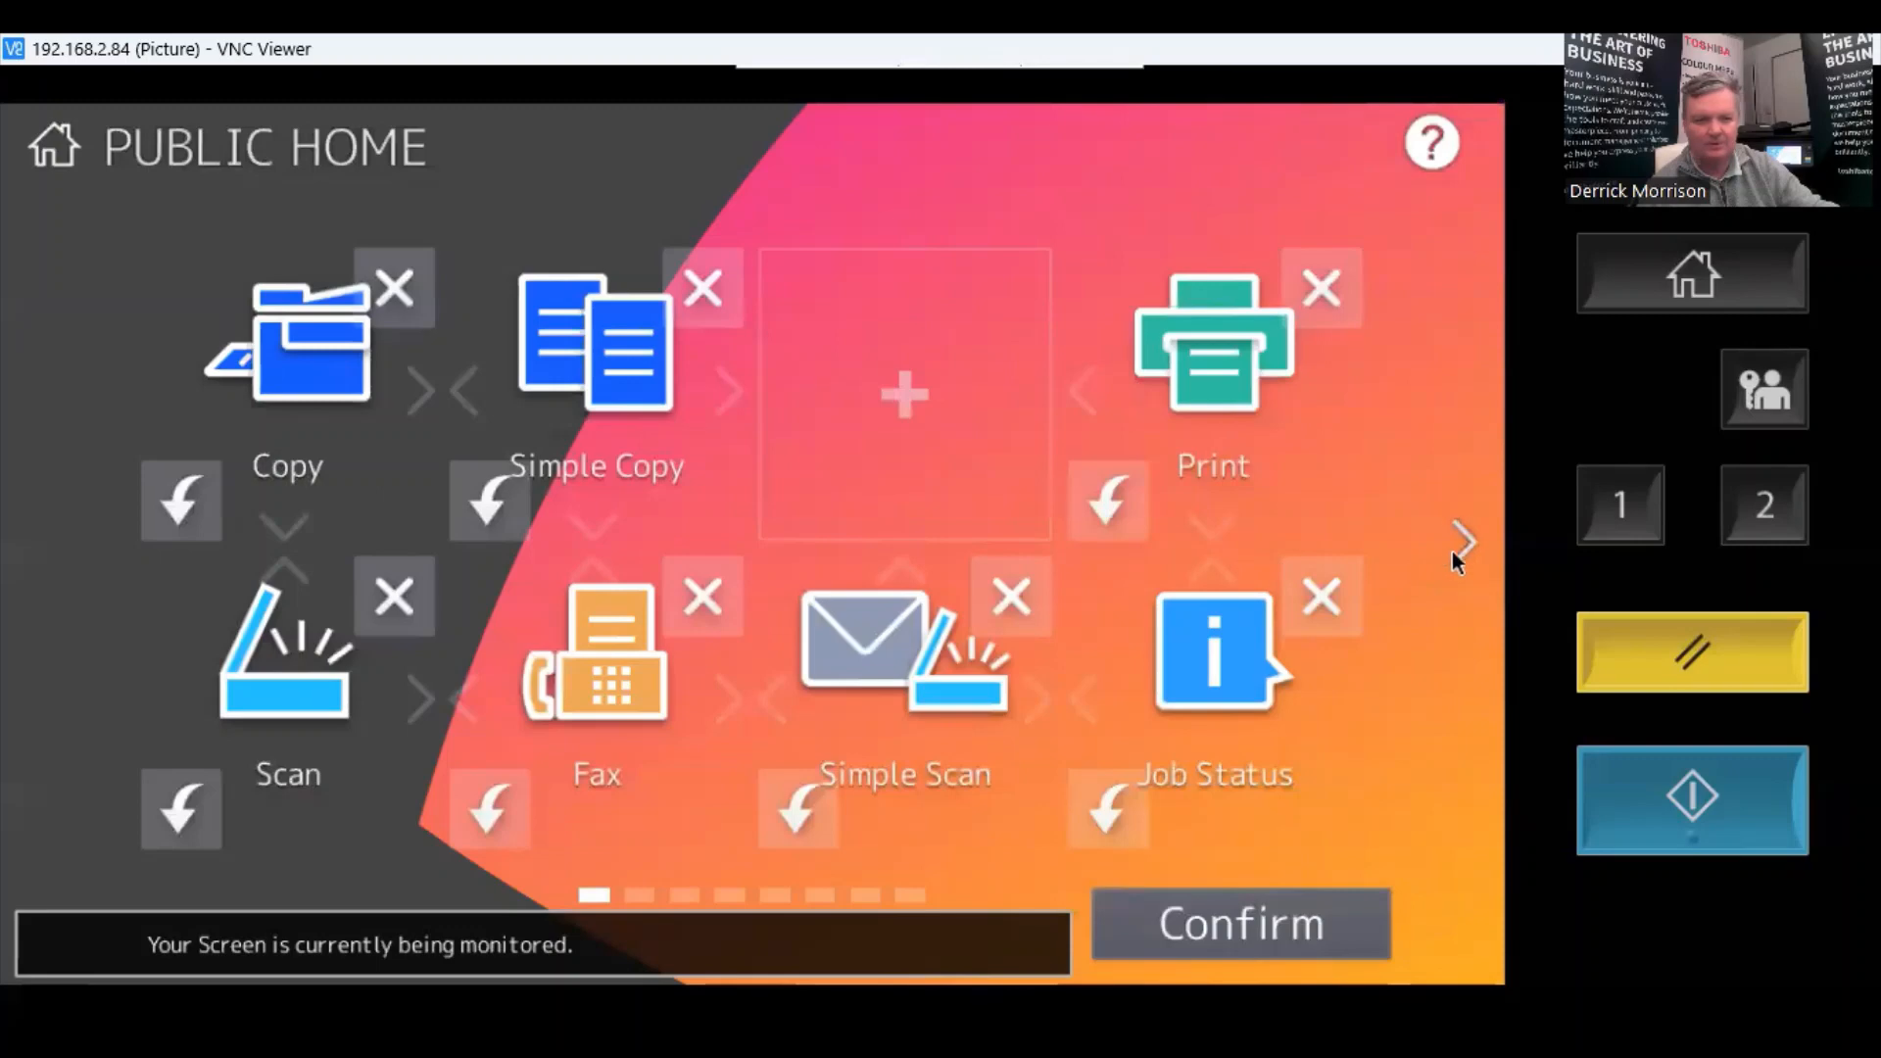
left_click(1465, 540)
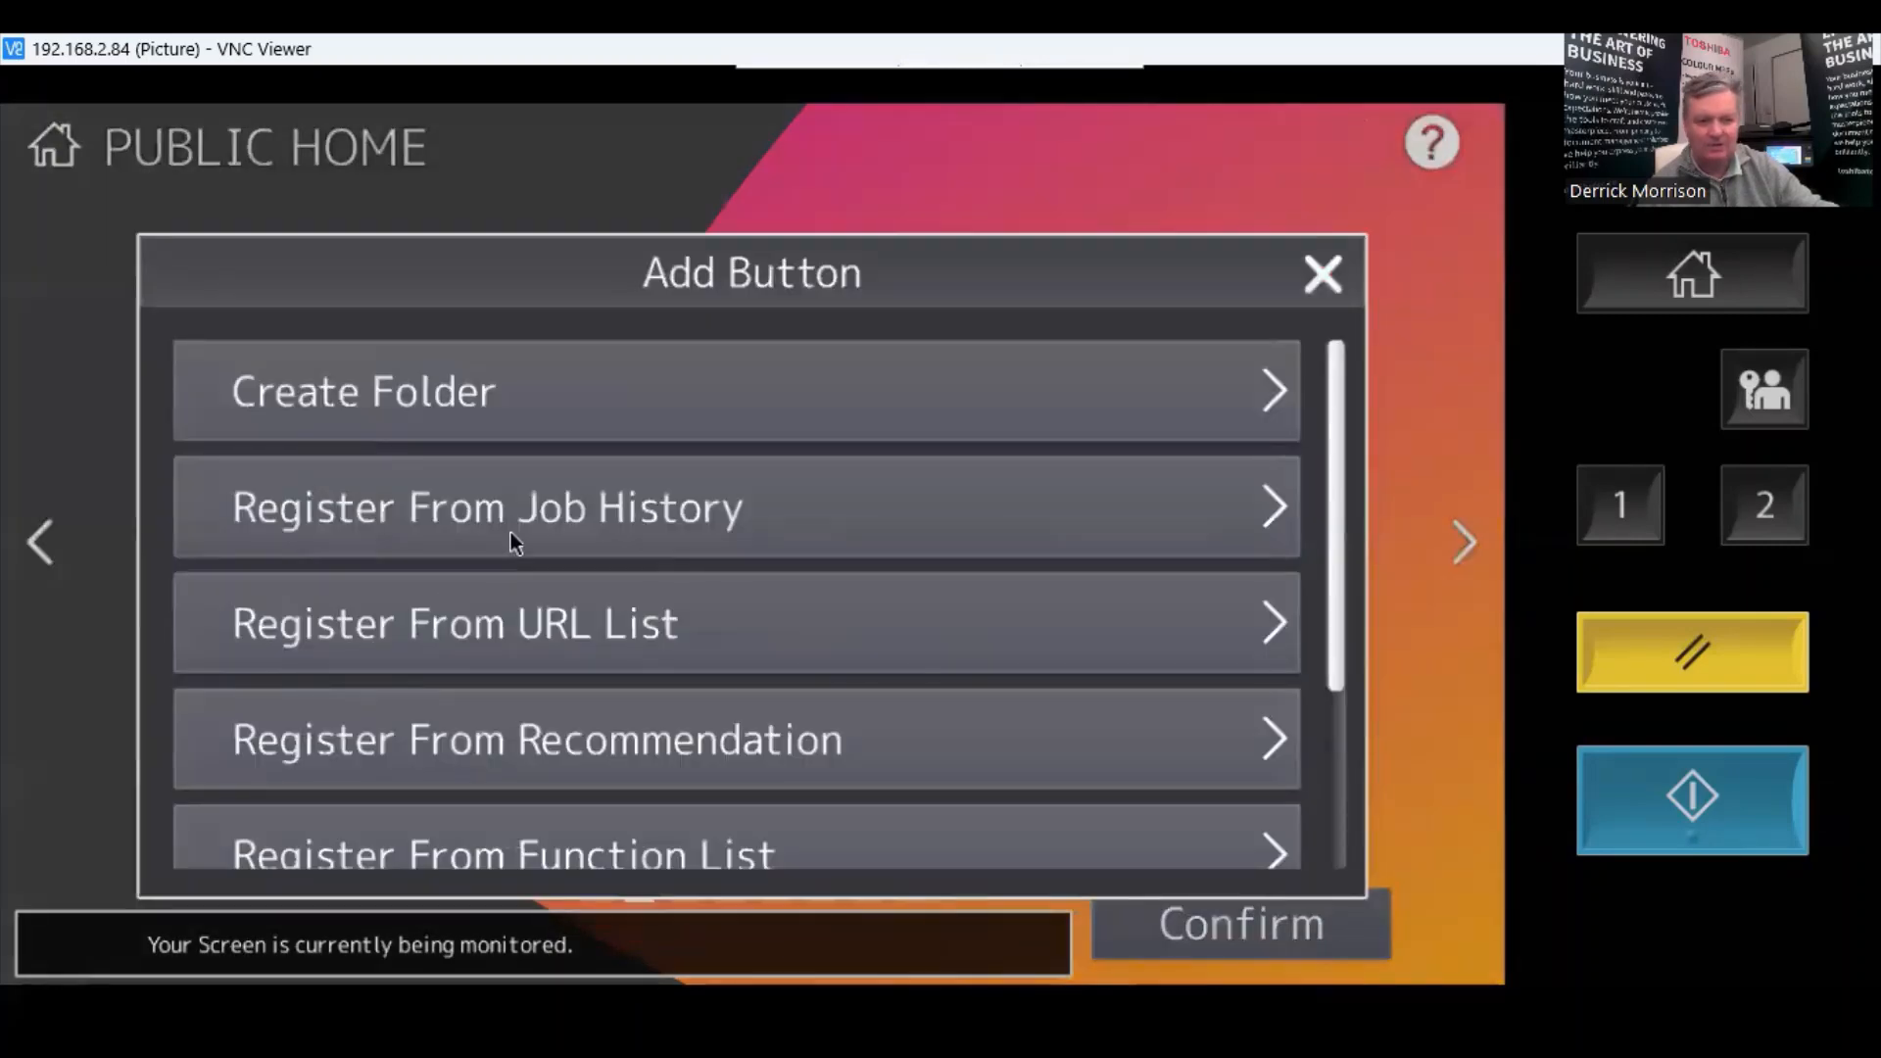
left_click(486, 506)
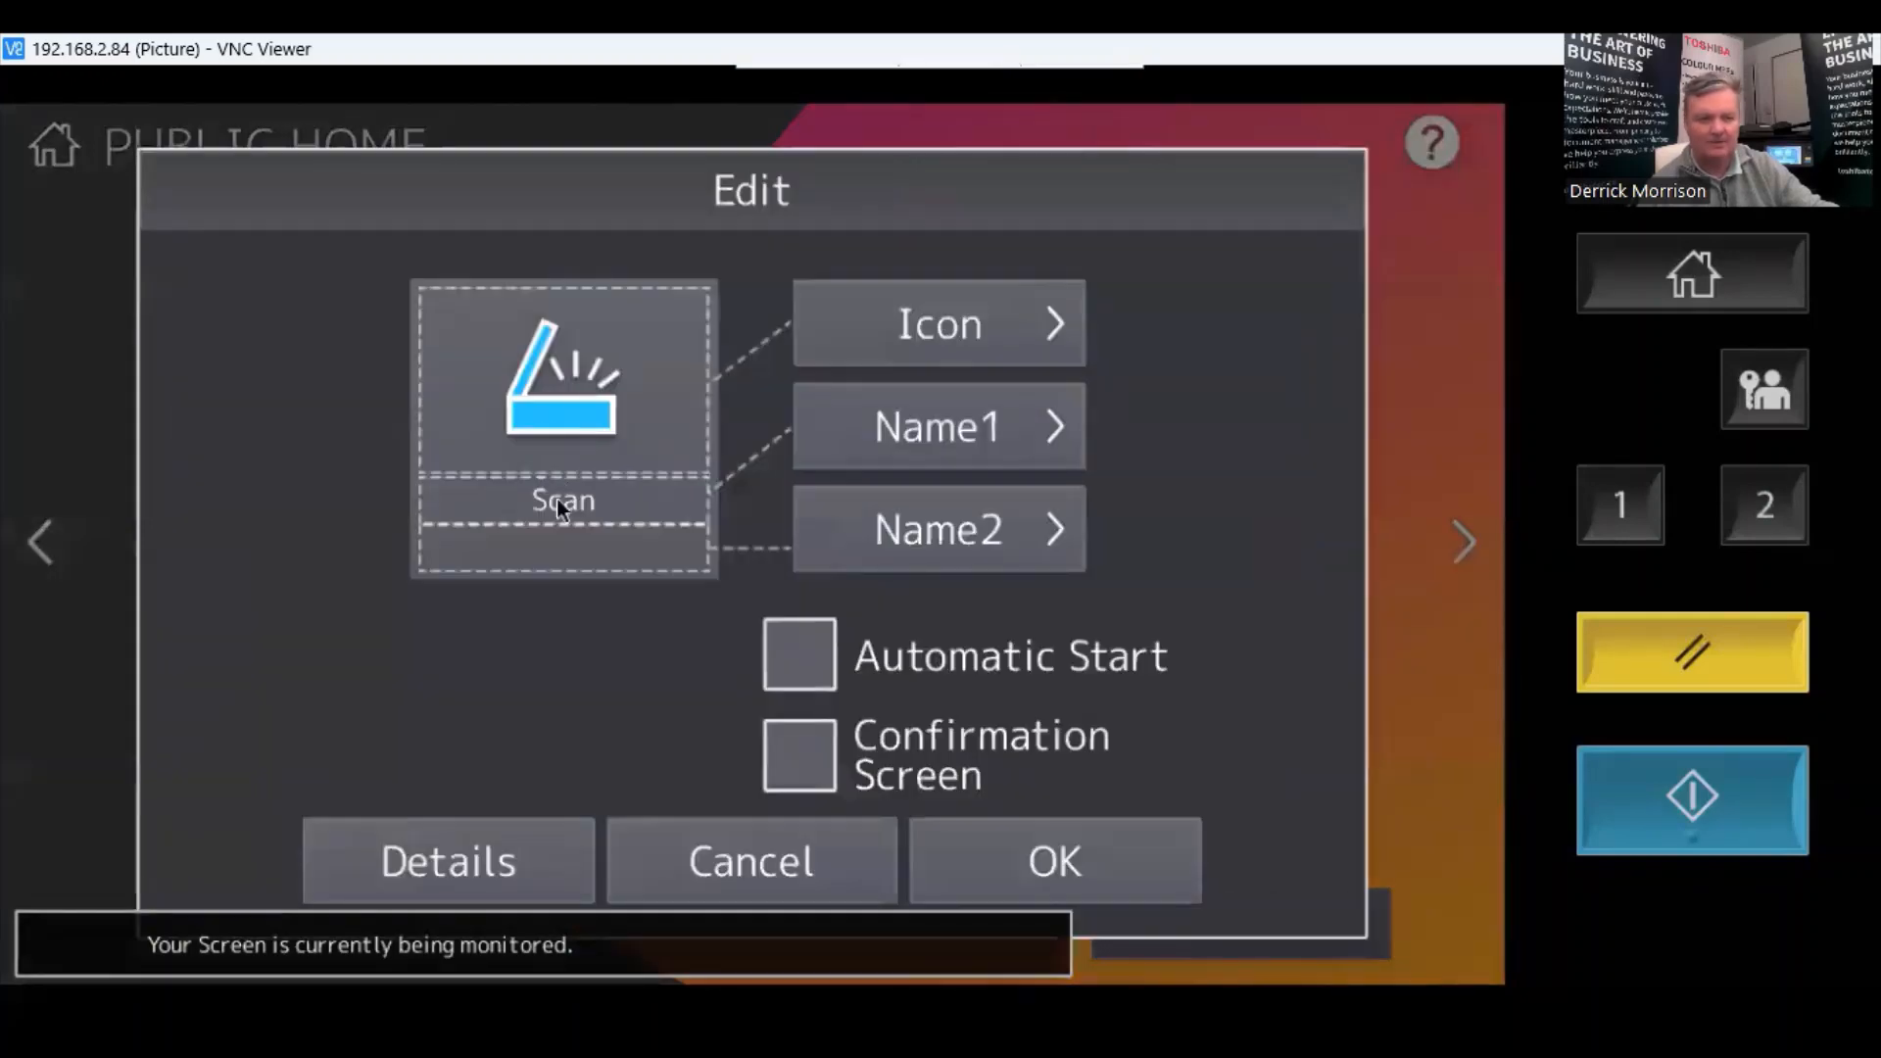
mouse_move(605, 510)
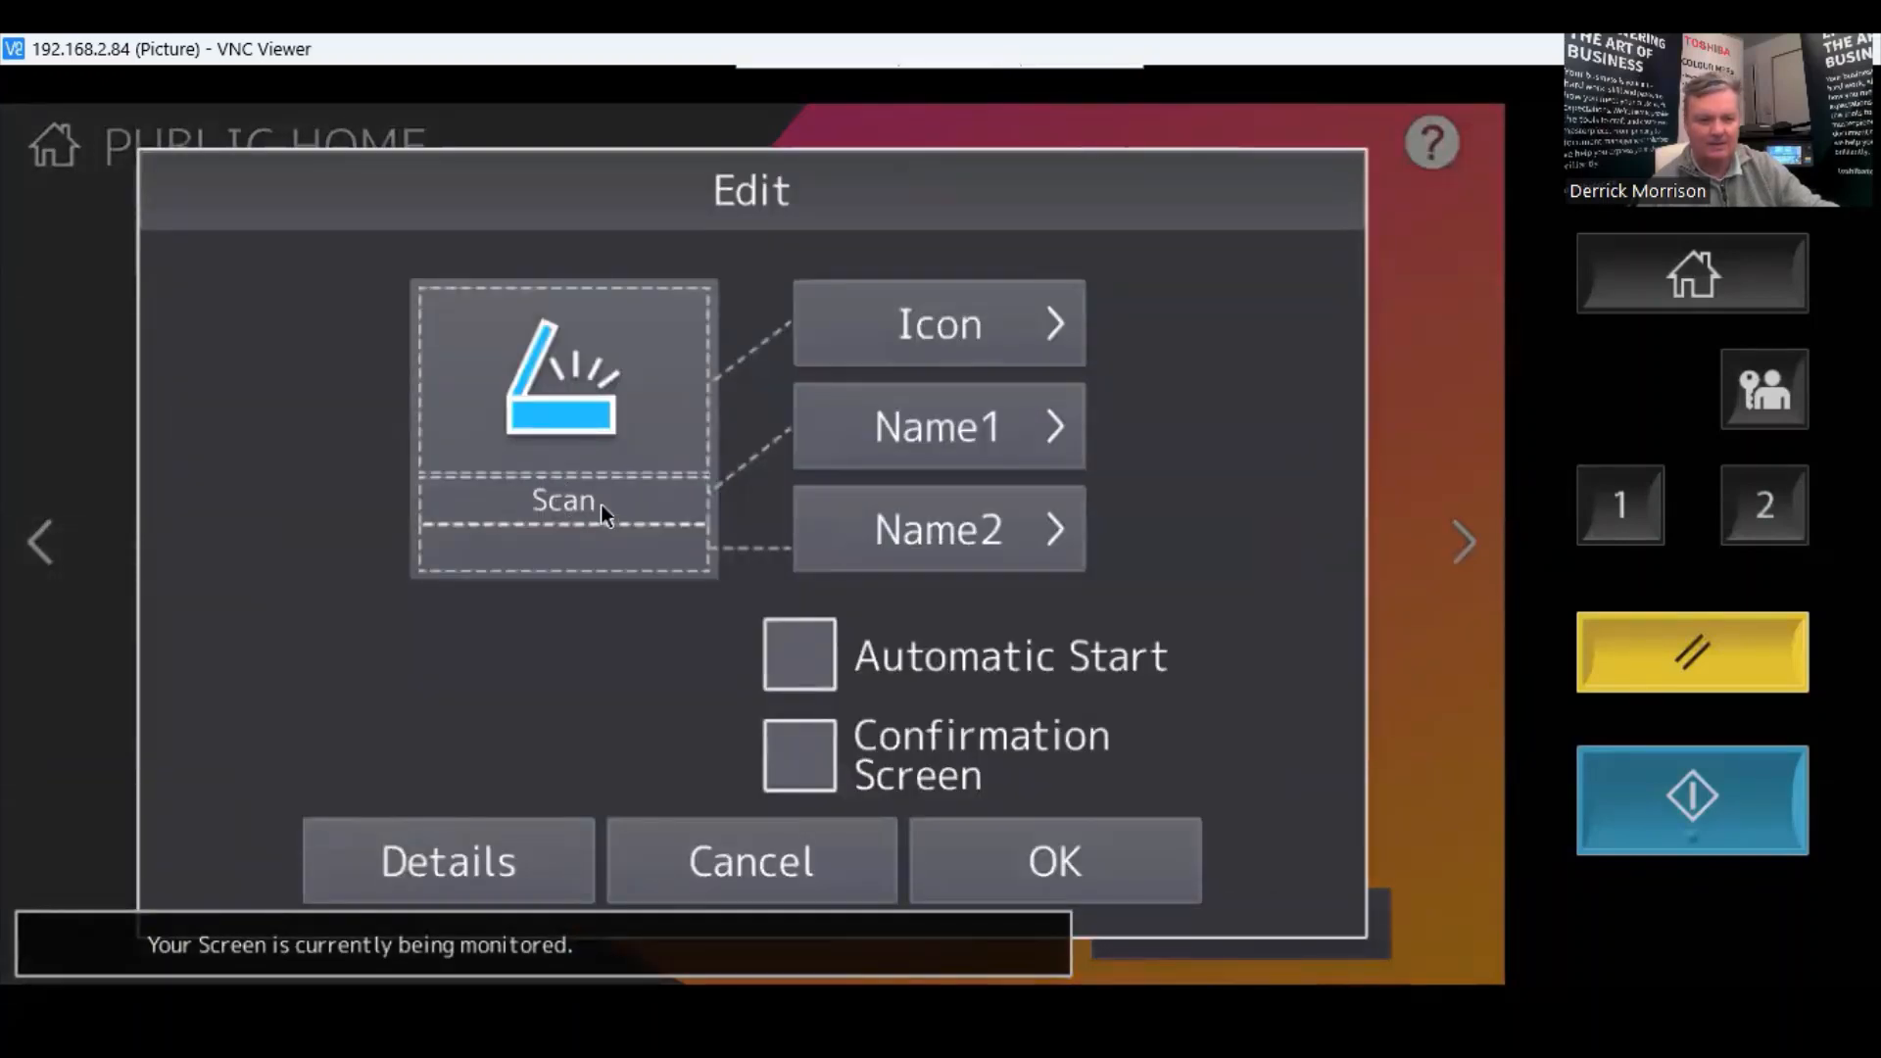
Name the new scan tile 'Derrick OCR' in Name2, save it and close Settings back to Public Home.
left_click(564, 499)
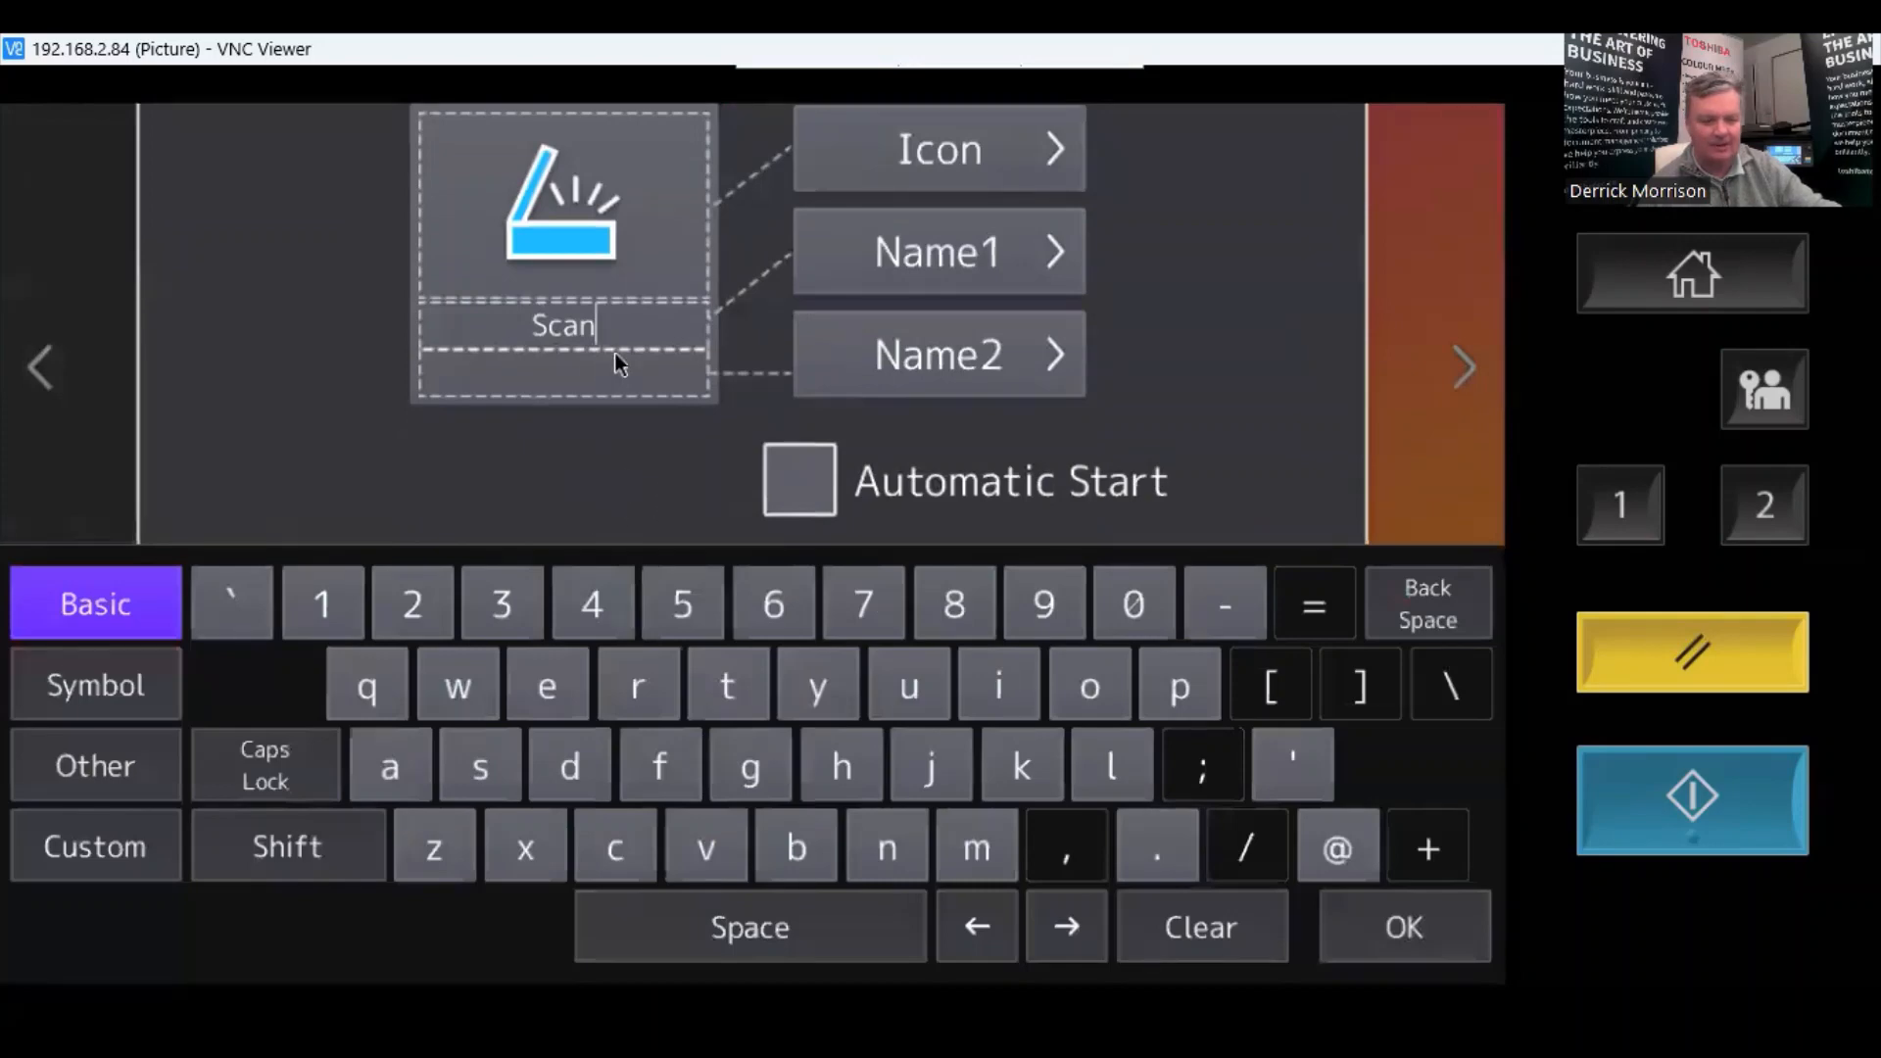
scroll("down", 3)
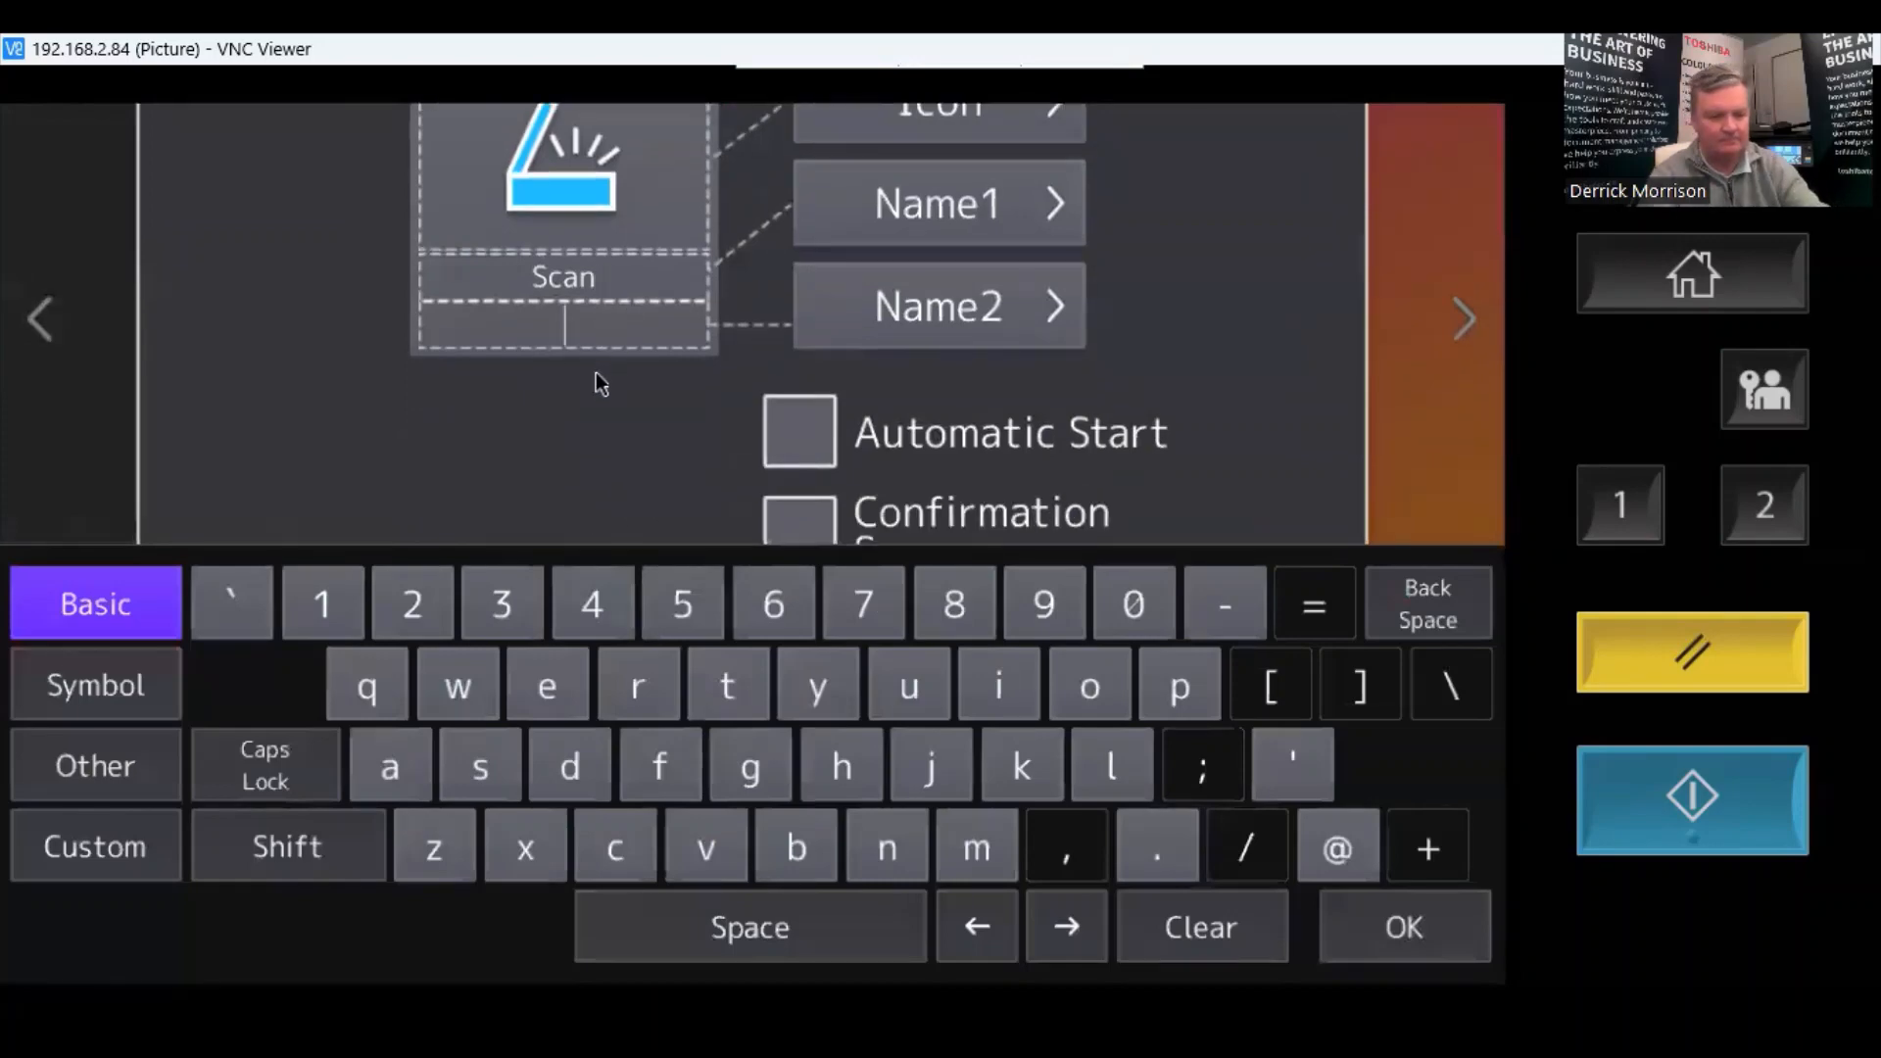
type("Derrick O")
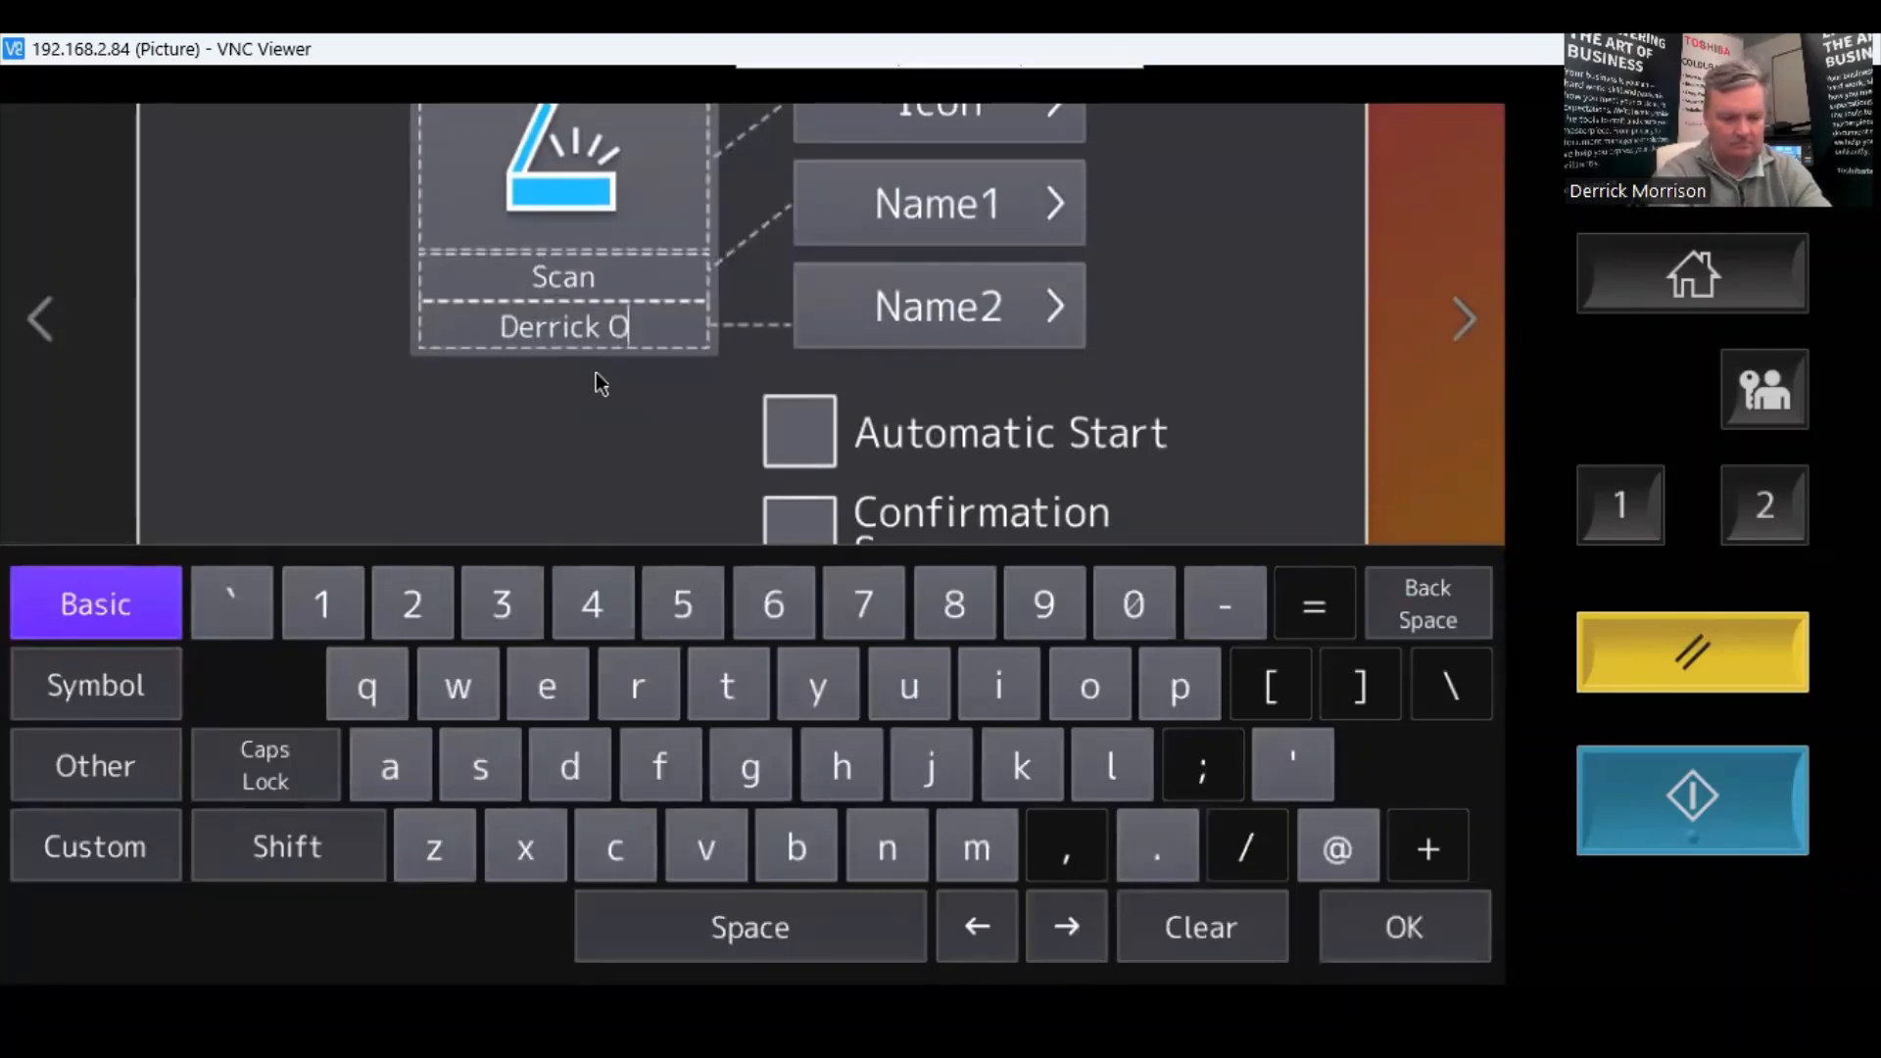
type("CR")
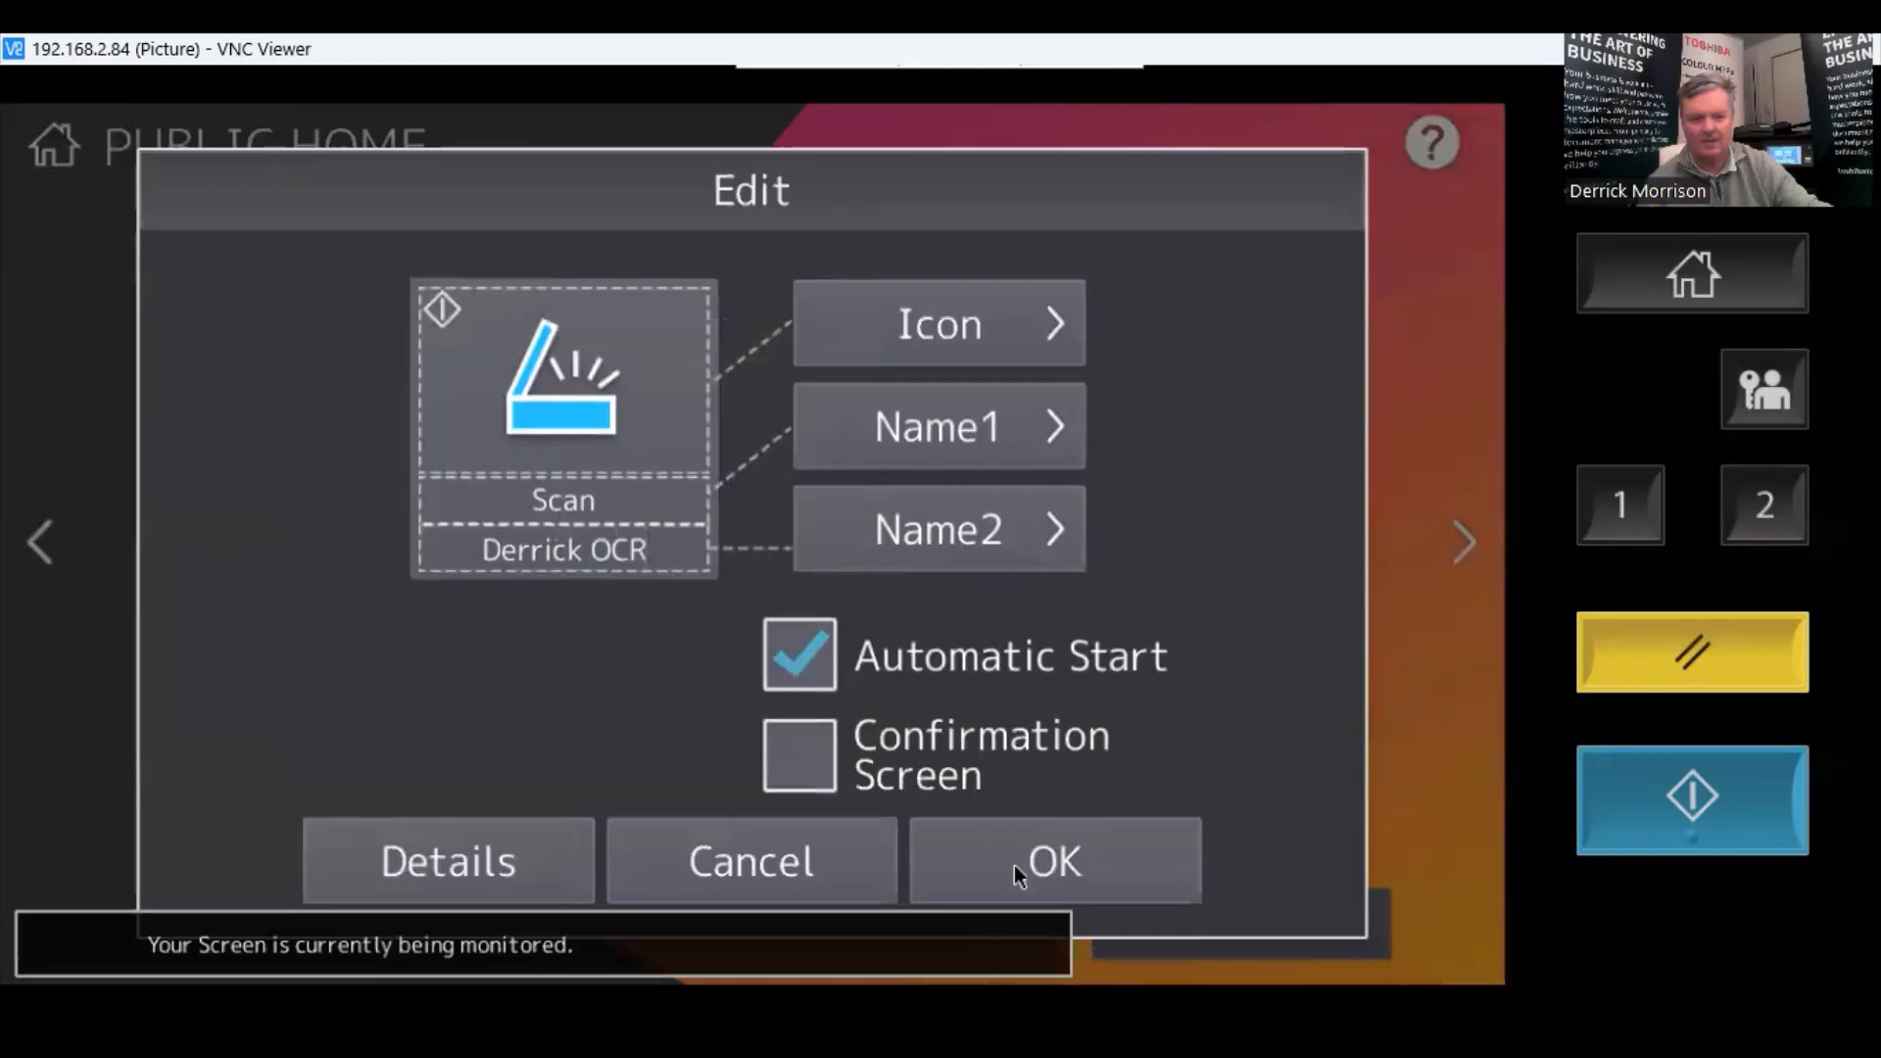
left_click(1052, 860)
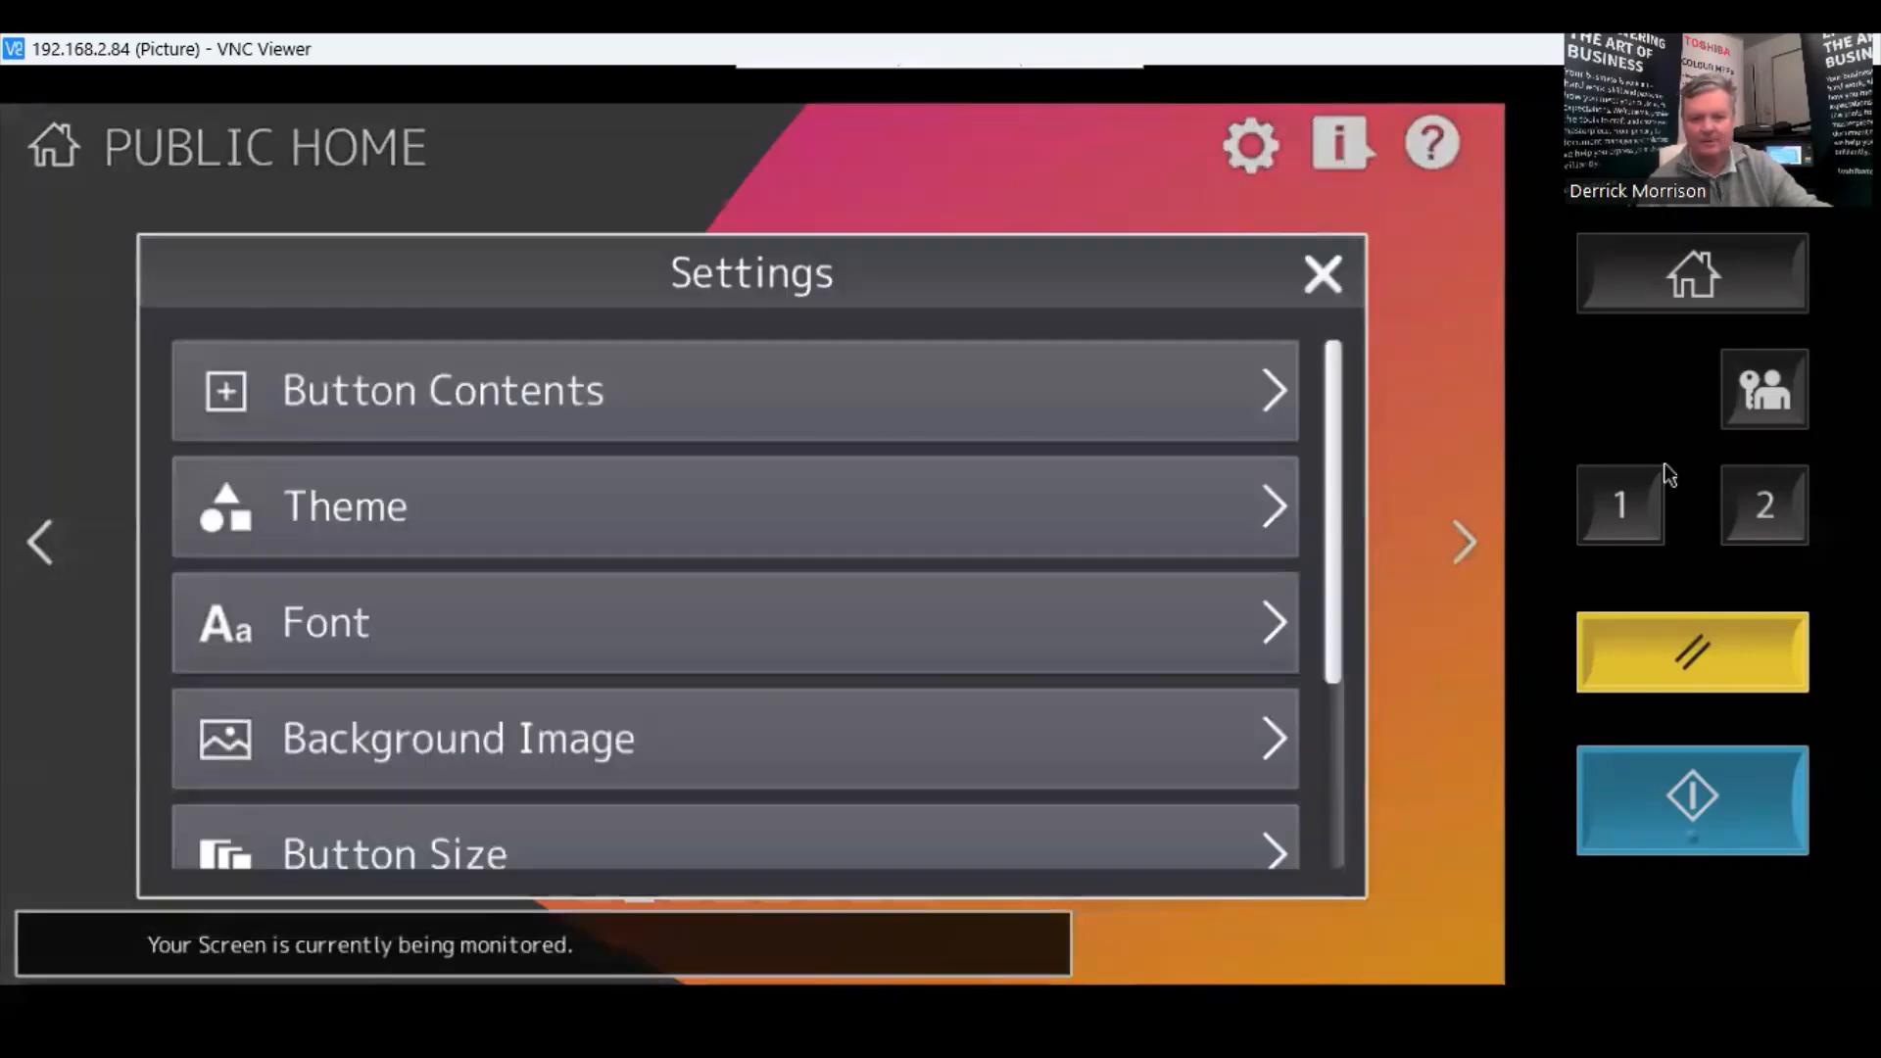
left_click(1323, 274)
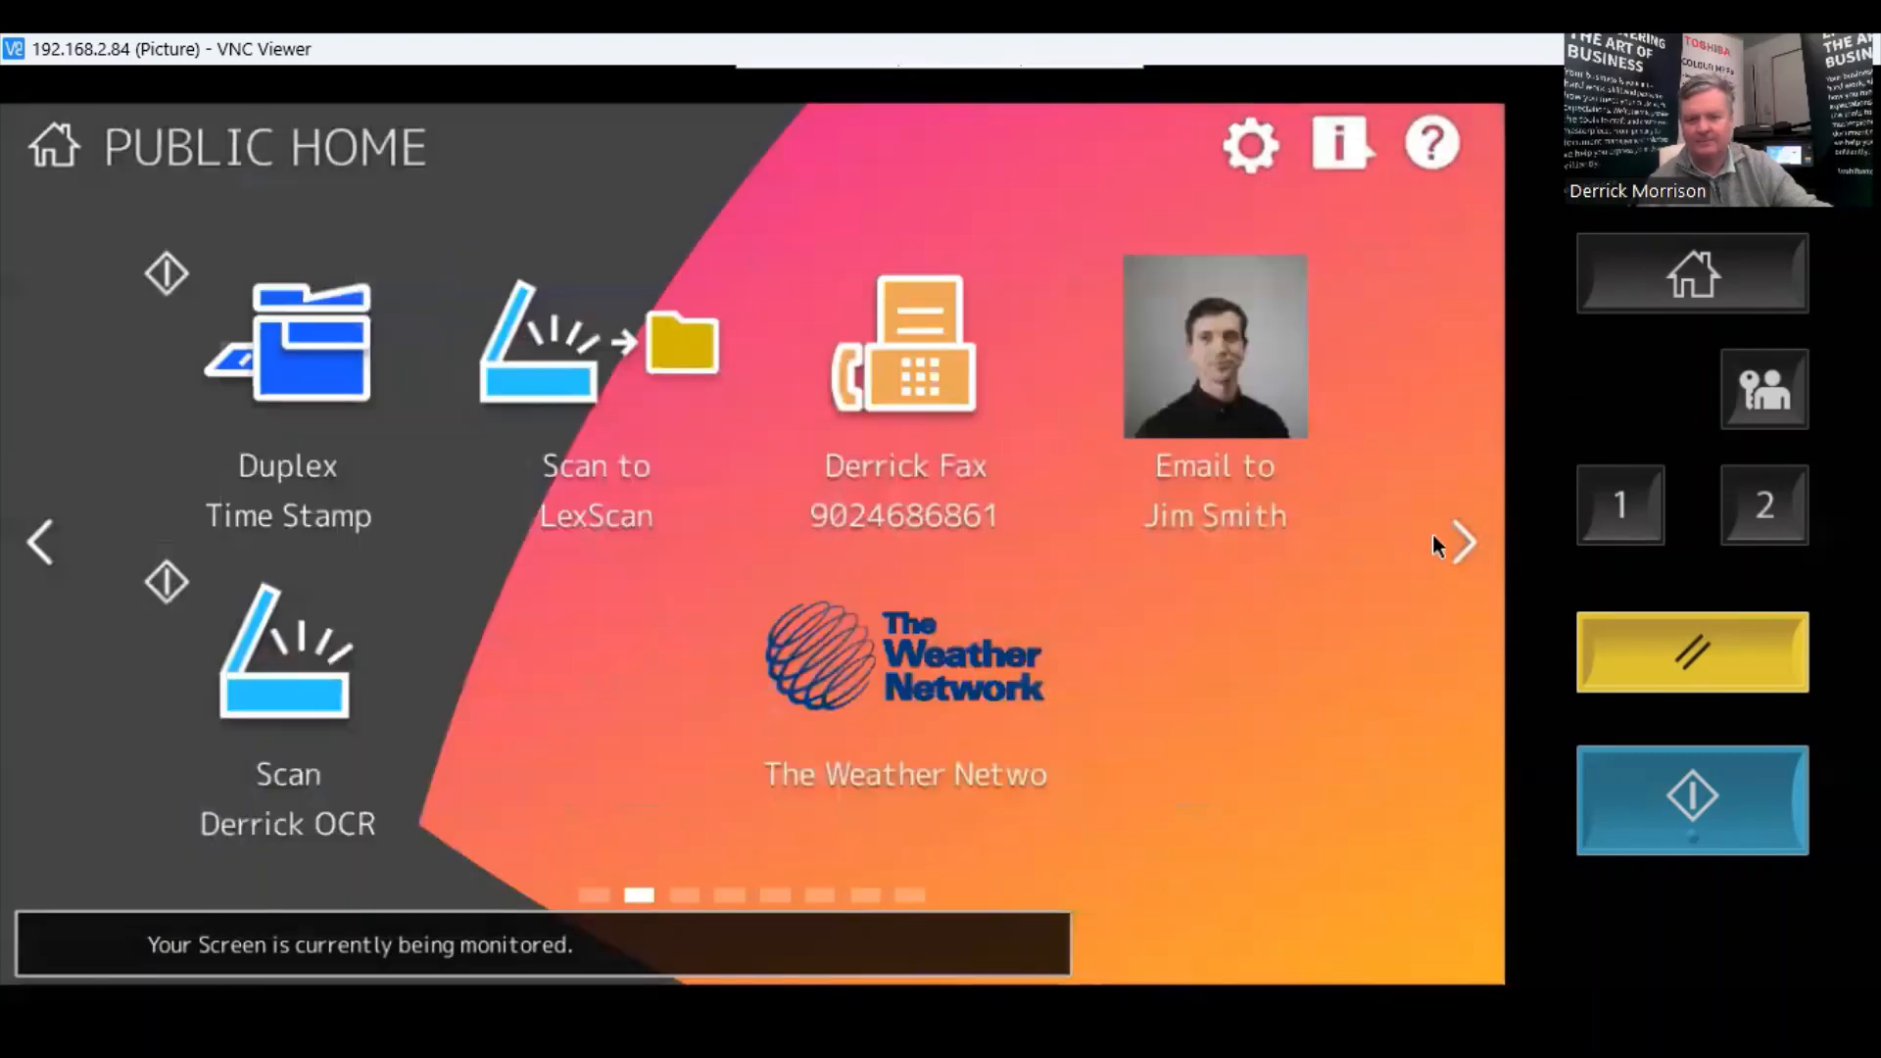
Launch the Scan Derrick OCR tile and finish the scan so OCR processing begins.
left_click(1462, 541)
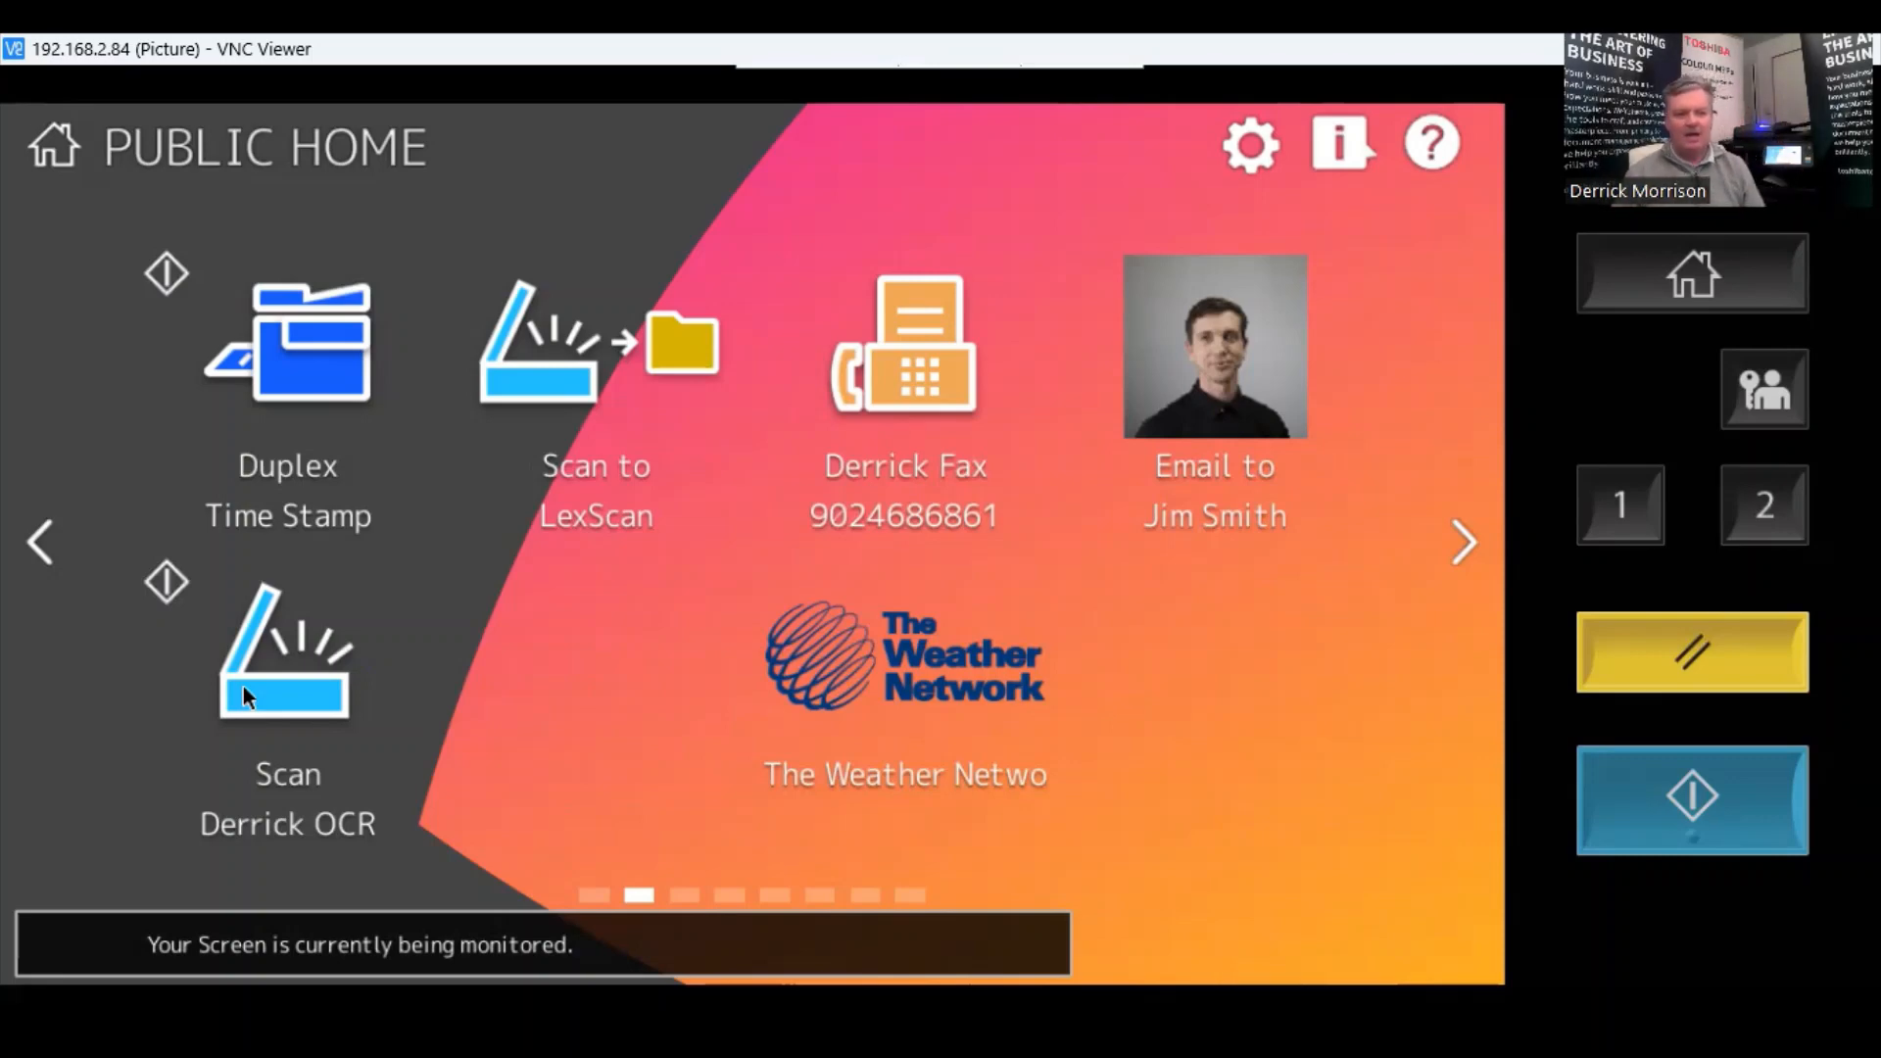
left_click(286, 654)
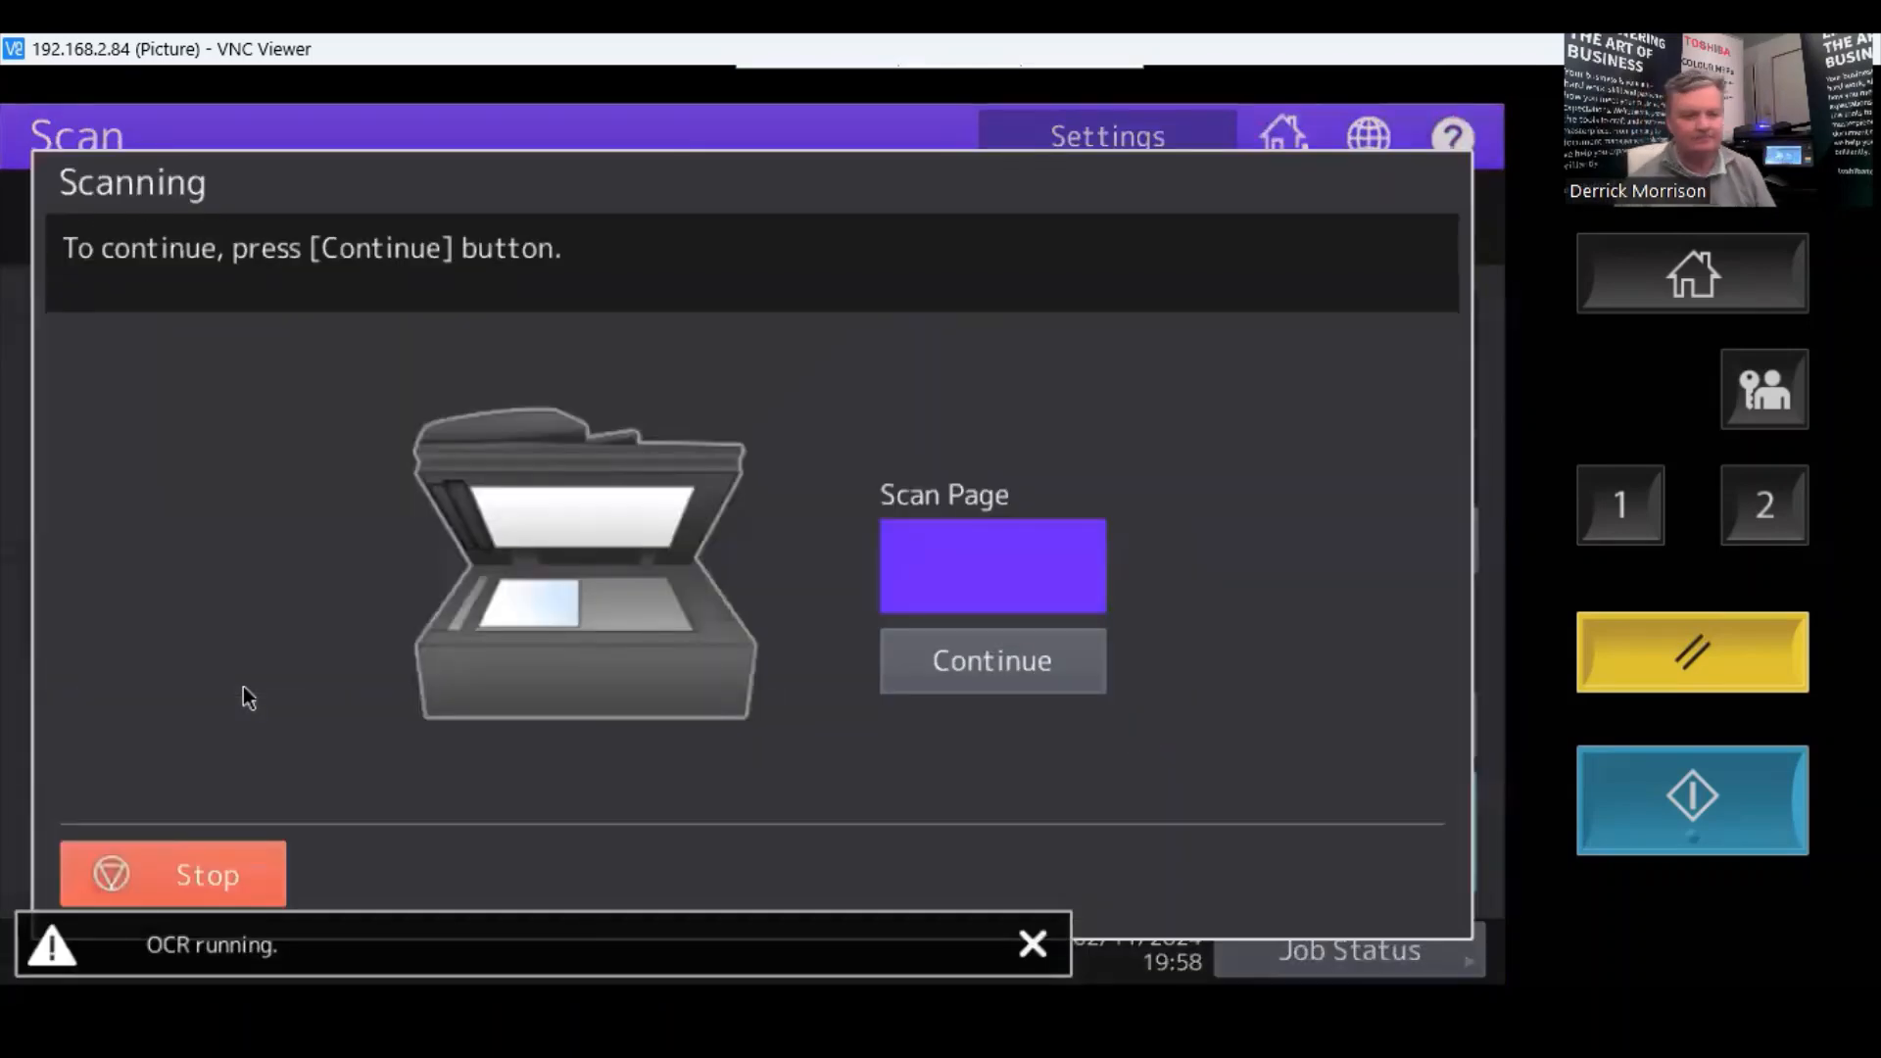
left_click(992, 661)
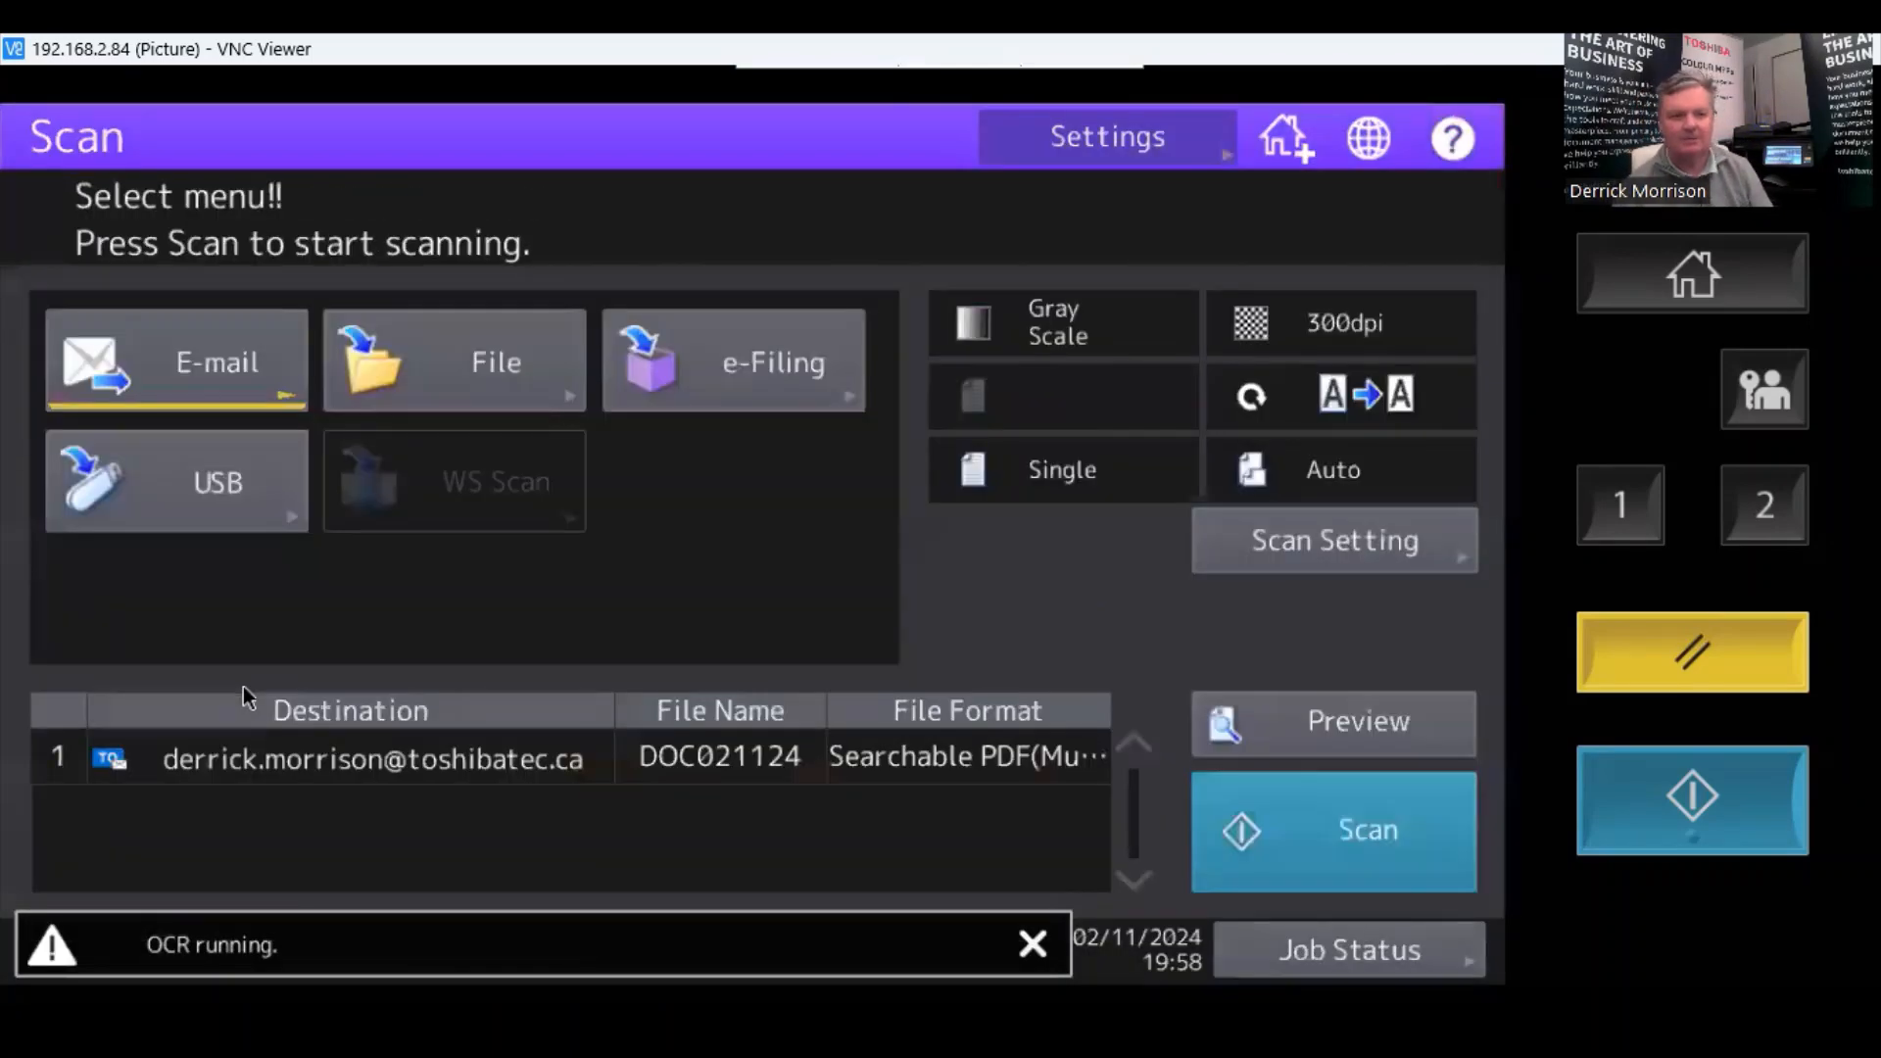
mouse_move(633, 912)
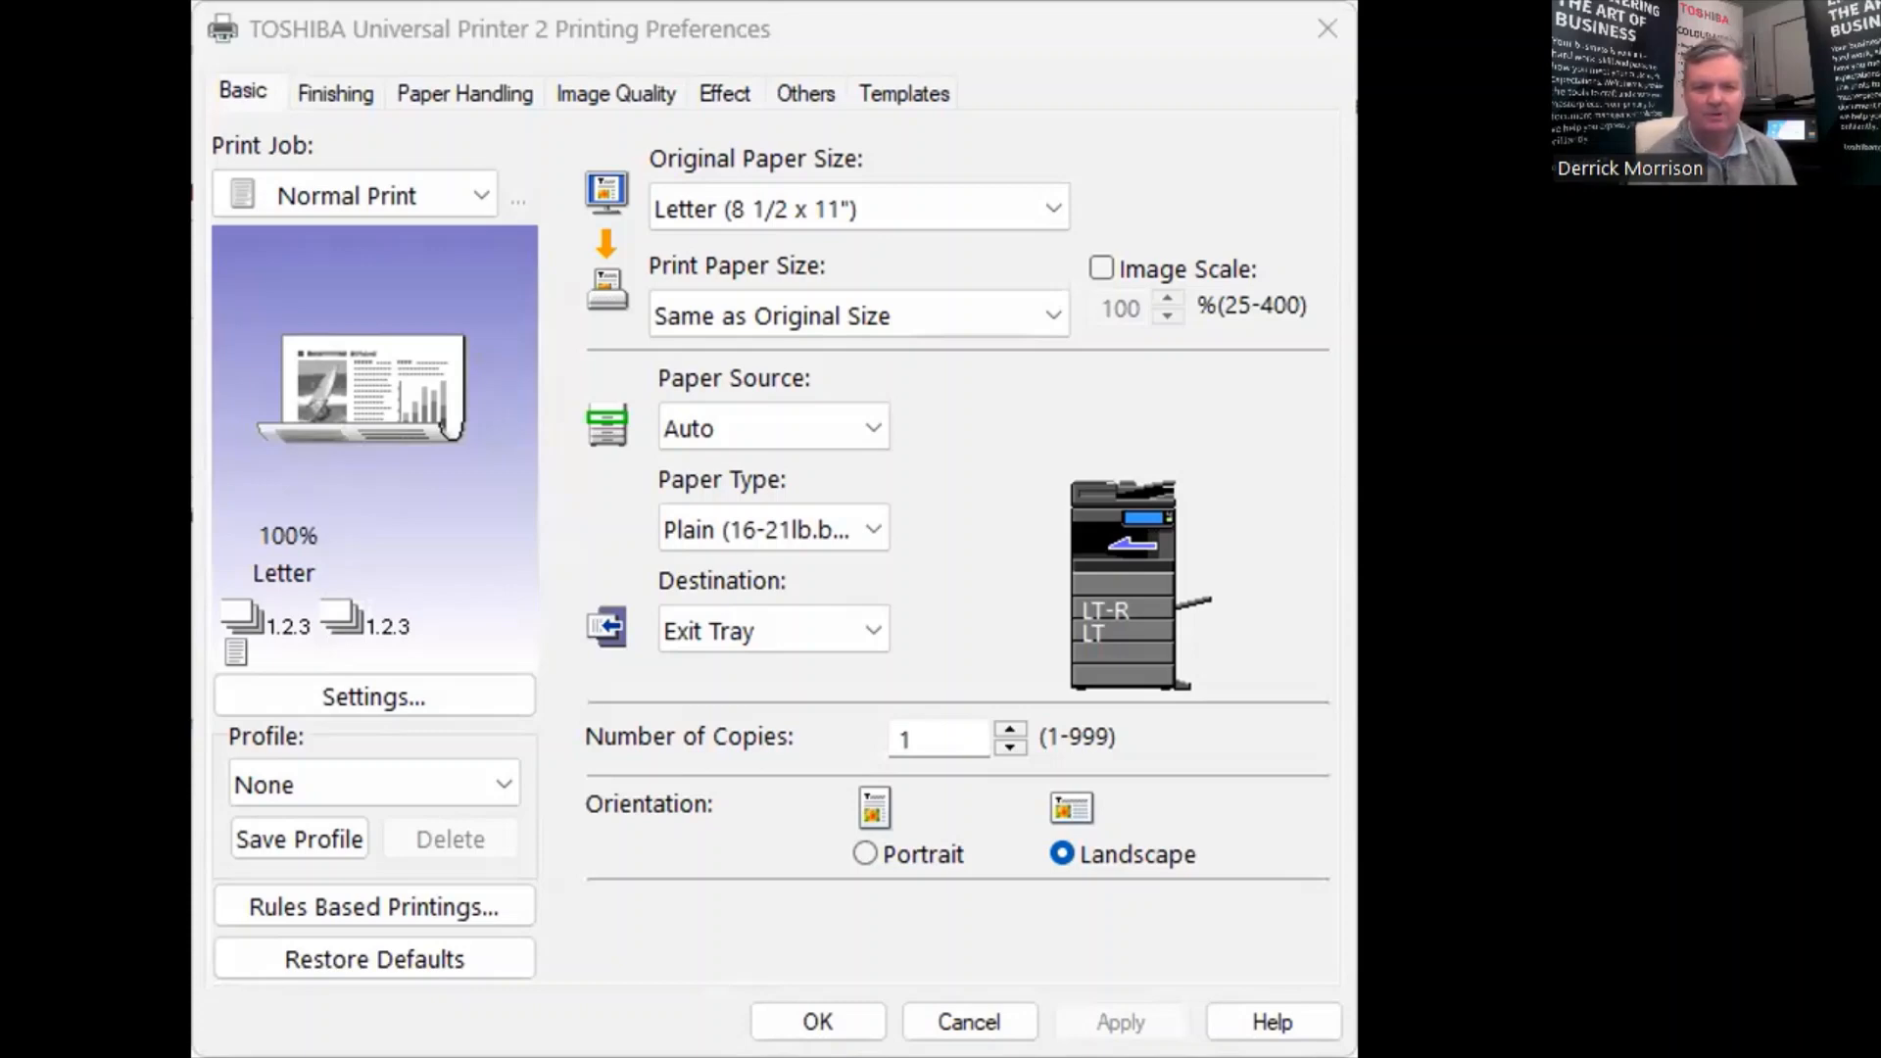
mouse_move(1277, 665)
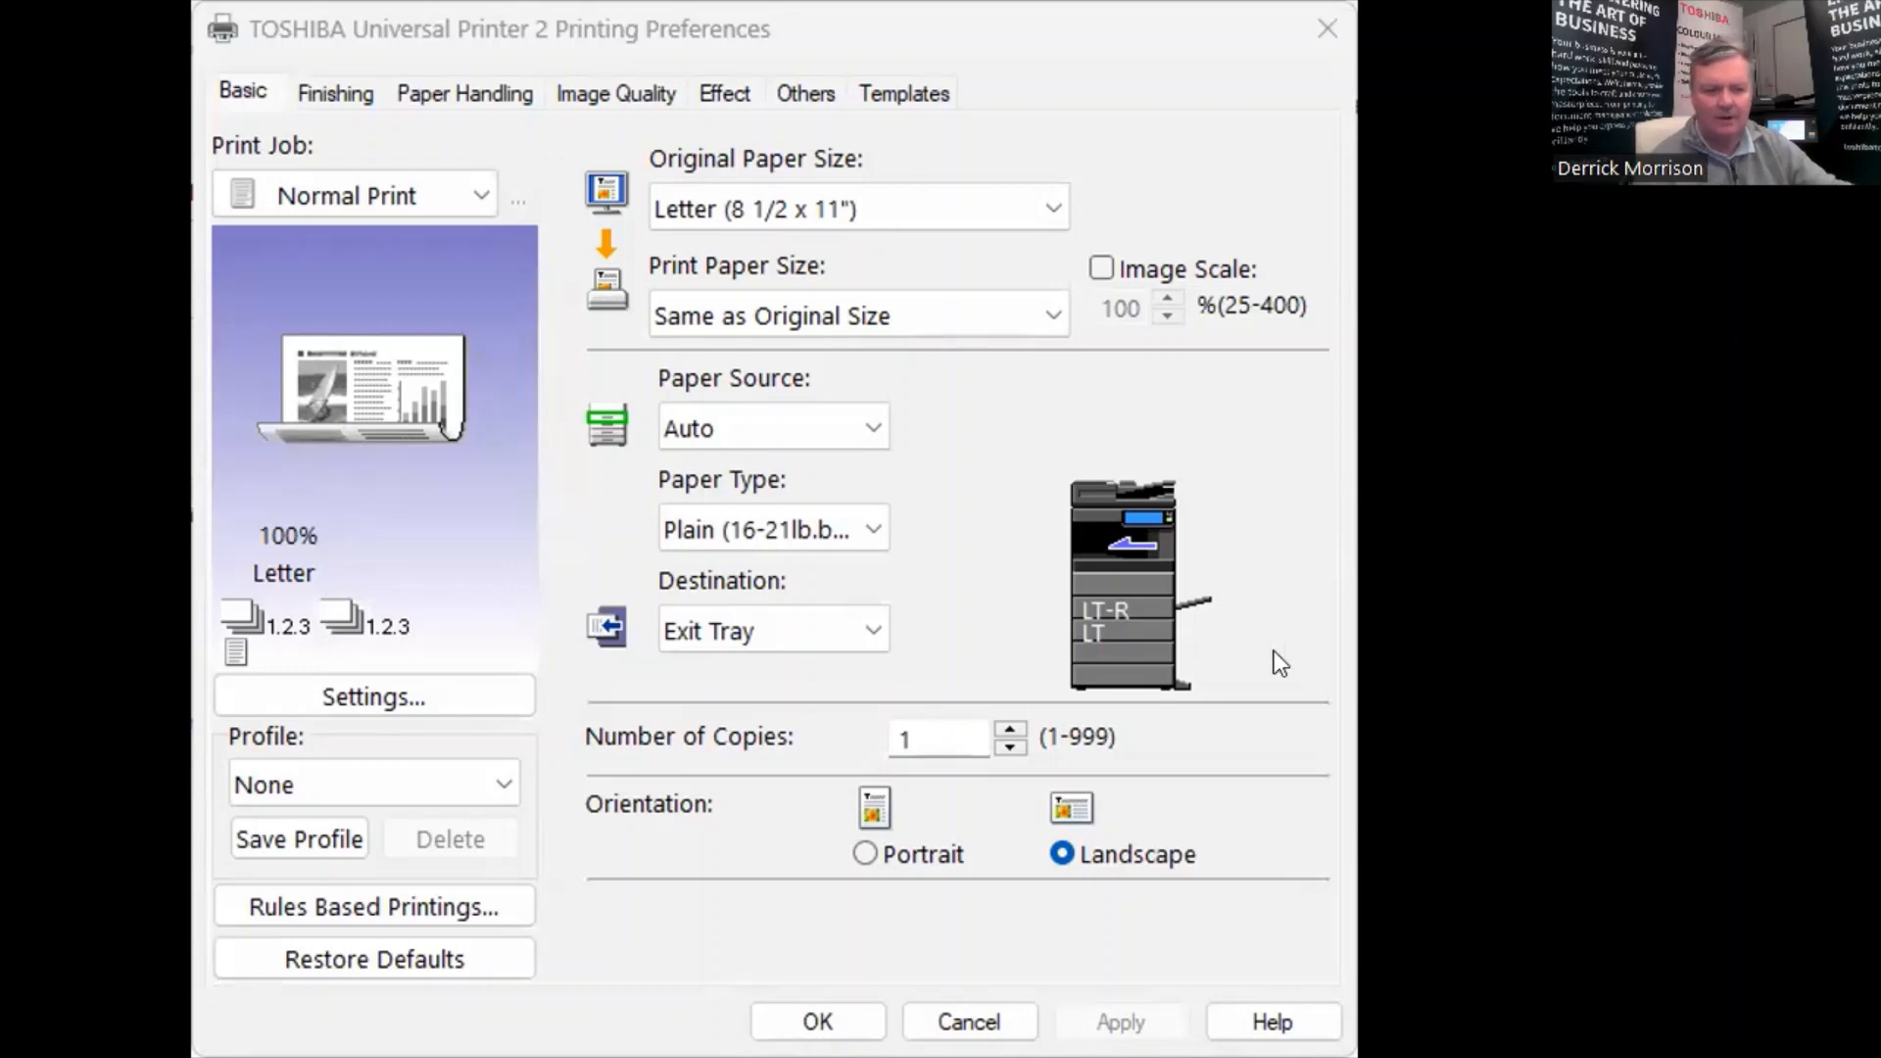
Set Print Job to Proof Print and change the 2-Sided Printing setting under Finishing.
left_click(772, 529)
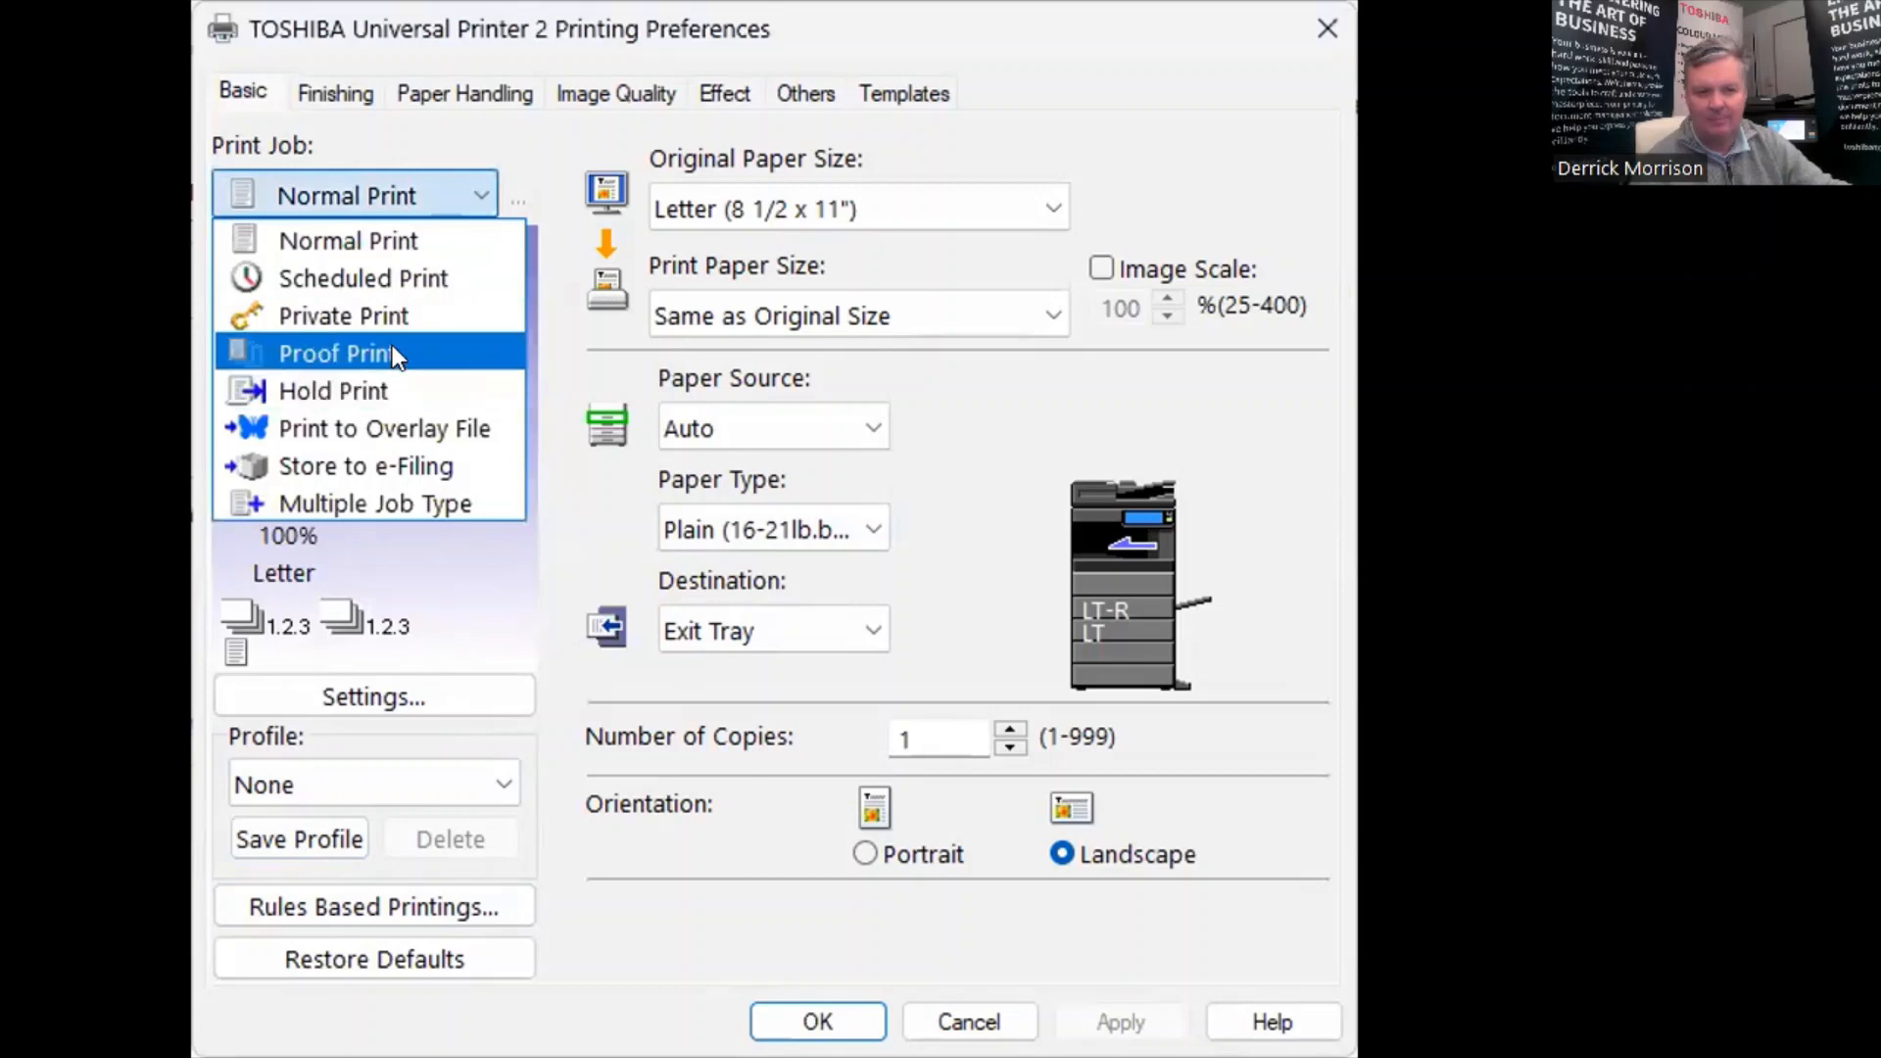
left_click(339, 353)
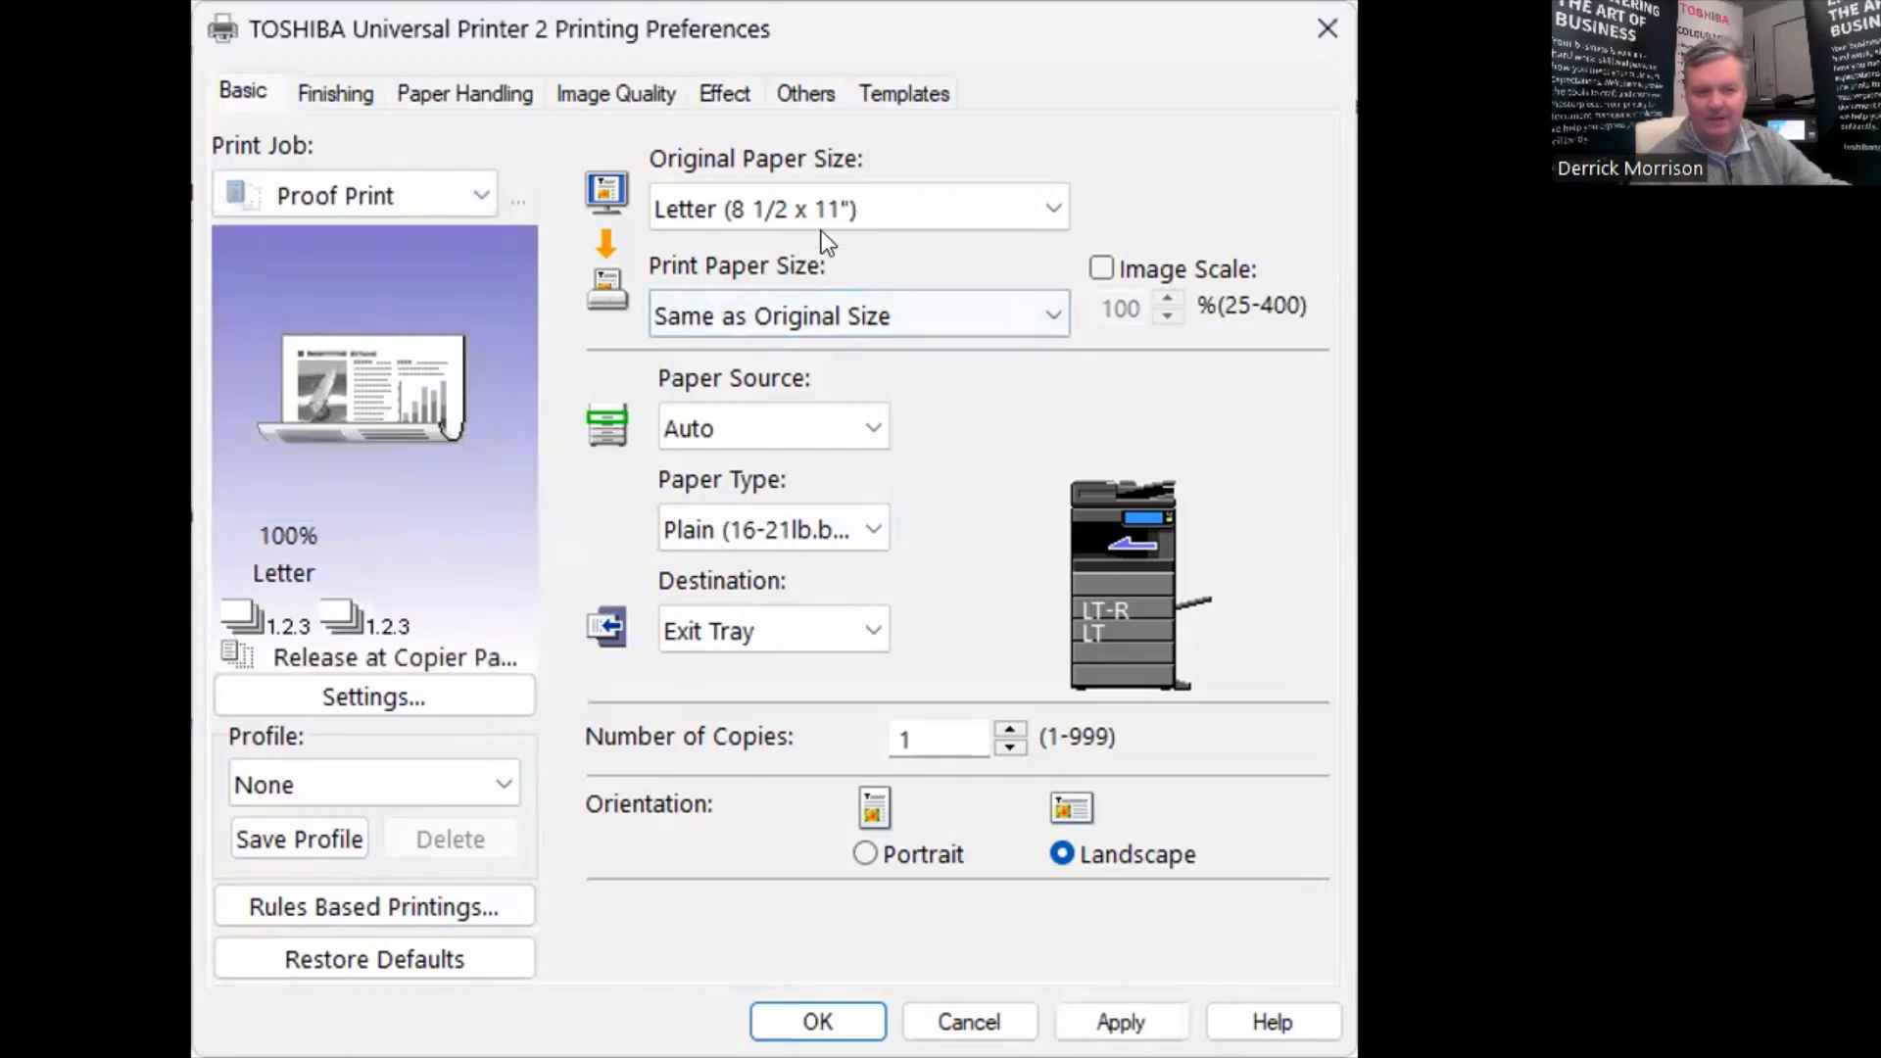
left_click(336, 93)
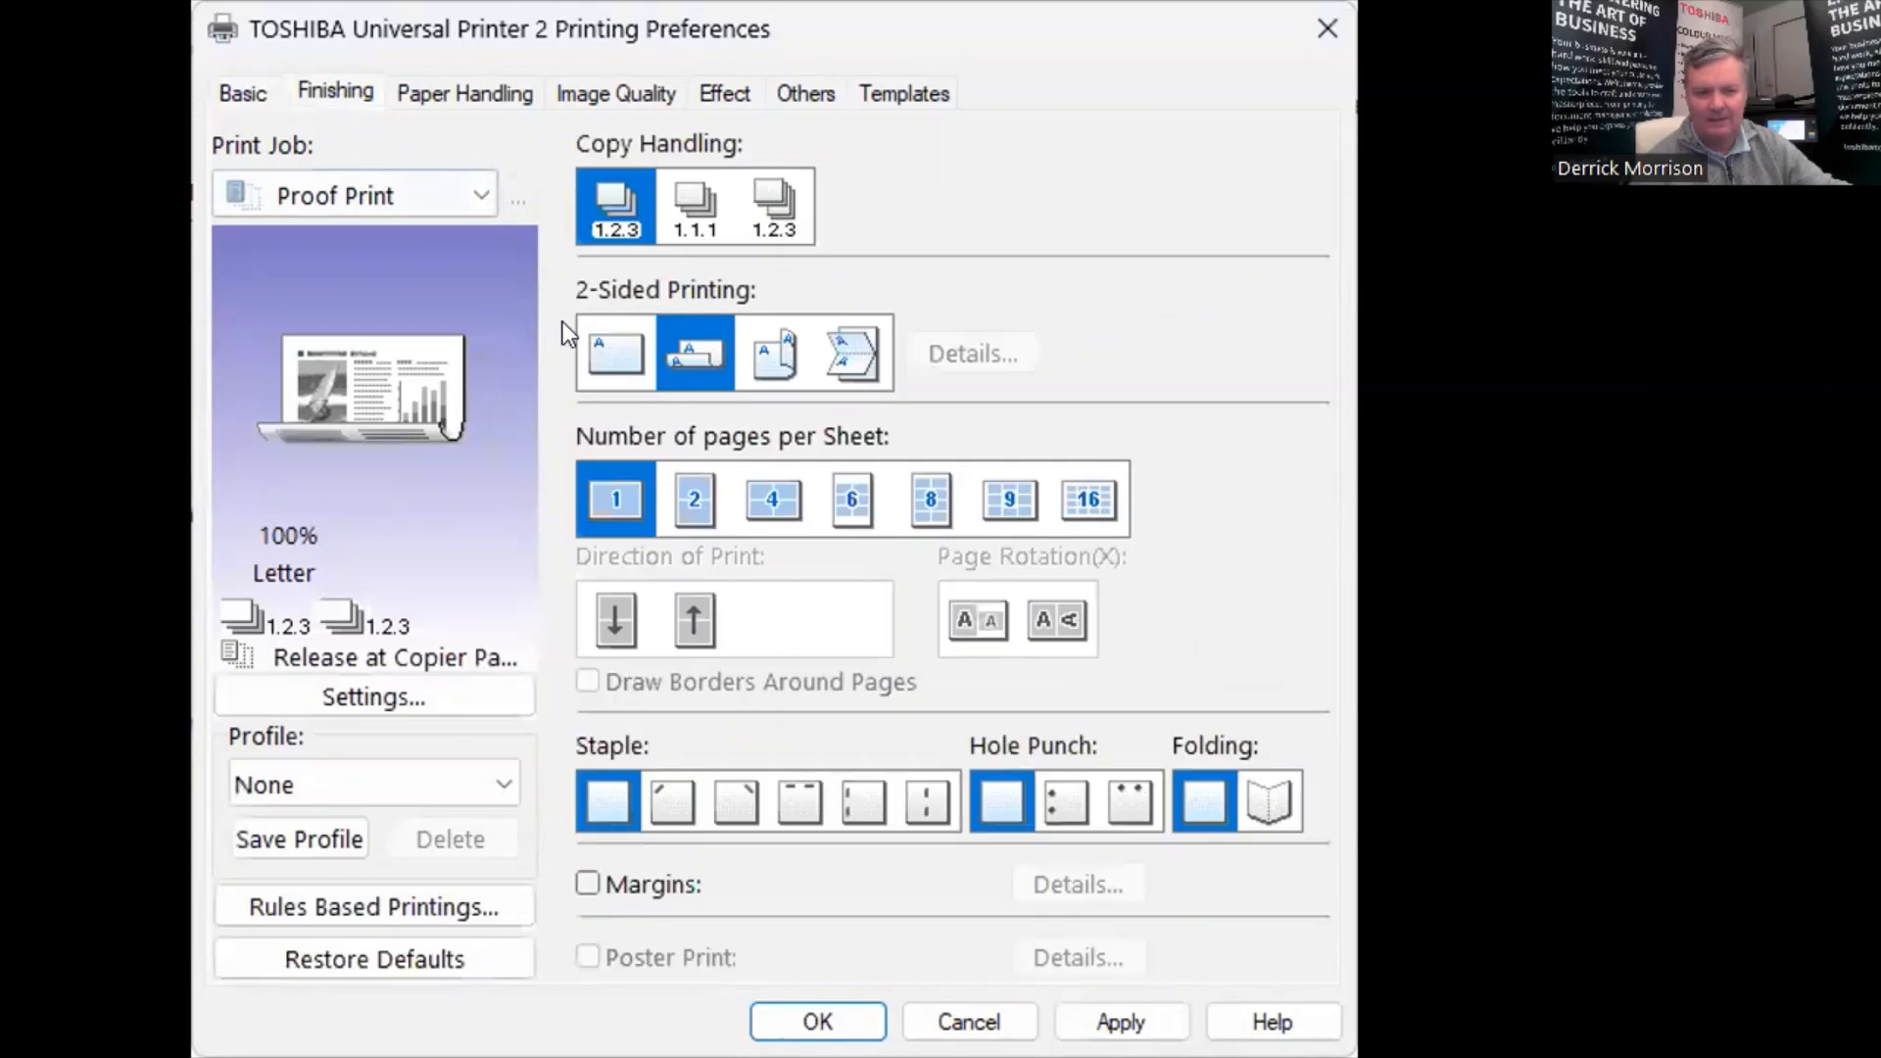
left_click(615, 352)
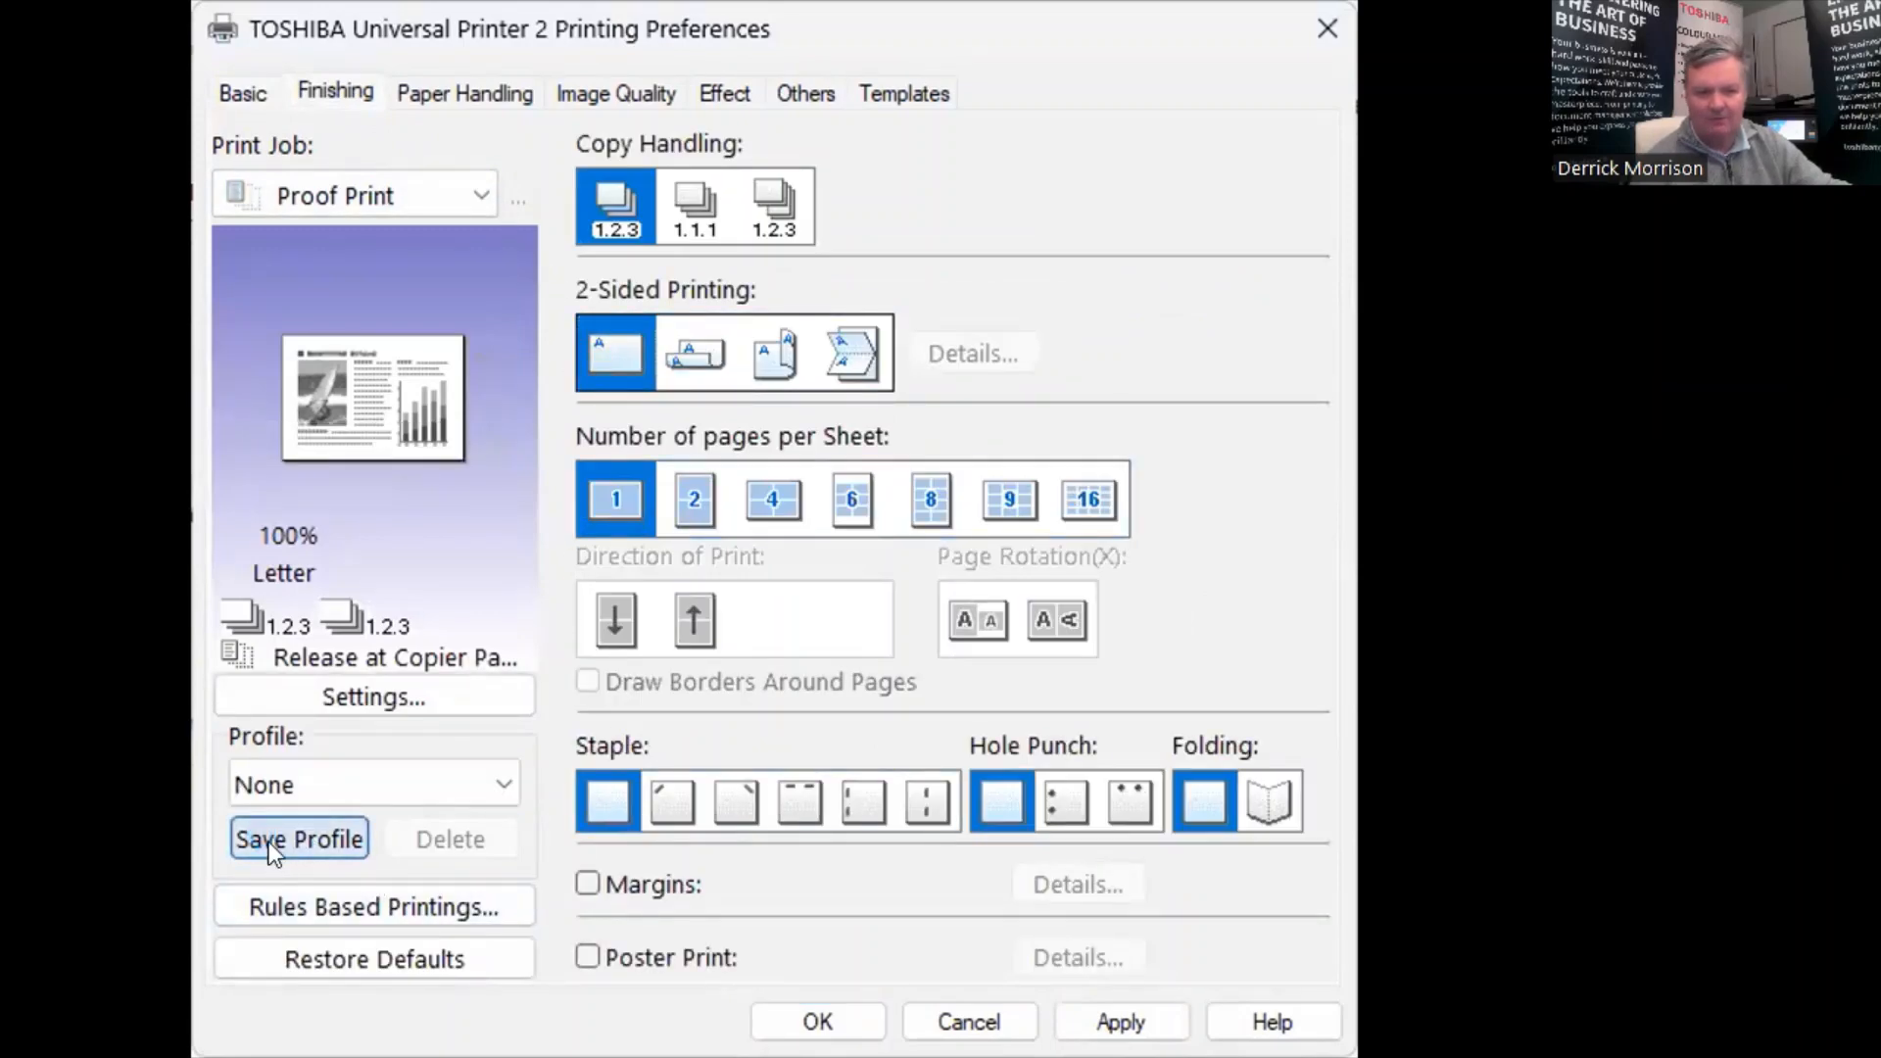
Save the current driver settings as a profile named 'Proof Print Double Sided' and confirm it in the profile list.
left_click(297, 838)
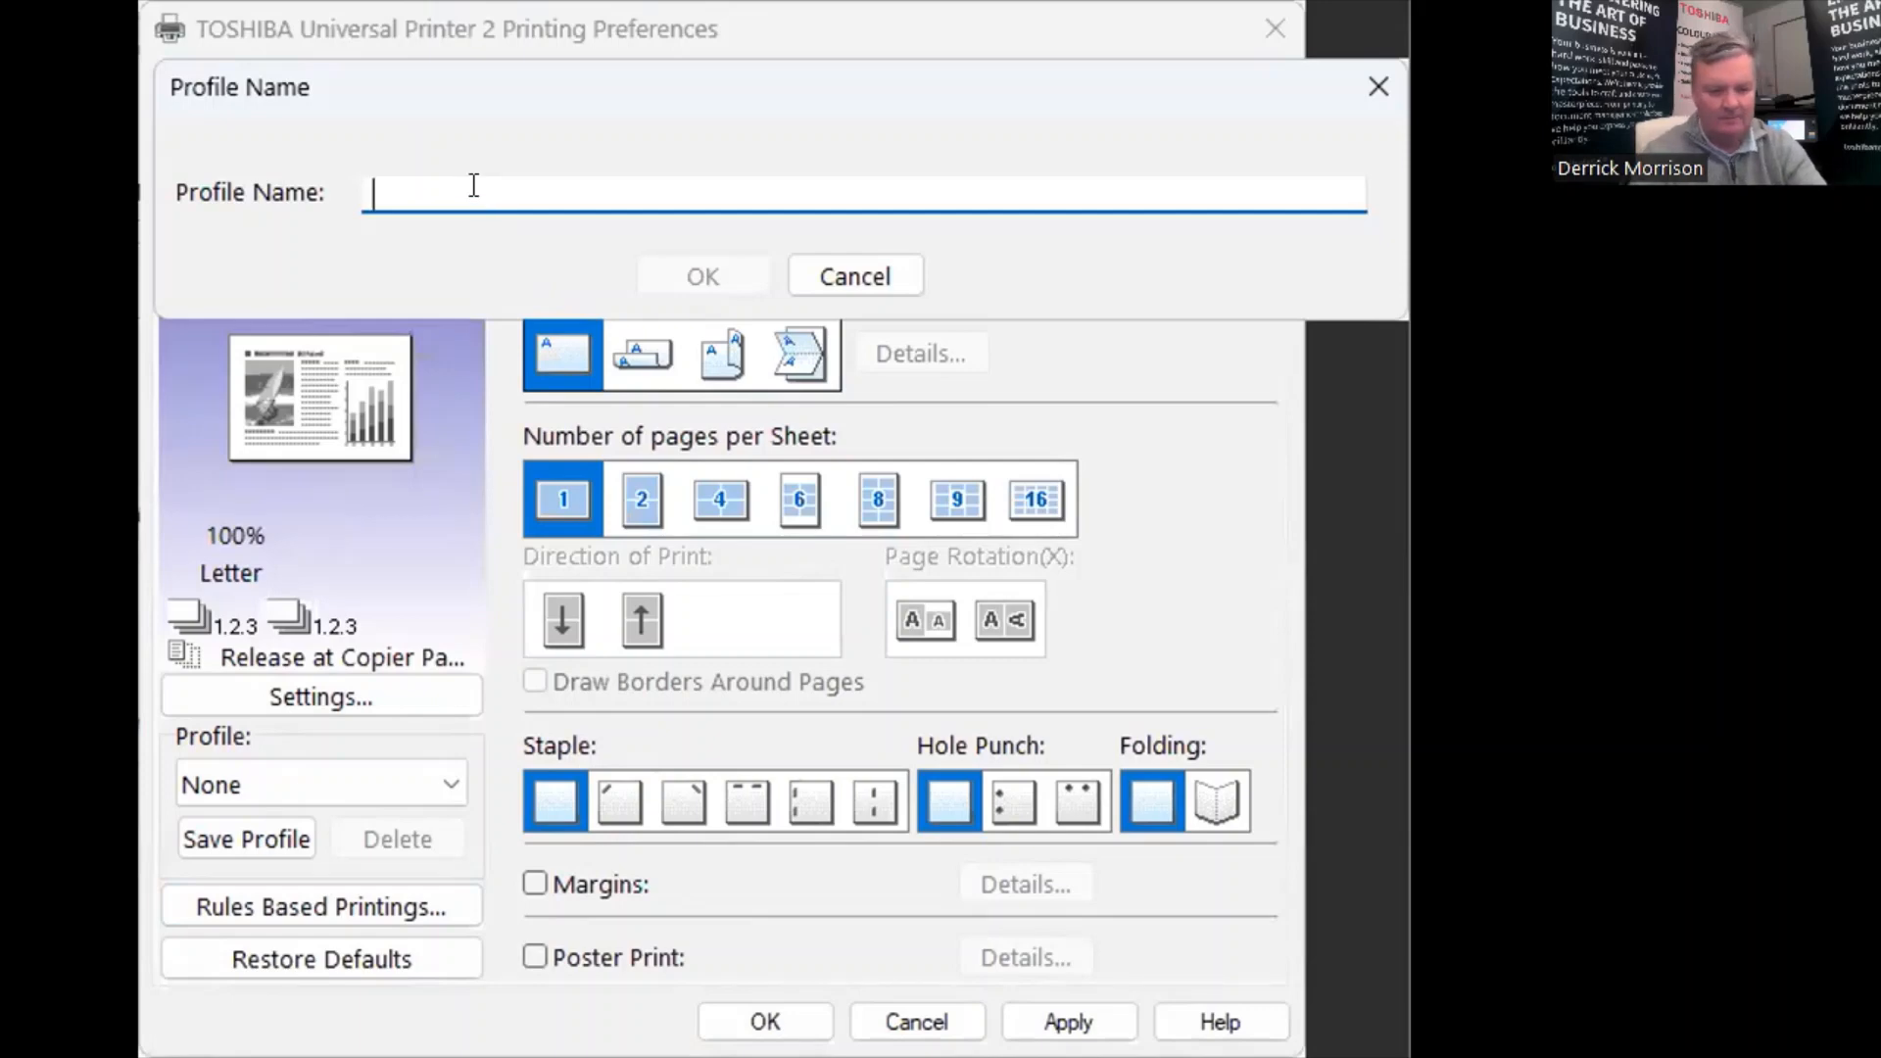
type("Proof Pri")
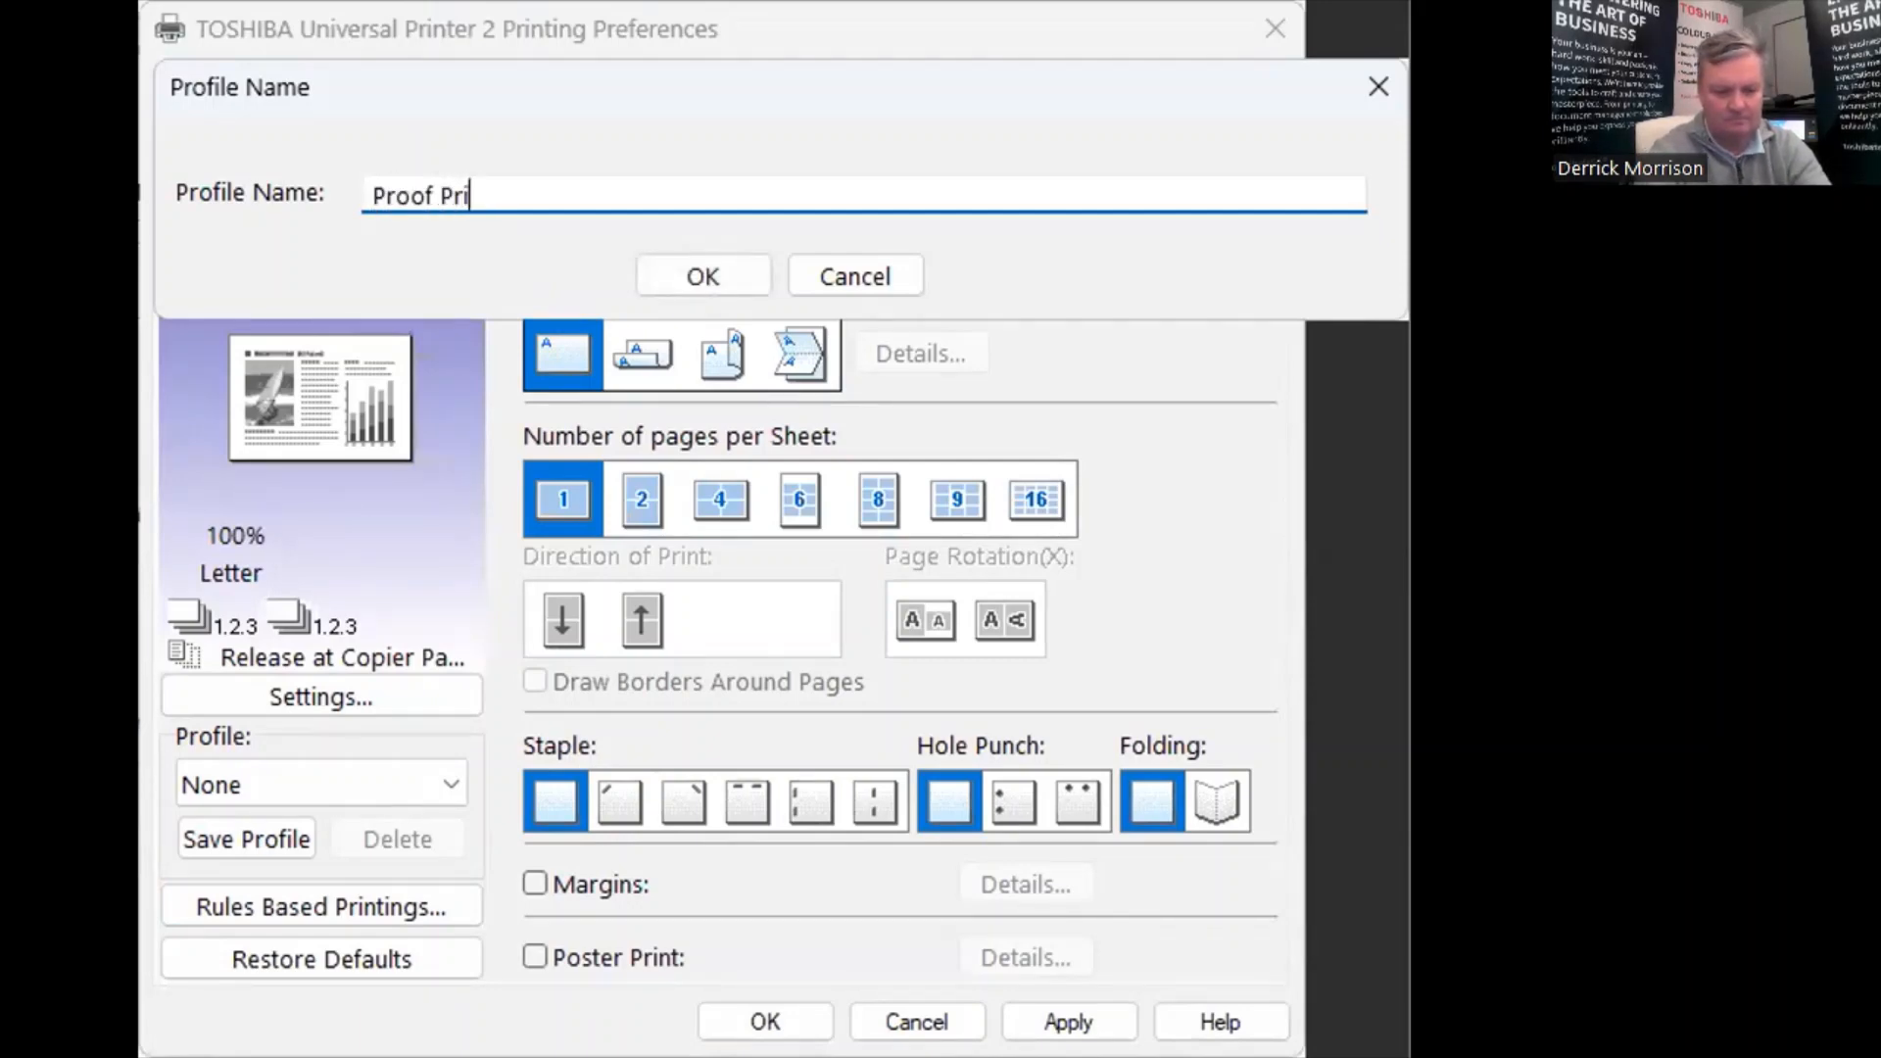
type("nt")
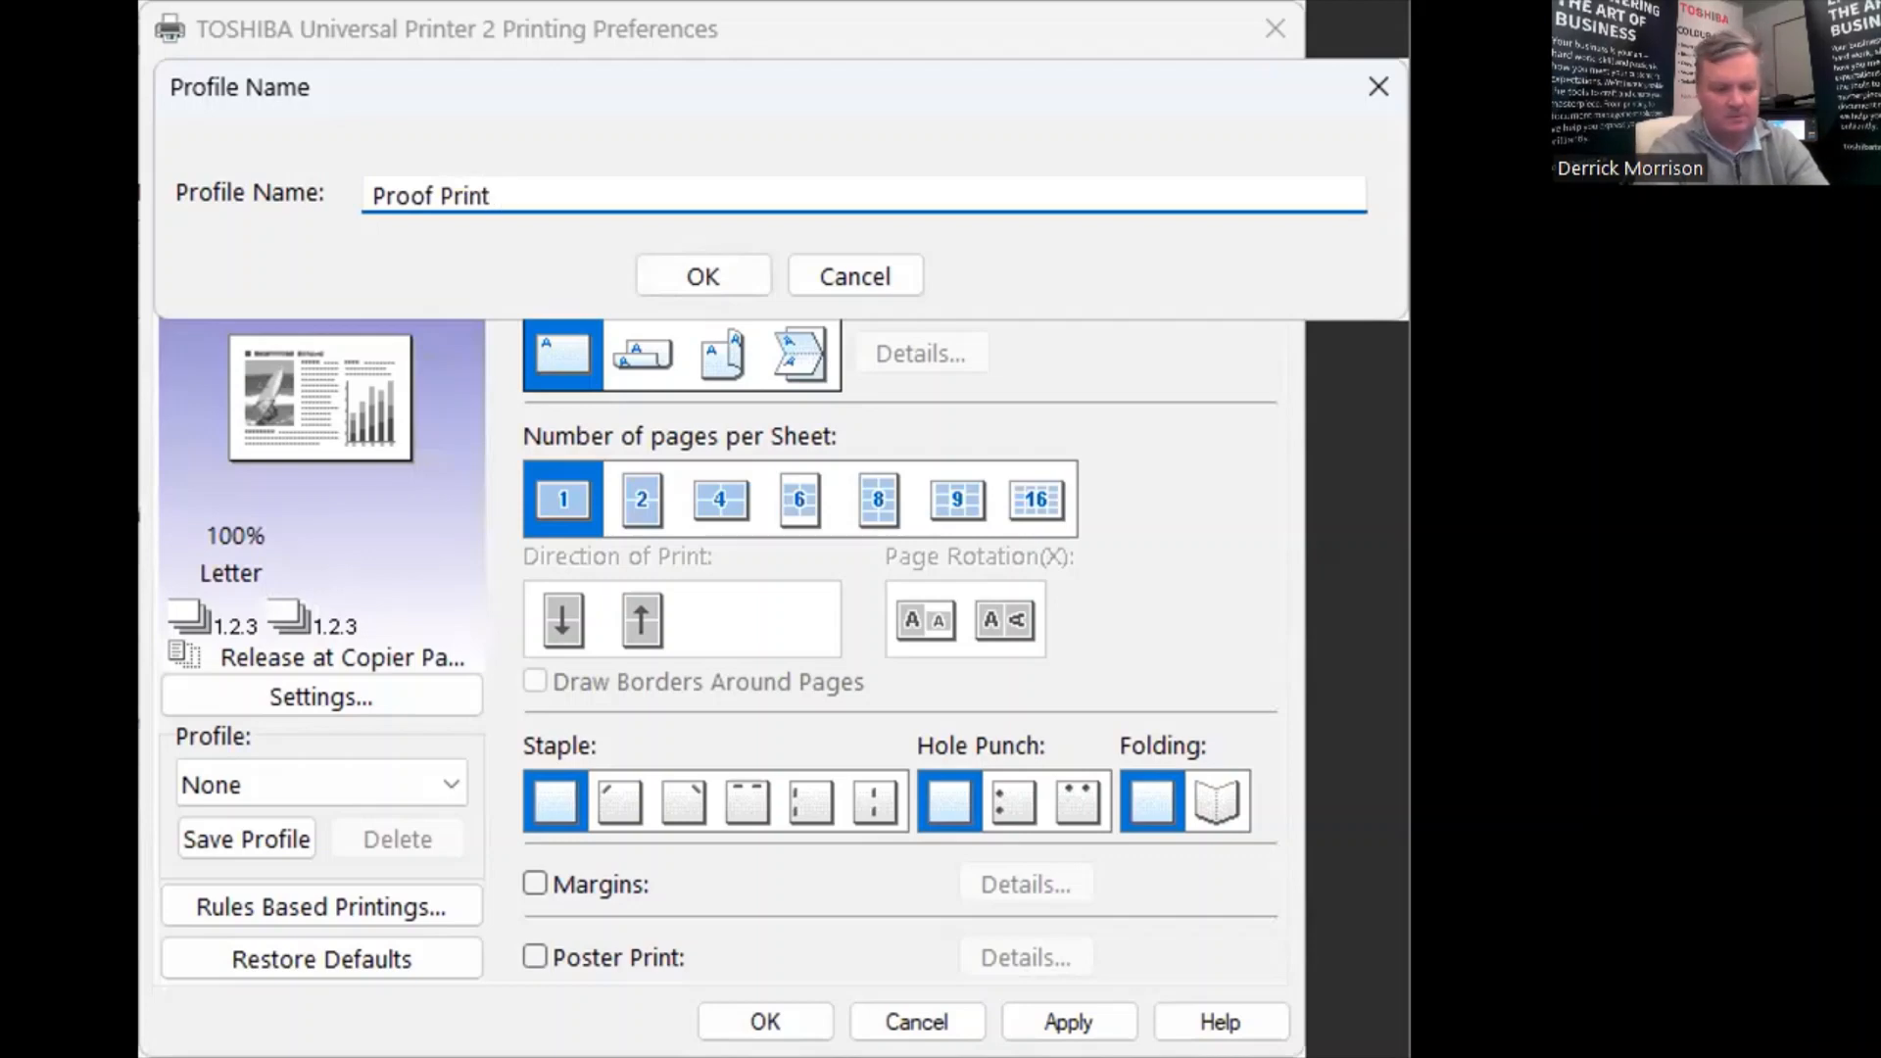
type("Doubl")
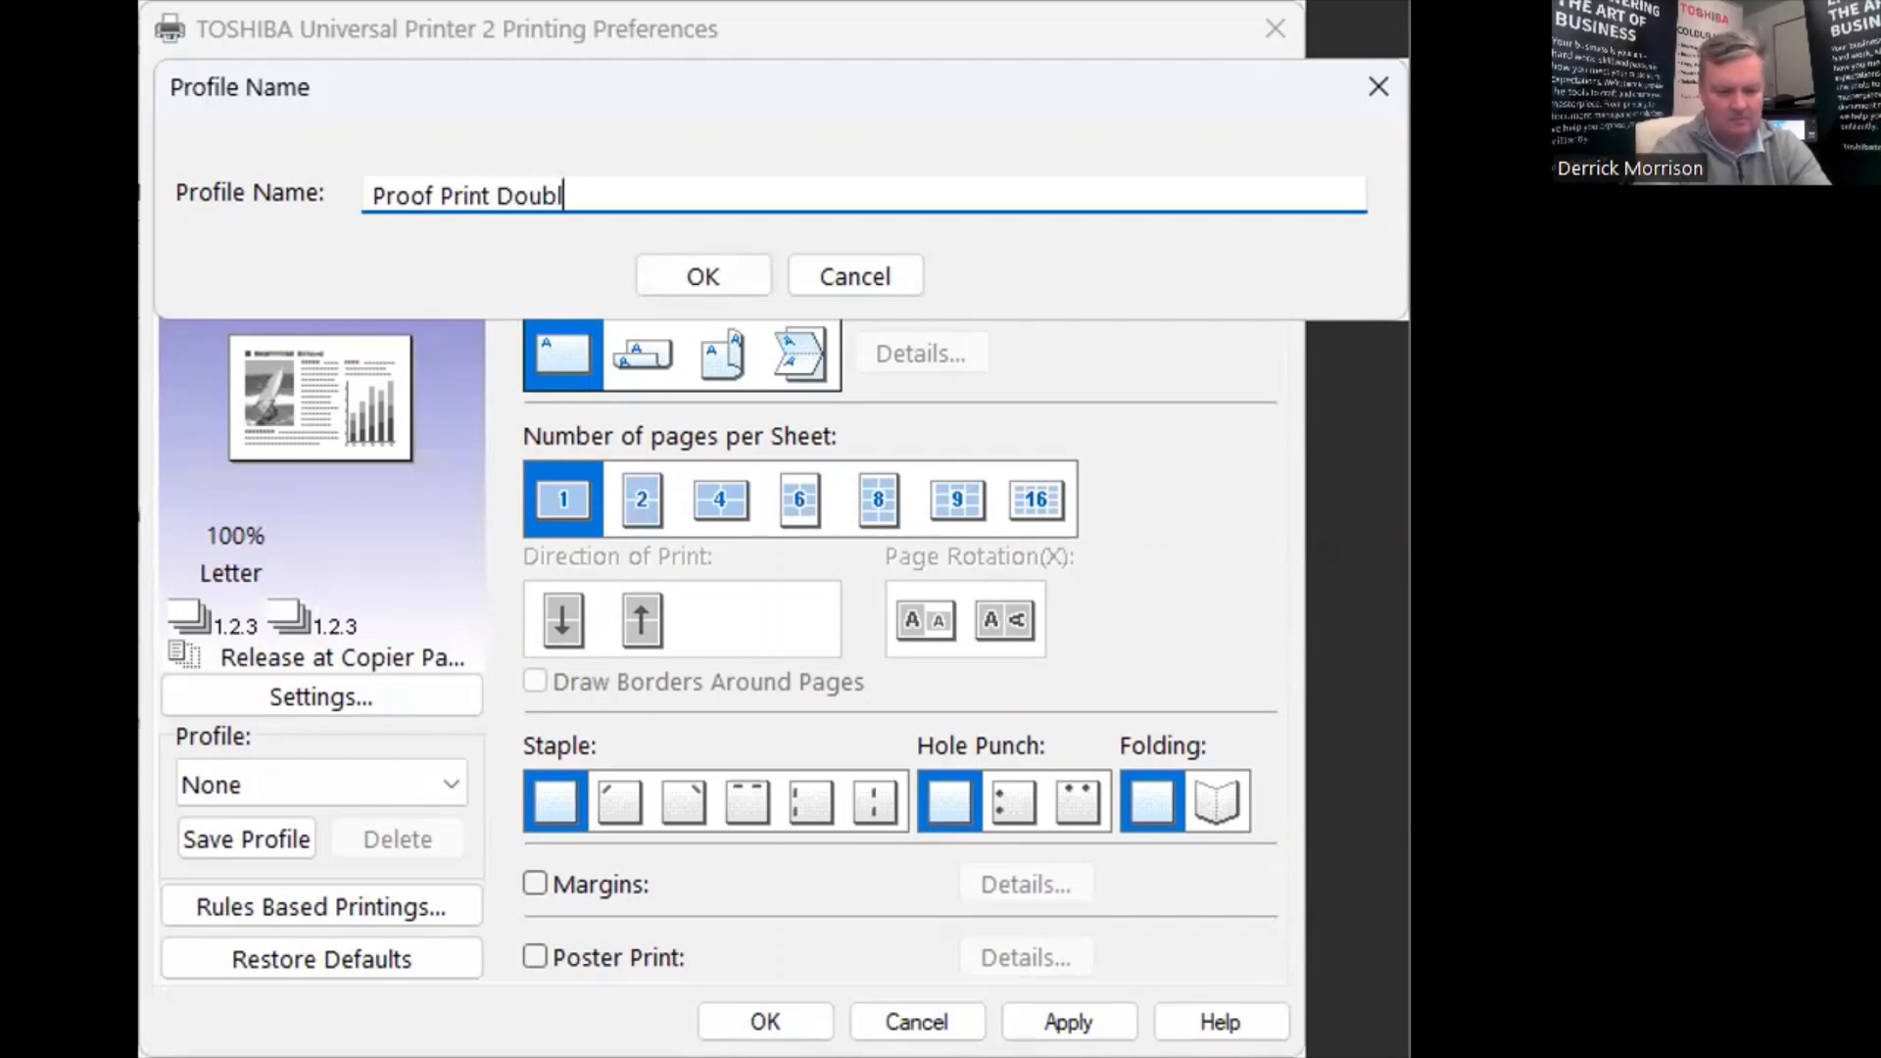
type("e Sided")
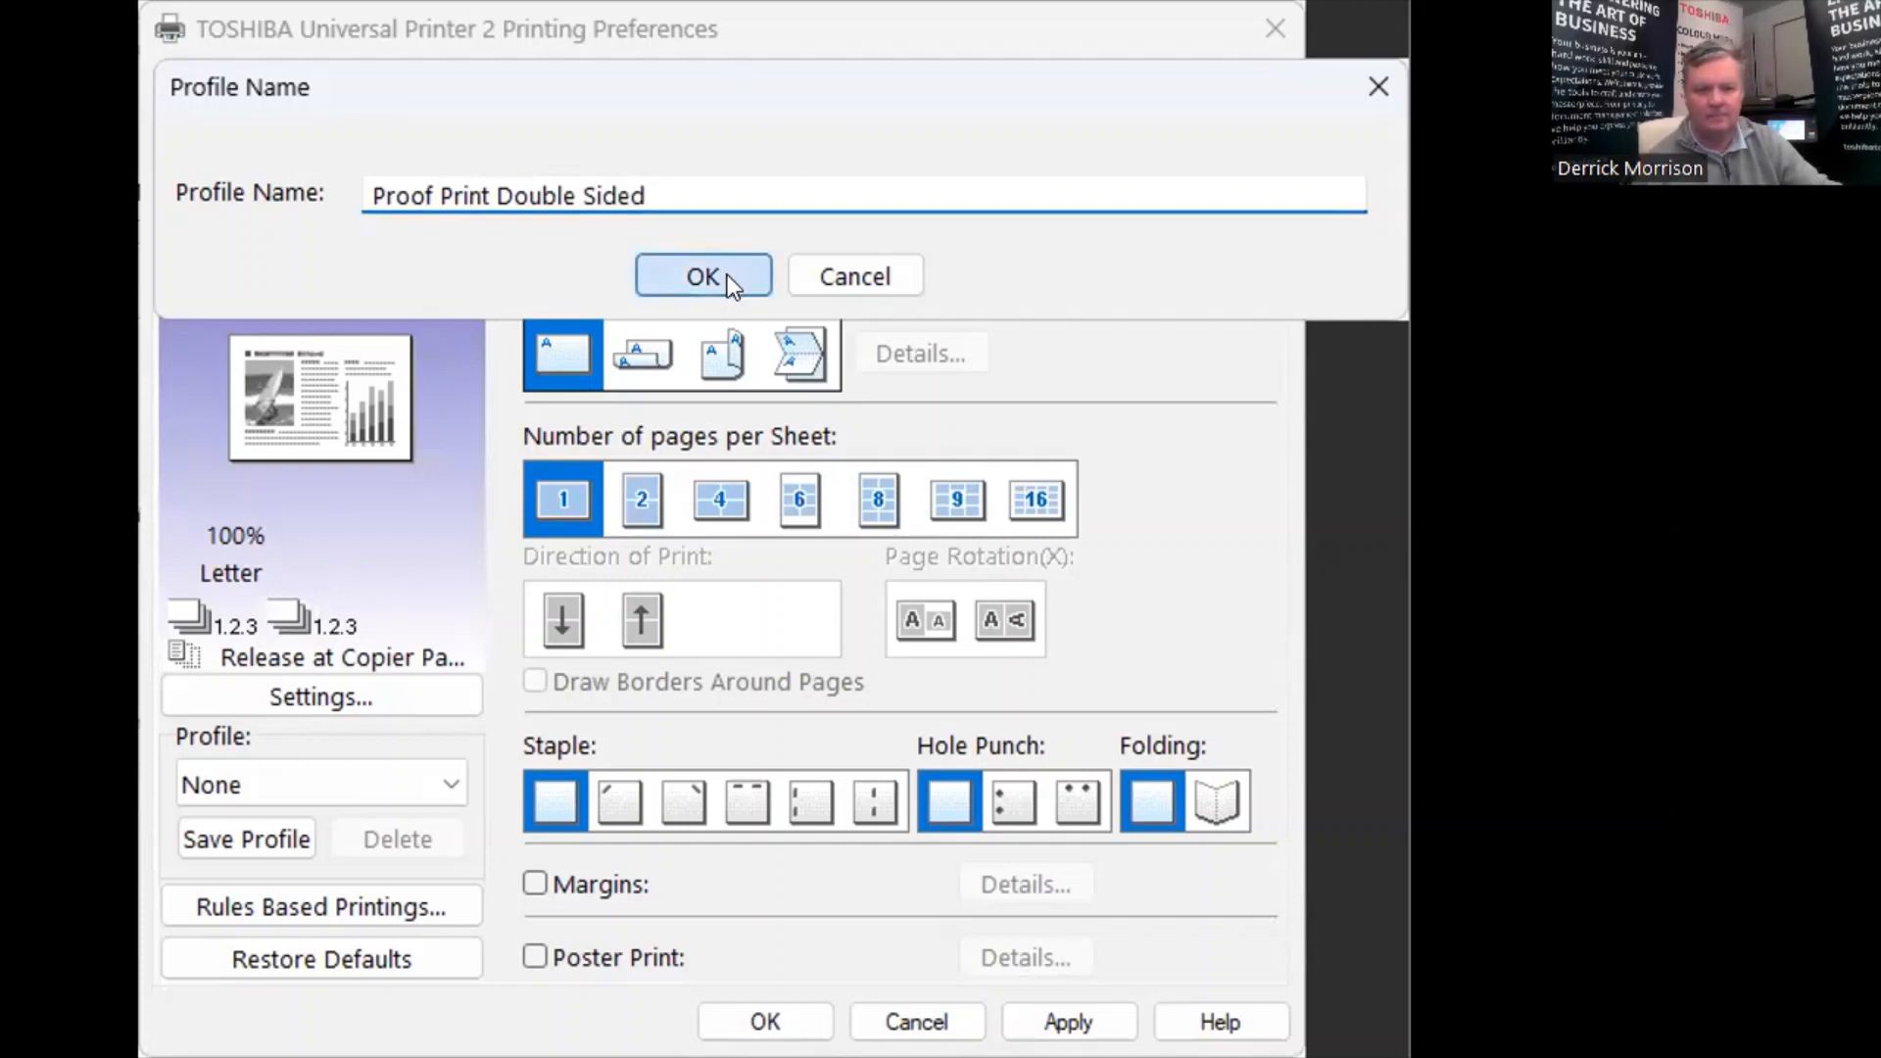
left_click(704, 276)
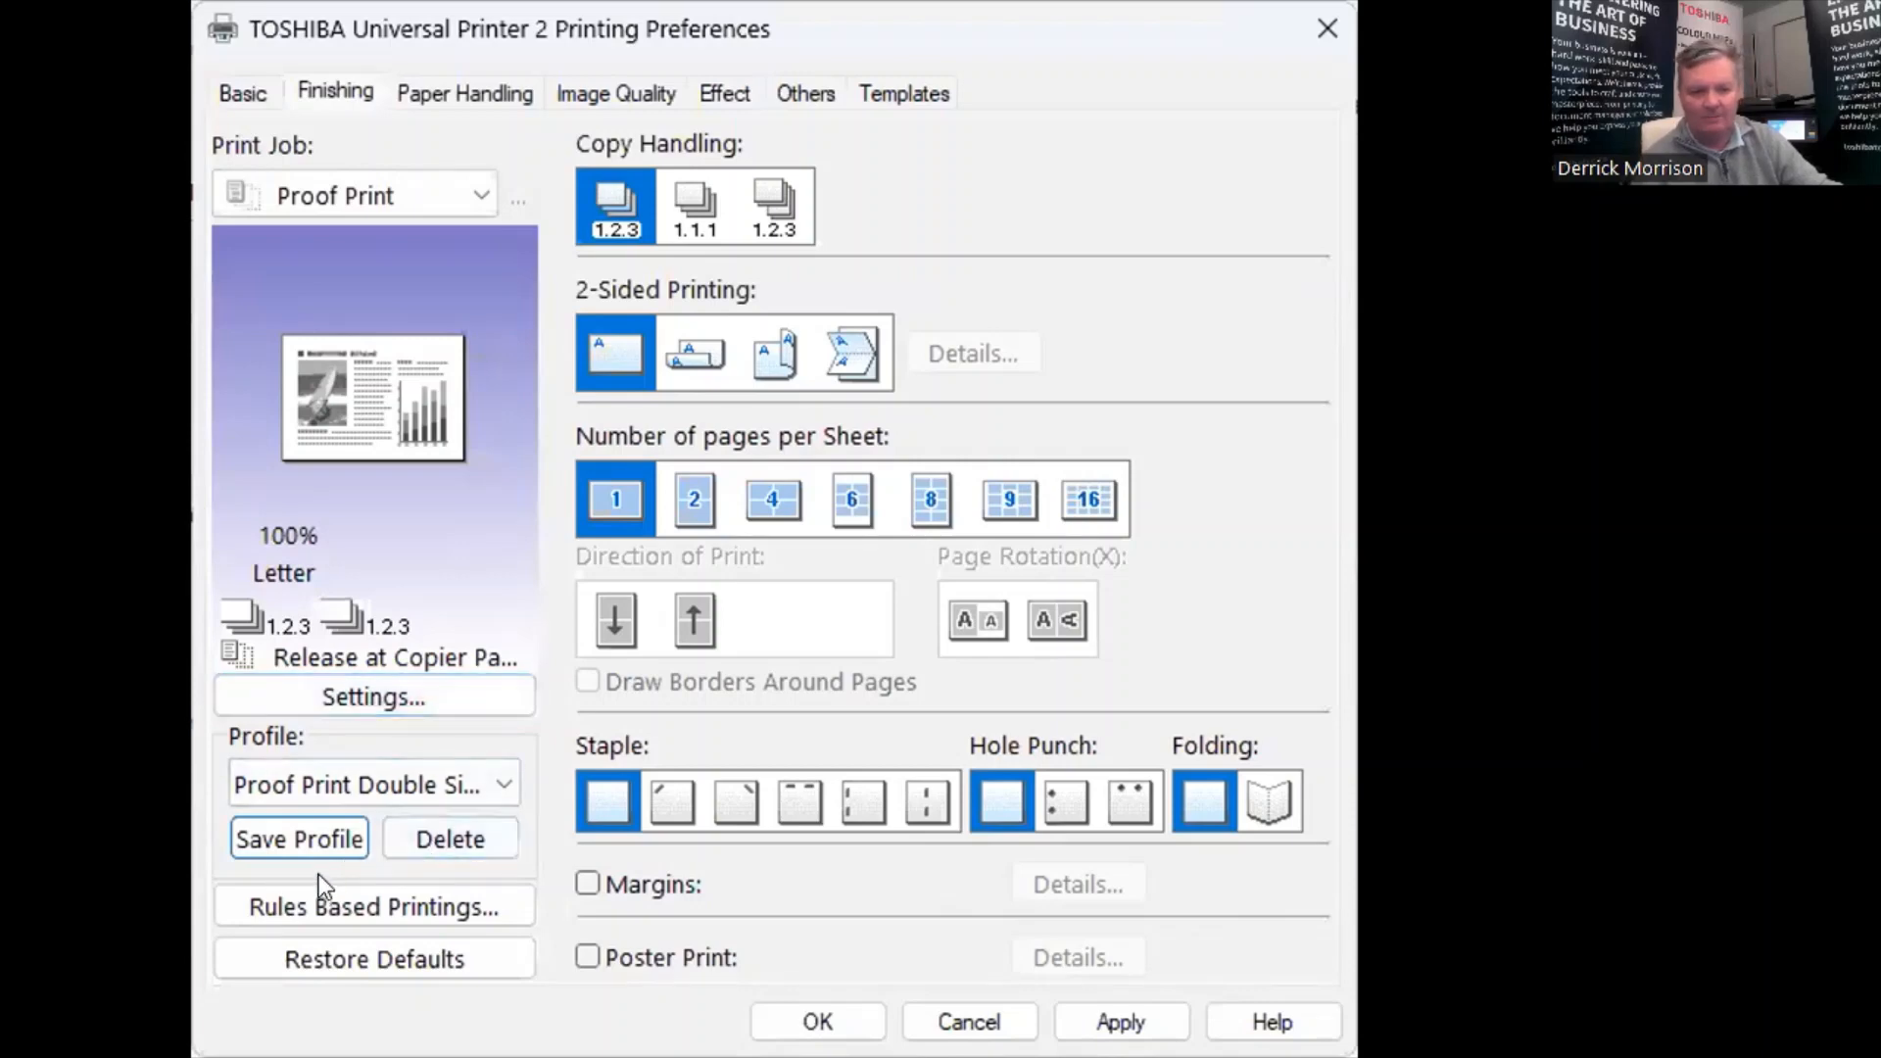
left_click(372, 783)
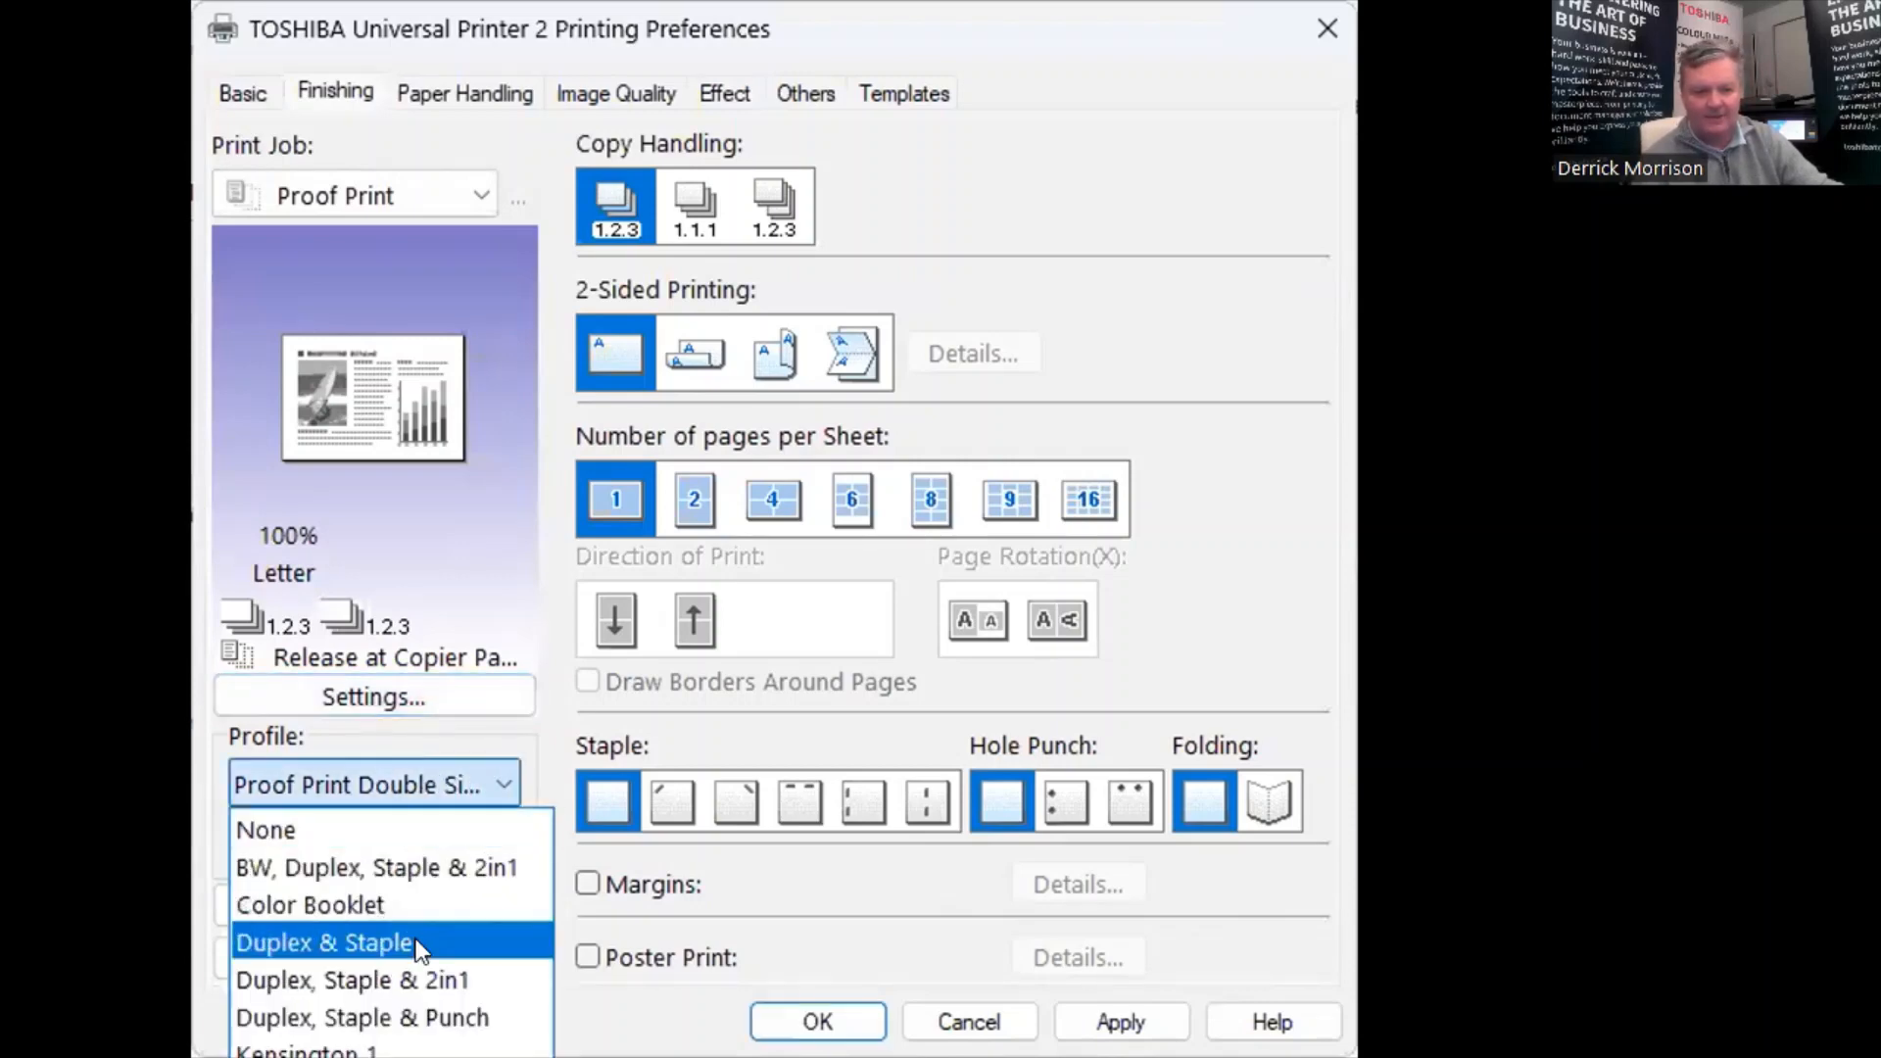